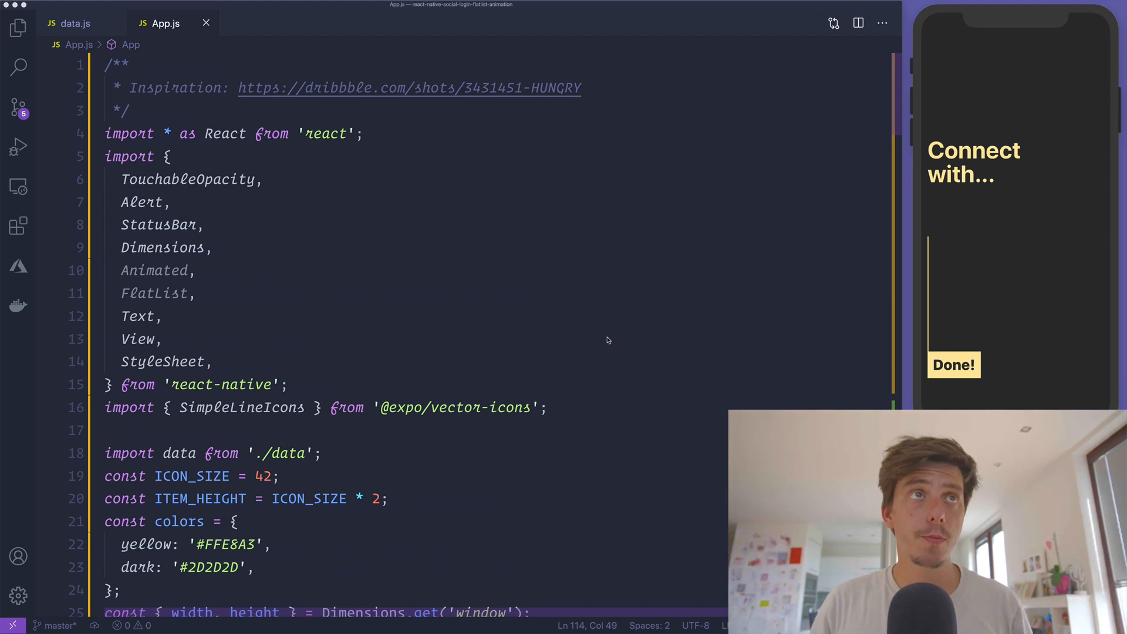
Step: Review the social data file and the existing Item, ConnectButton and Connect alert code in App.js
{"action": "left_click", "coordinate": [607, 338]}
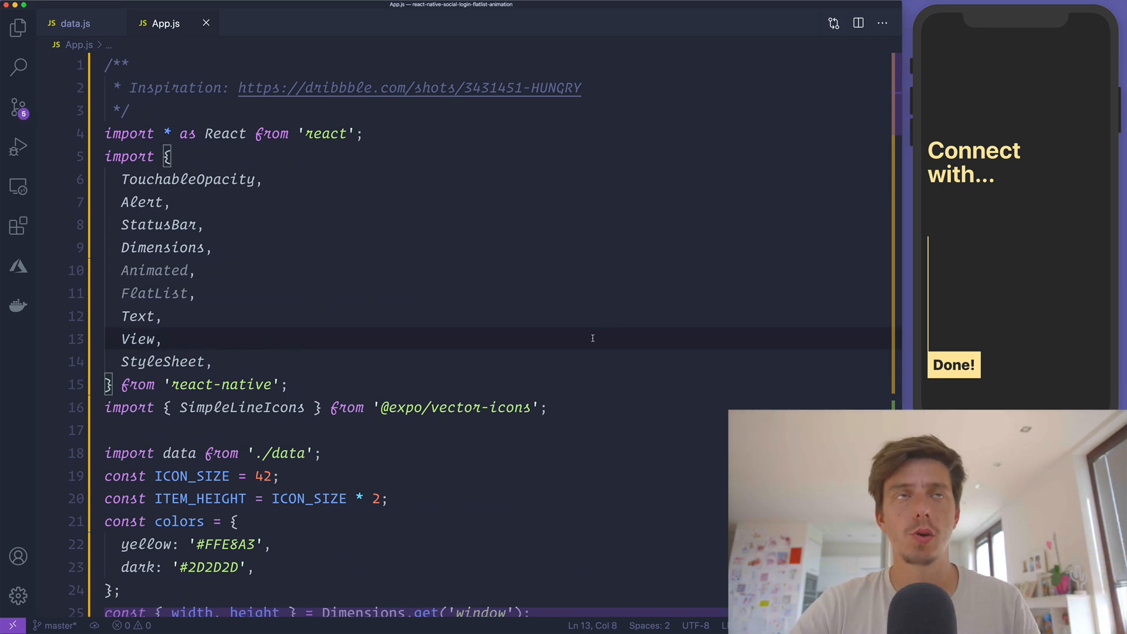
{"action": "left_click", "coordinate": [75, 23]}
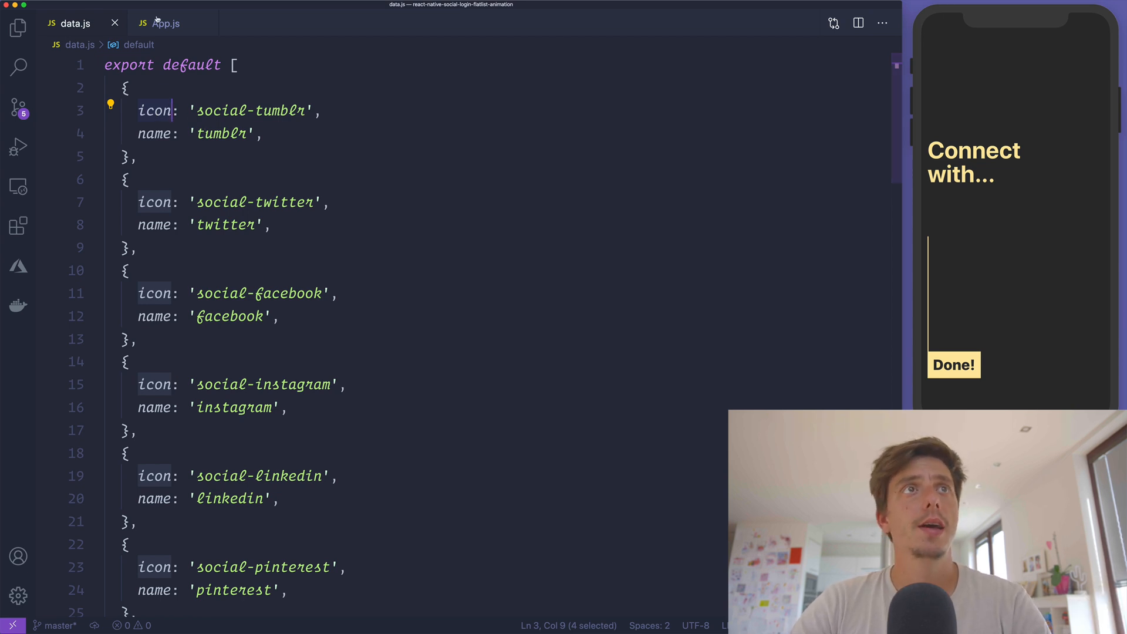
{"action": "left_click", "coordinate": [164, 23]}
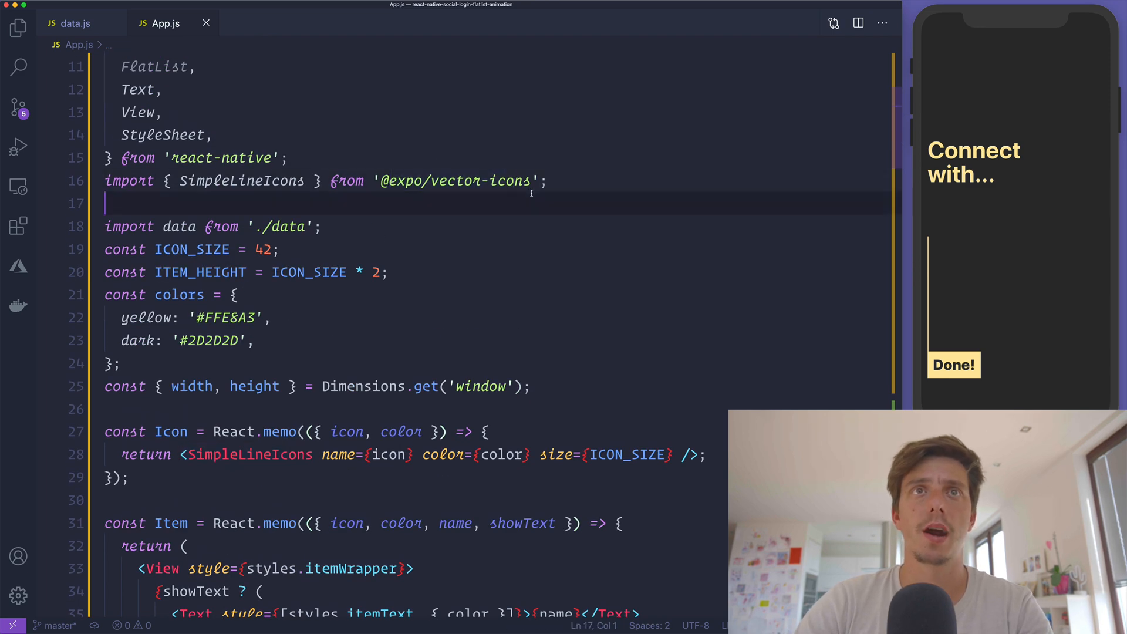
{"action": "scroll", "scroll_direction": "down", "scroll_amount": 3}
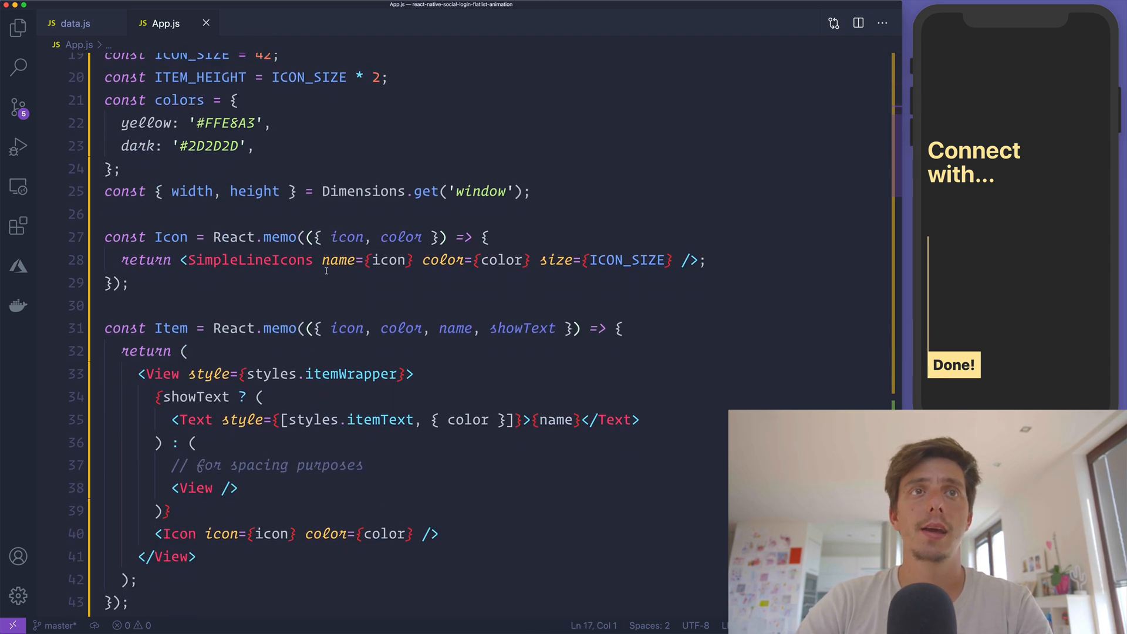
{"action": "left_click", "coordinate": [396, 236]}
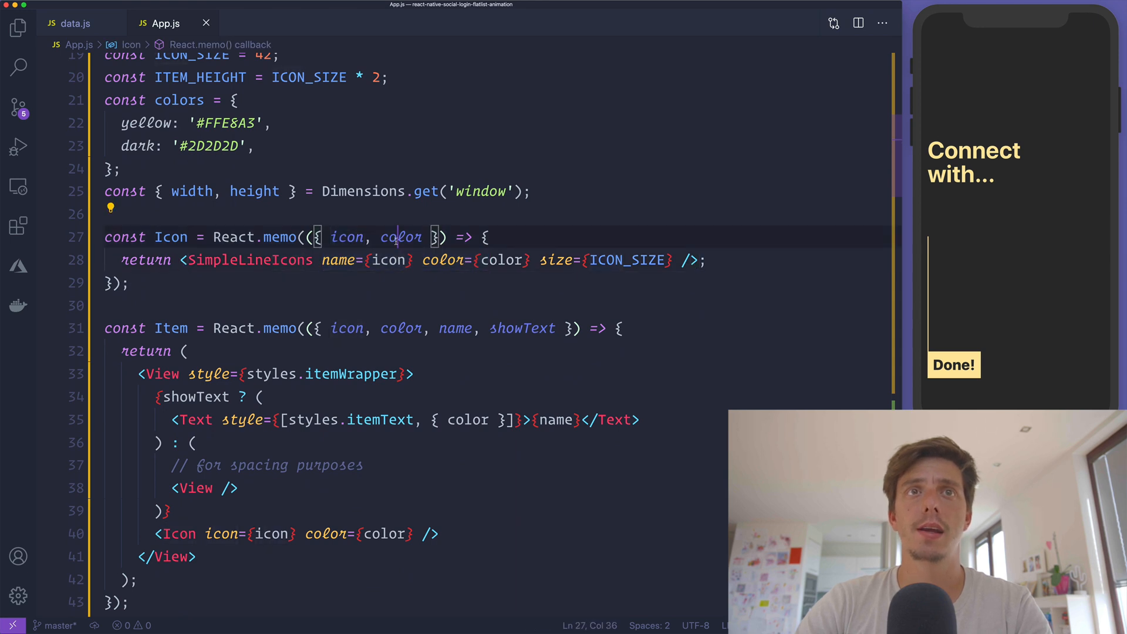
{"action": "scroll", "scroll_direction": "down", "scroll_amount": 3}
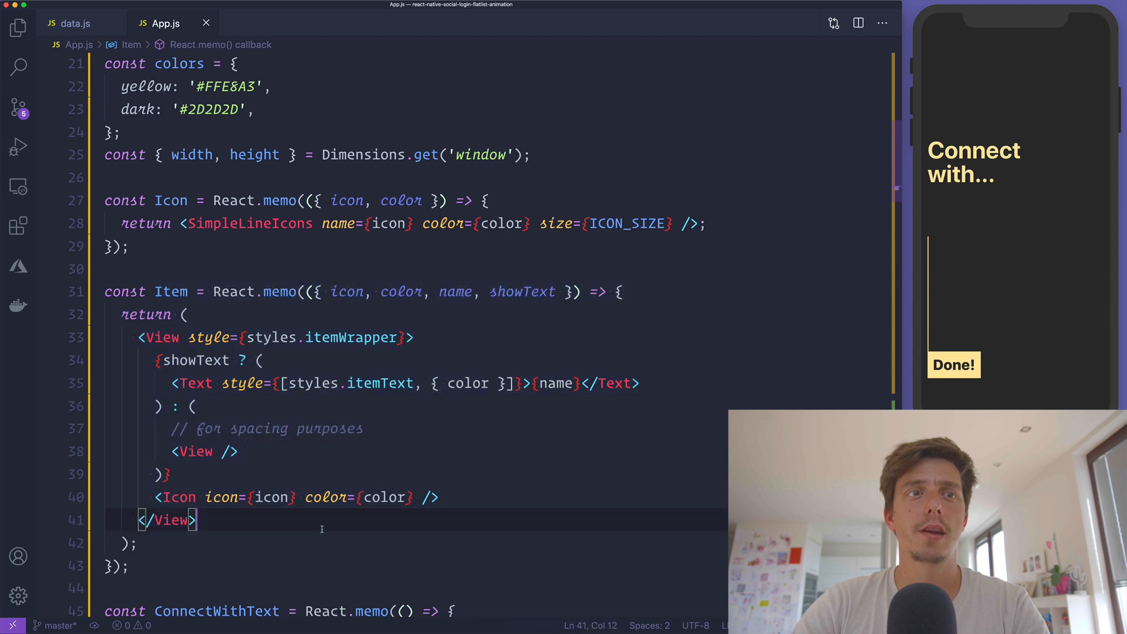
{"action": "scroll", "scroll_direction": "down", "scroll_amount": 3}
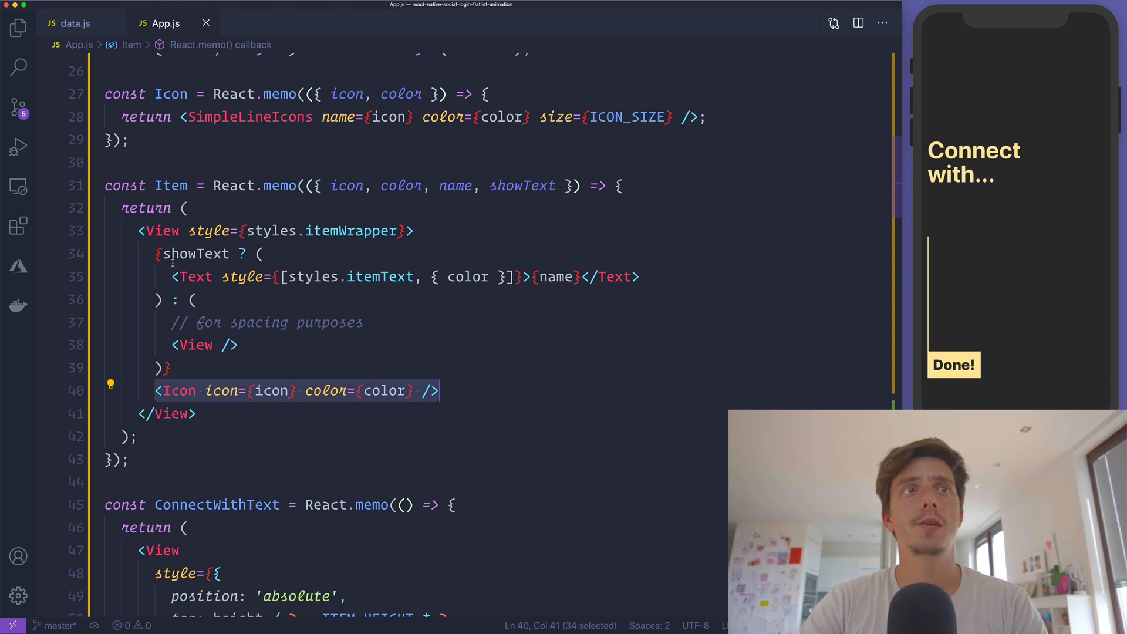
{"action": "double_click", "coordinate": [521, 185]}
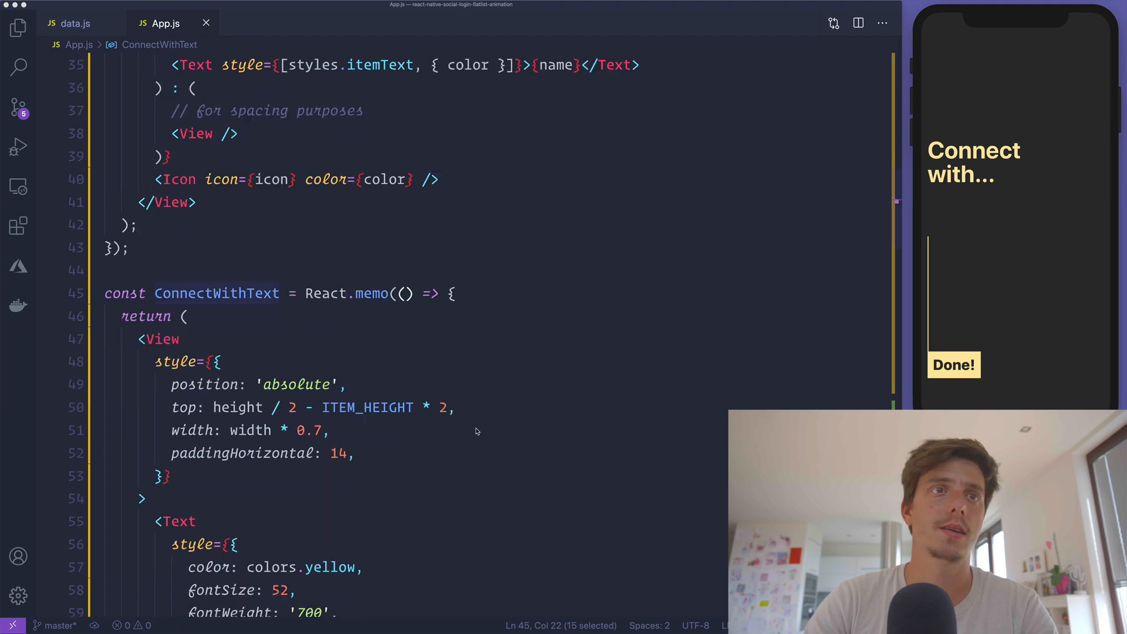
{"action": "scroll", "scroll_direction": "down", "scroll_amount": 3}
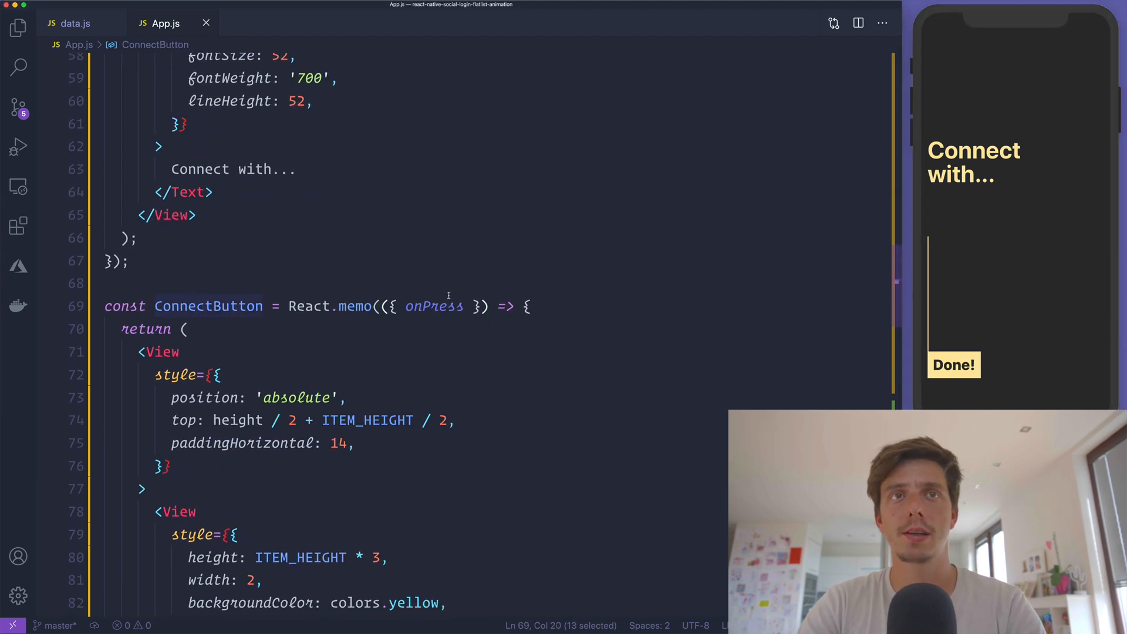
{"action": "double_click", "coordinate": [433, 305]}
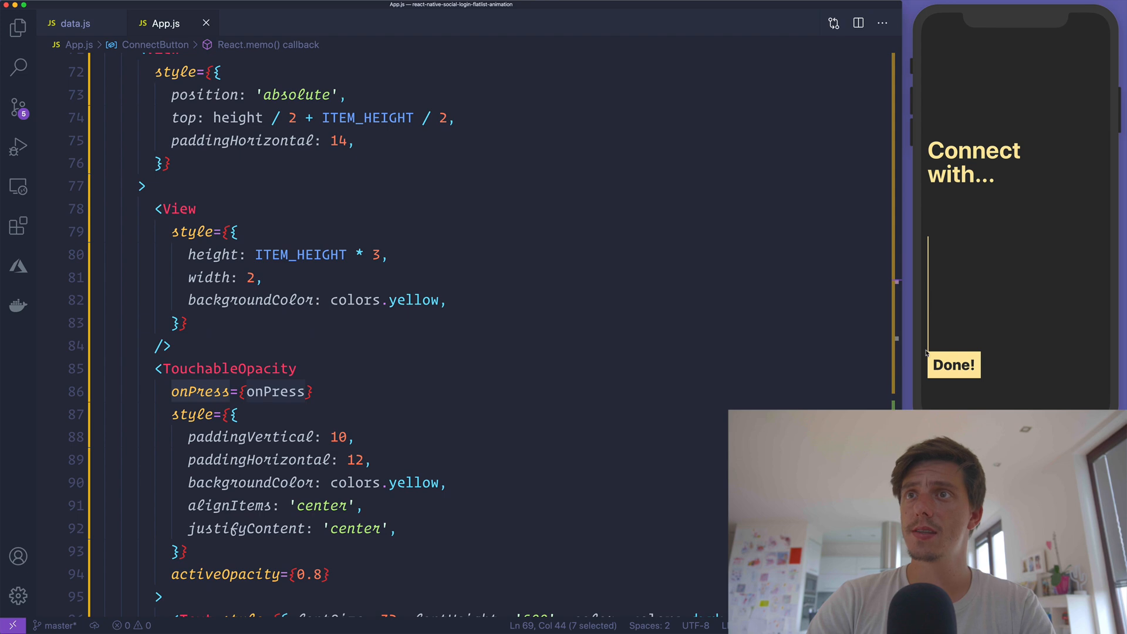
{"action": "left_click", "coordinate": [953, 365]}
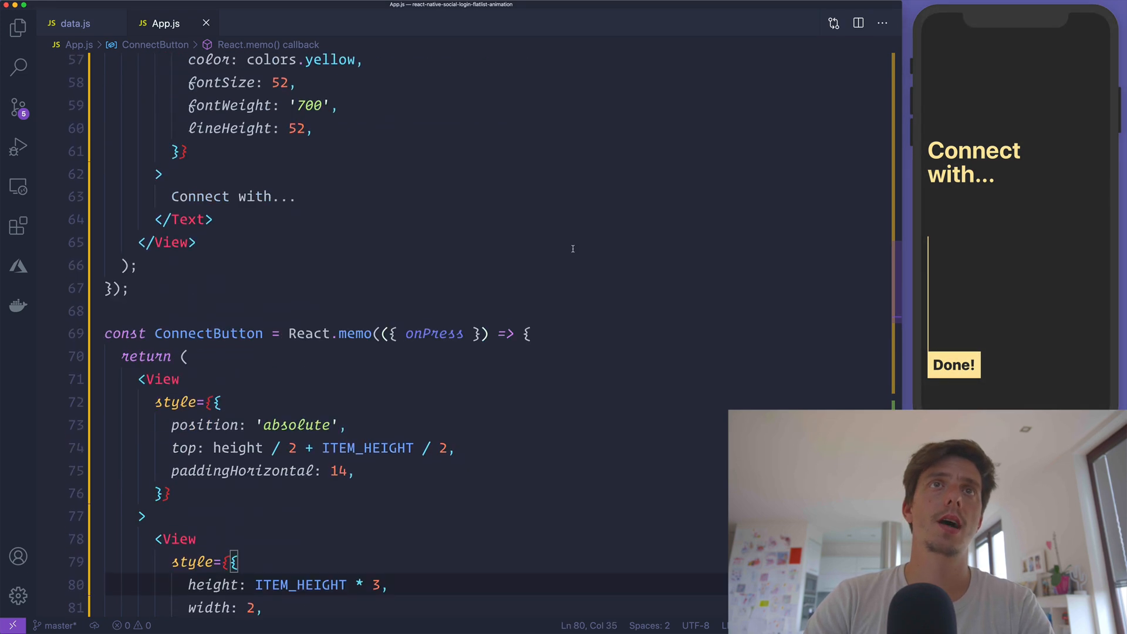
{"action": "scroll", "scroll_direction": "down", "scroll_amount": 3}
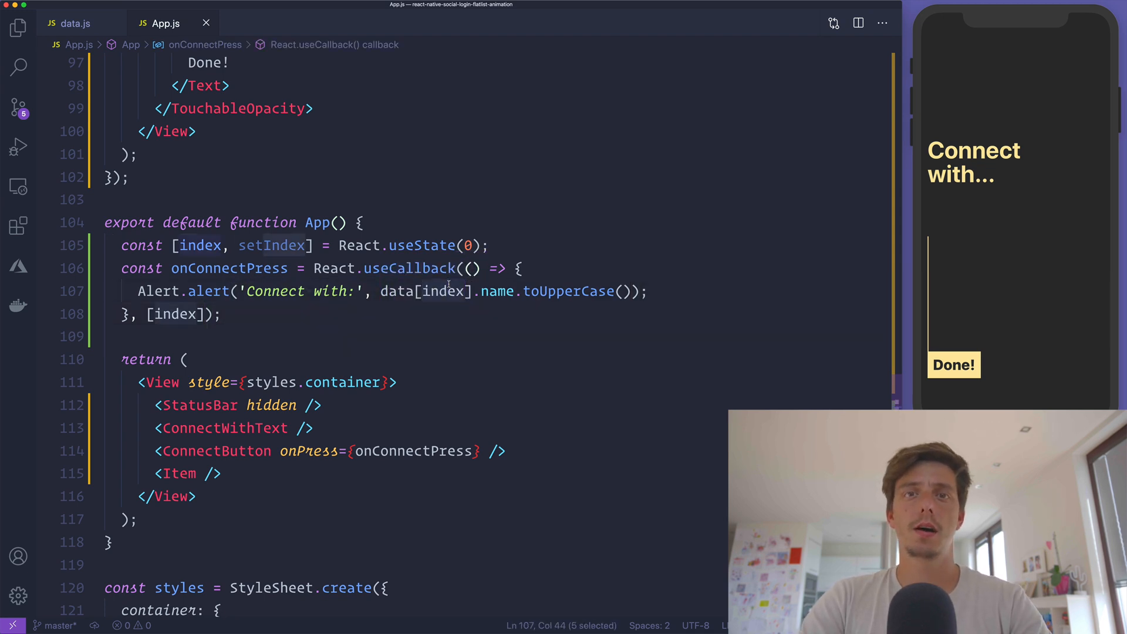
{"action": "double_click", "coordinate": [495, 291]}
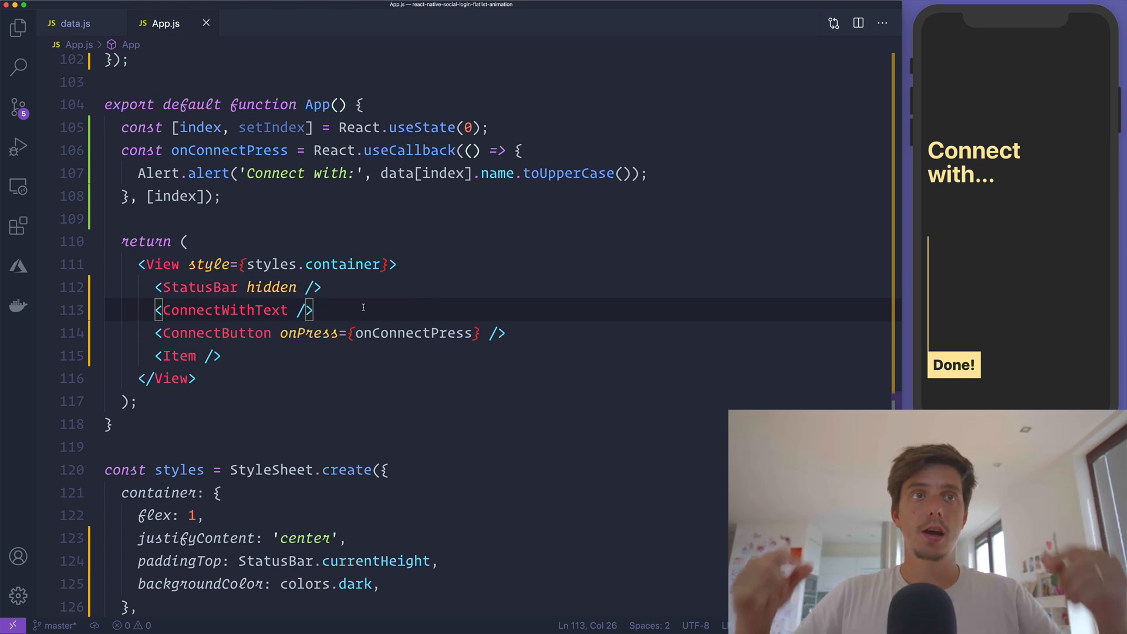
Step: Add <Item {...data[0]} showText={false} color={colors.yellow} /> below ConnectWithText, then select it for replacement
{"action": "type", "text": "<Item {/>"}
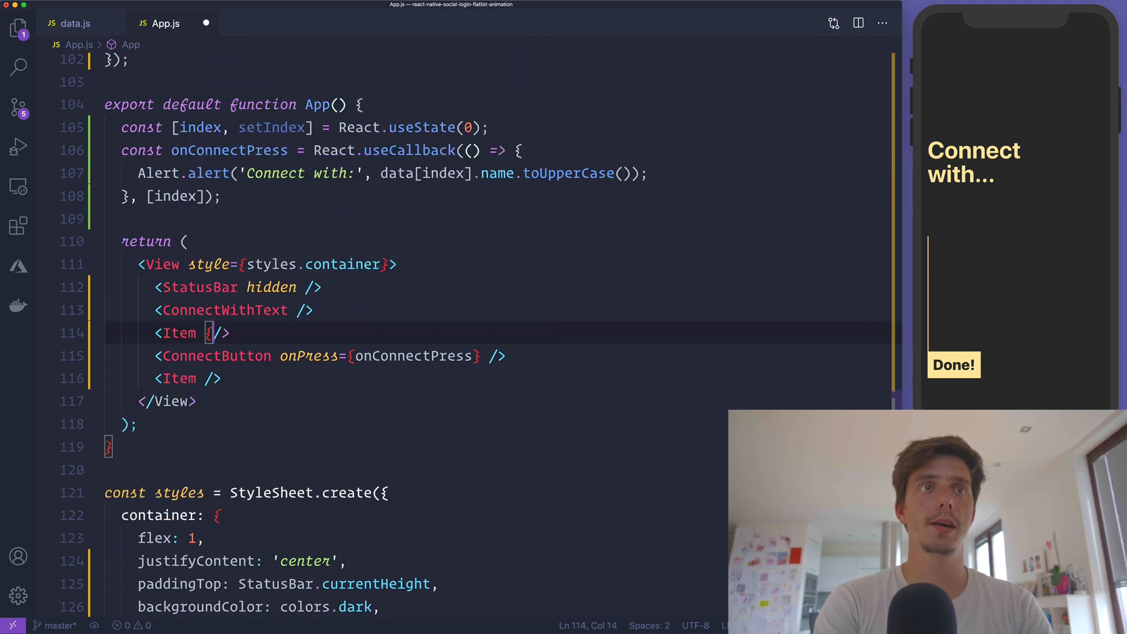
{"action": "type", "text": "}"}
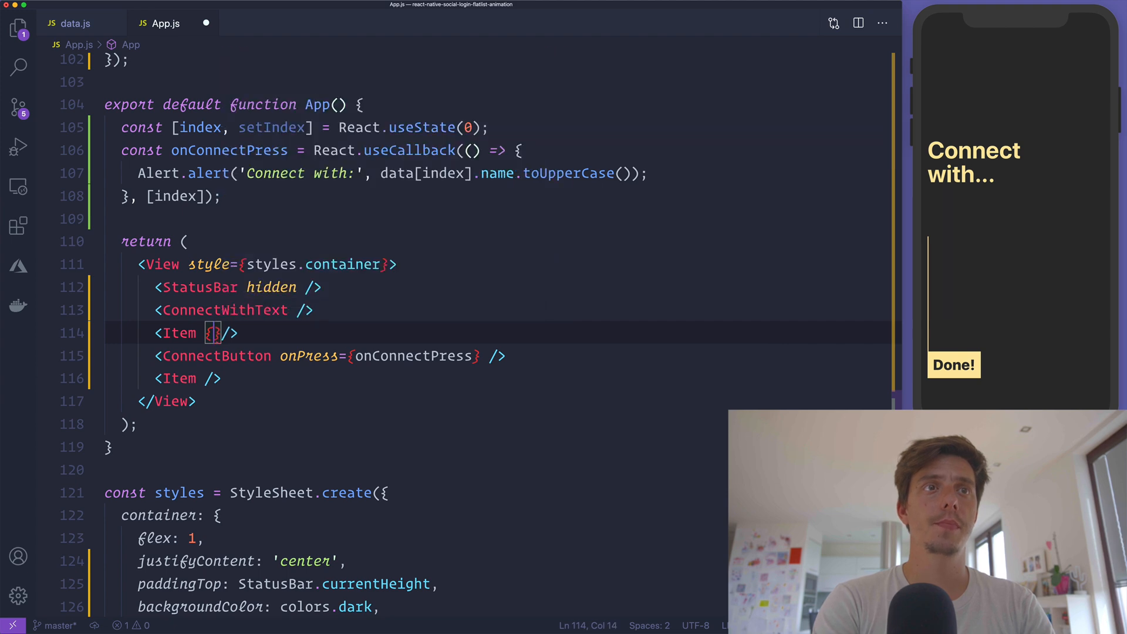
{"action": "type", "text": "...data[i"}
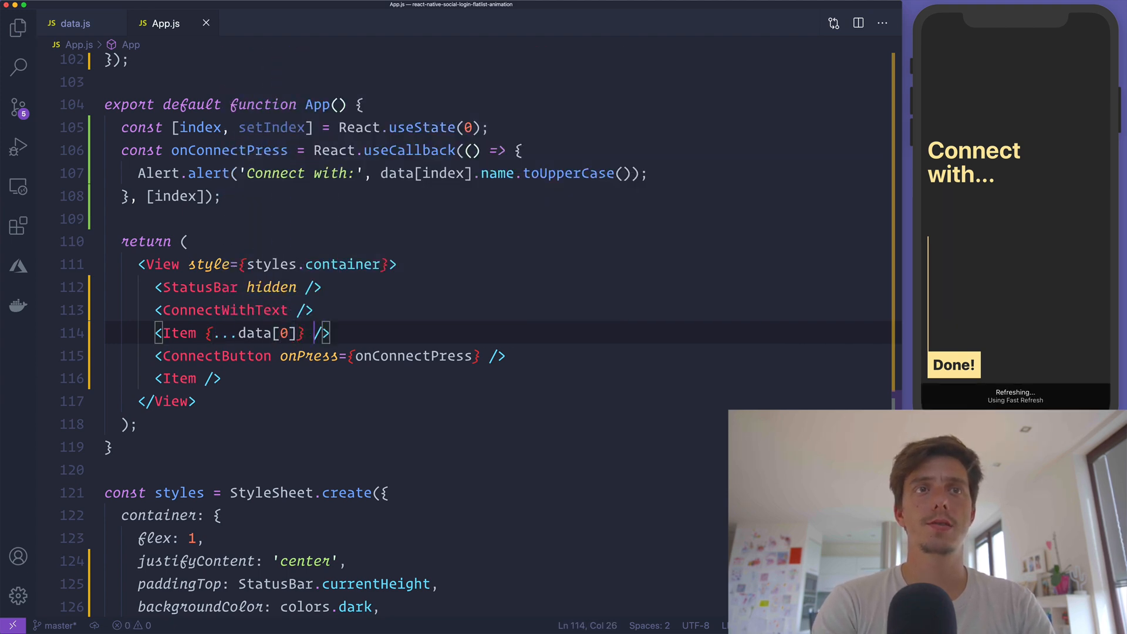
{"action": "type", "text": "s"}
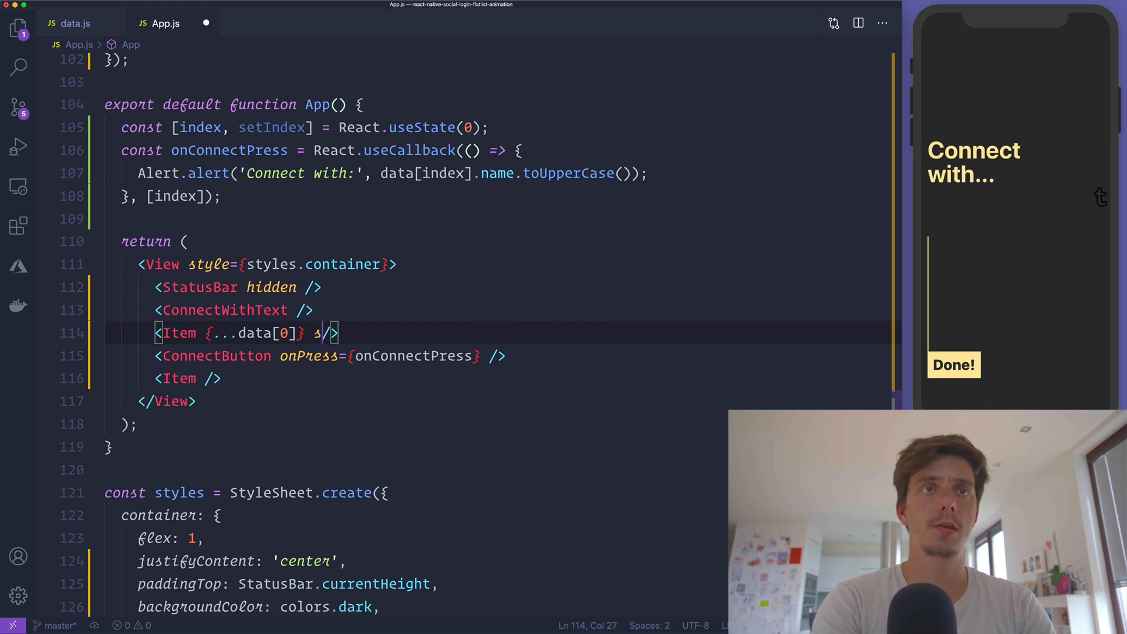
{"action": "type", "text": "showText color="}
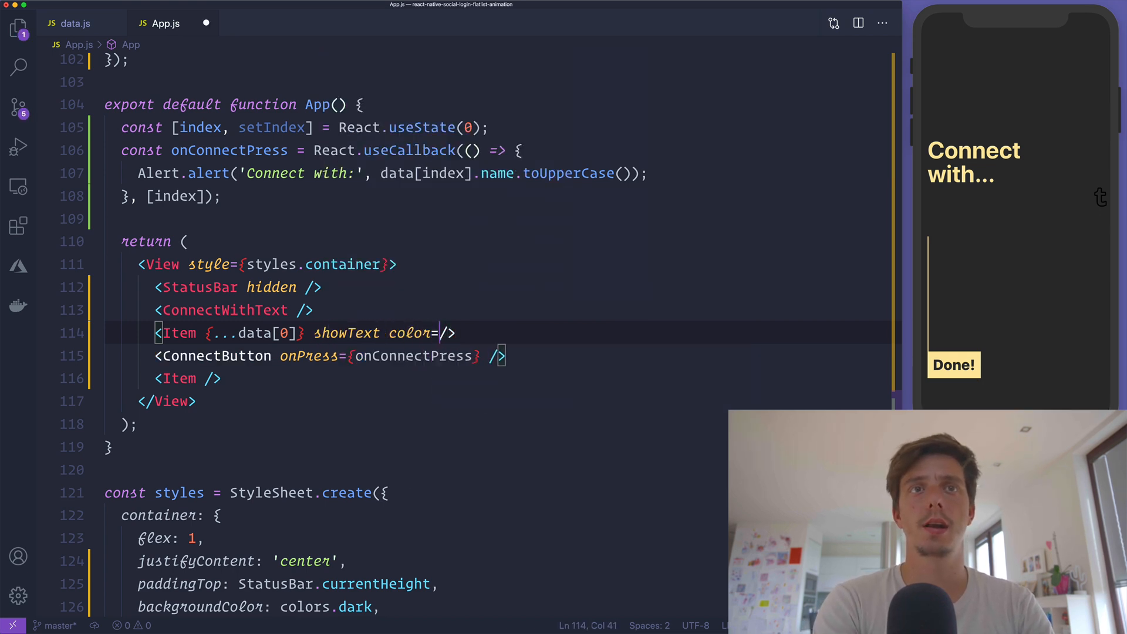
{"action": "type", "text": "{colors.yellow}"}
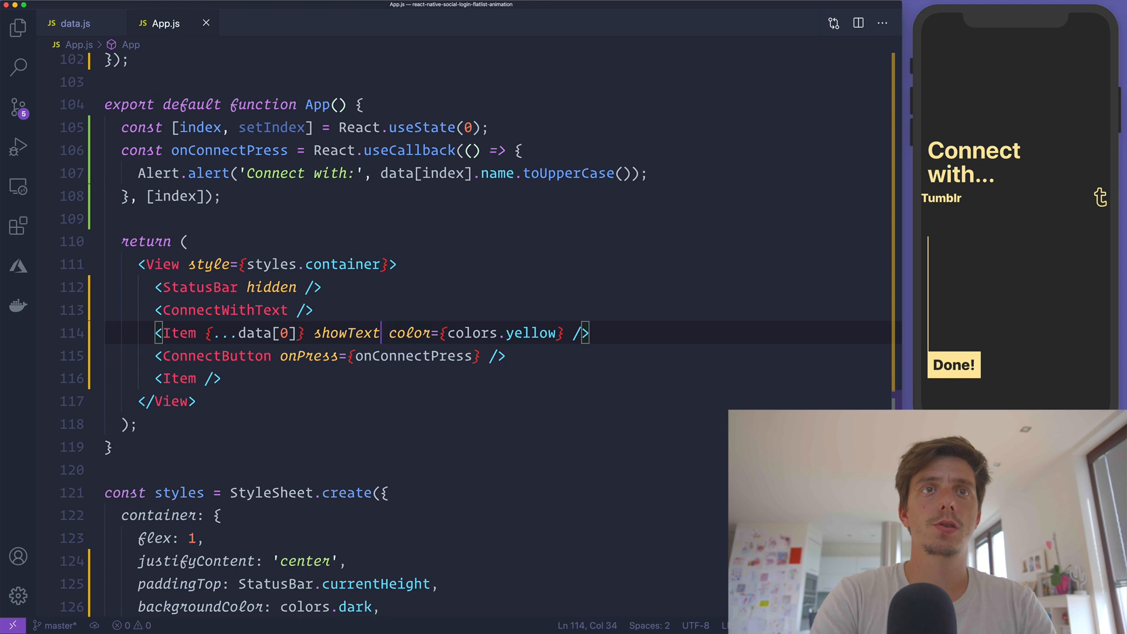
{"action": "type", "text": "={false}"}
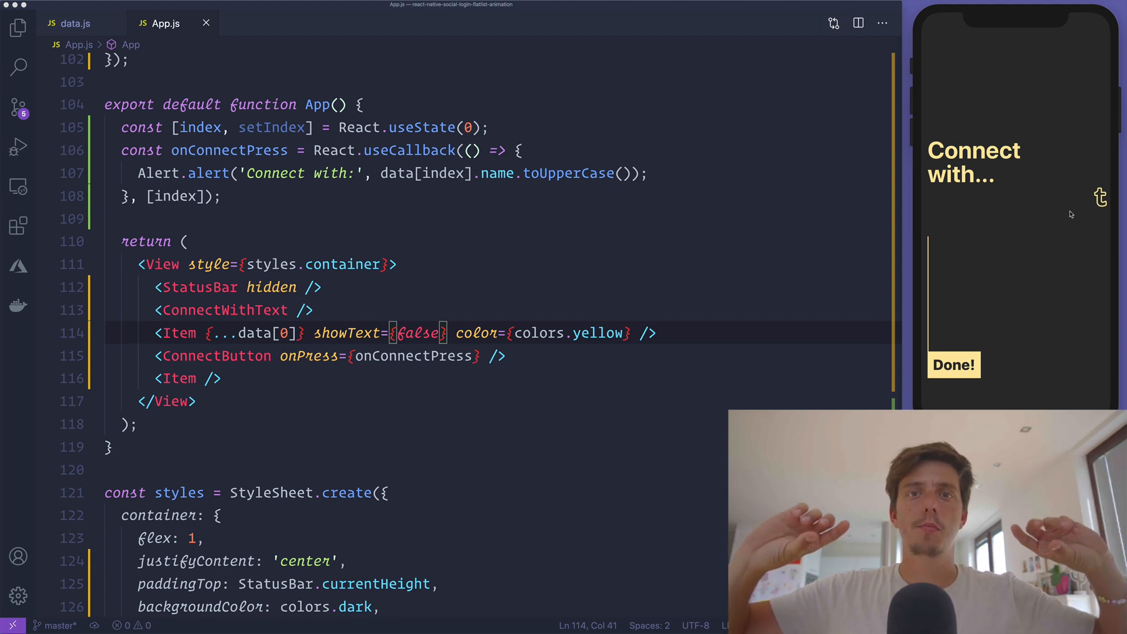
{"action": "mouse_move", "coordinate": [775, 327]}
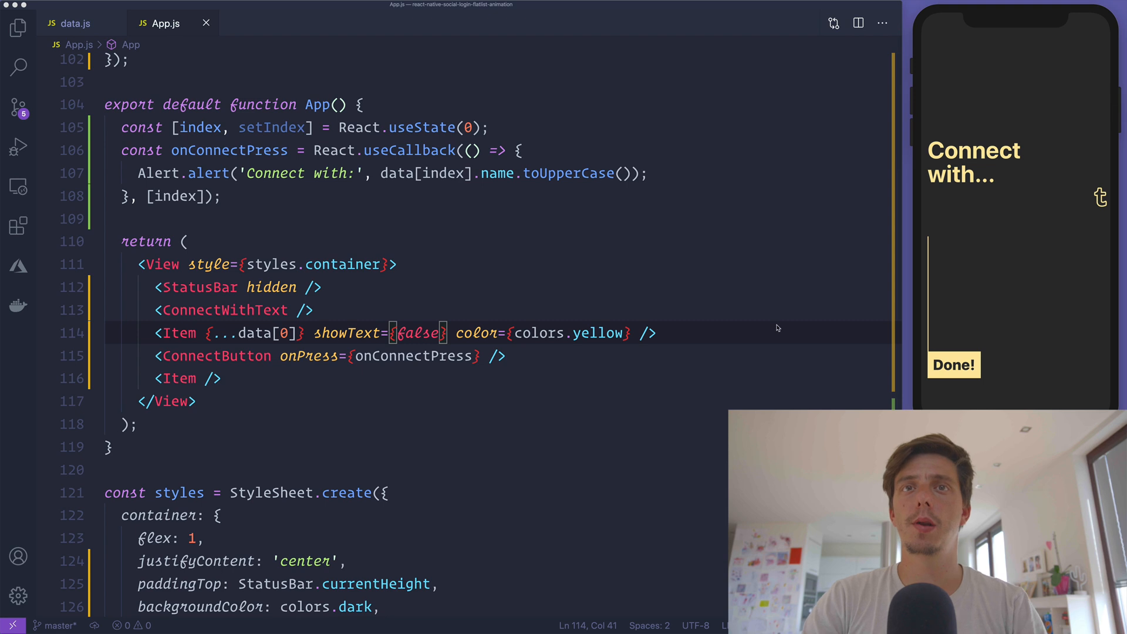
{"action": "double_click", "coordinate": [596, 332]}
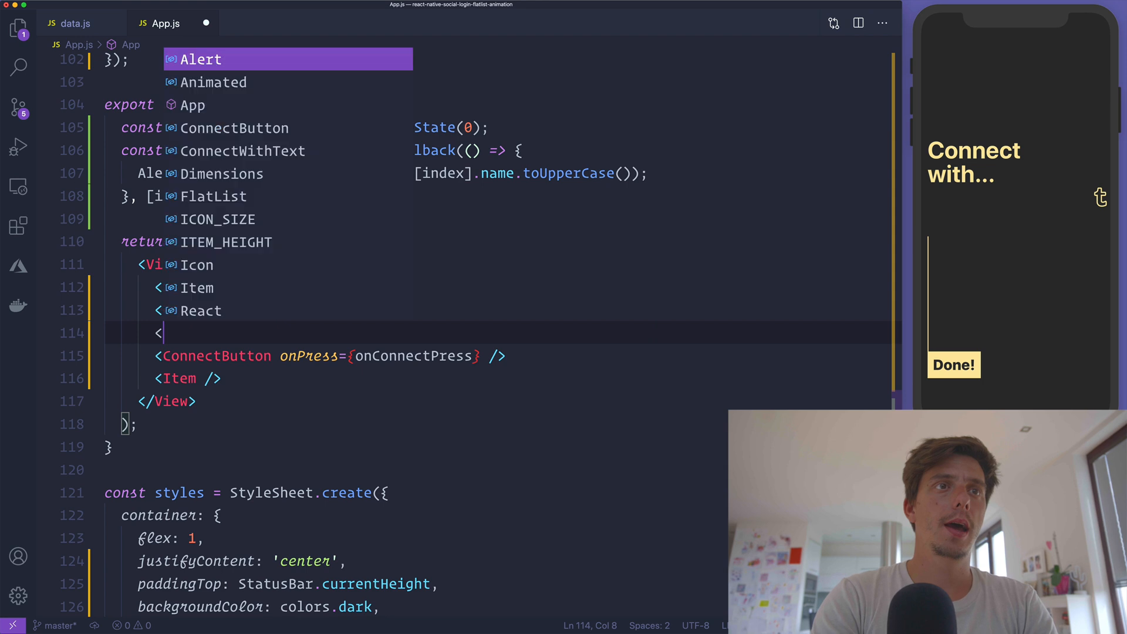
Step: Add a FlatList over data with keyExtractor `${item.name}-${item.icon}` and renderItem spreading item into Item
{"action": "type", "text": "Flatl"}
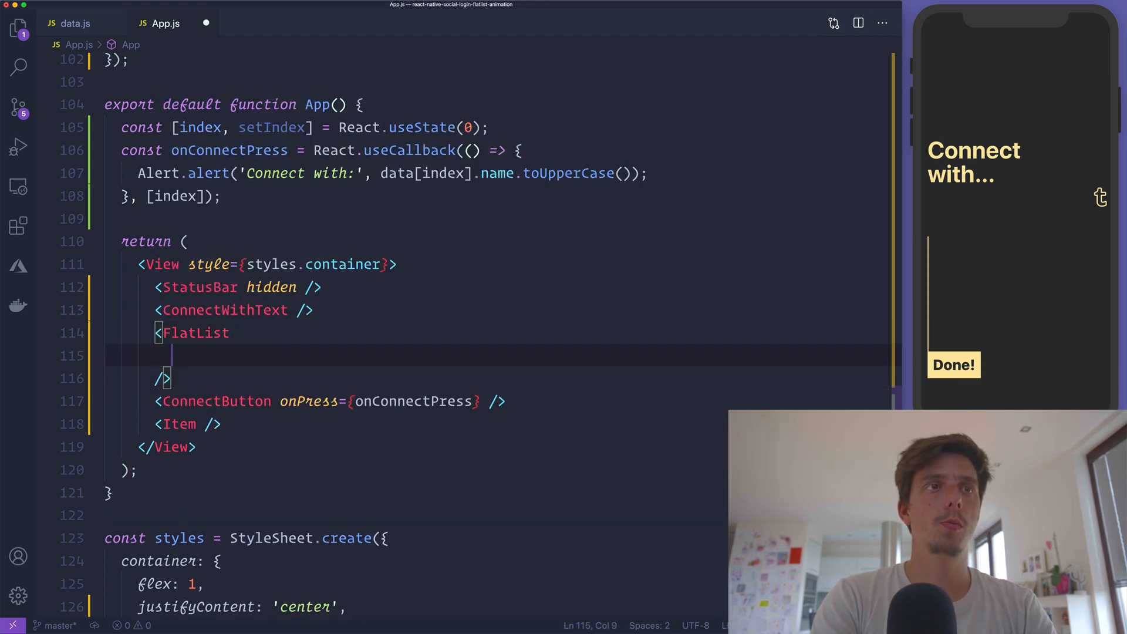
{"action": "type", "text": "data={data}"}
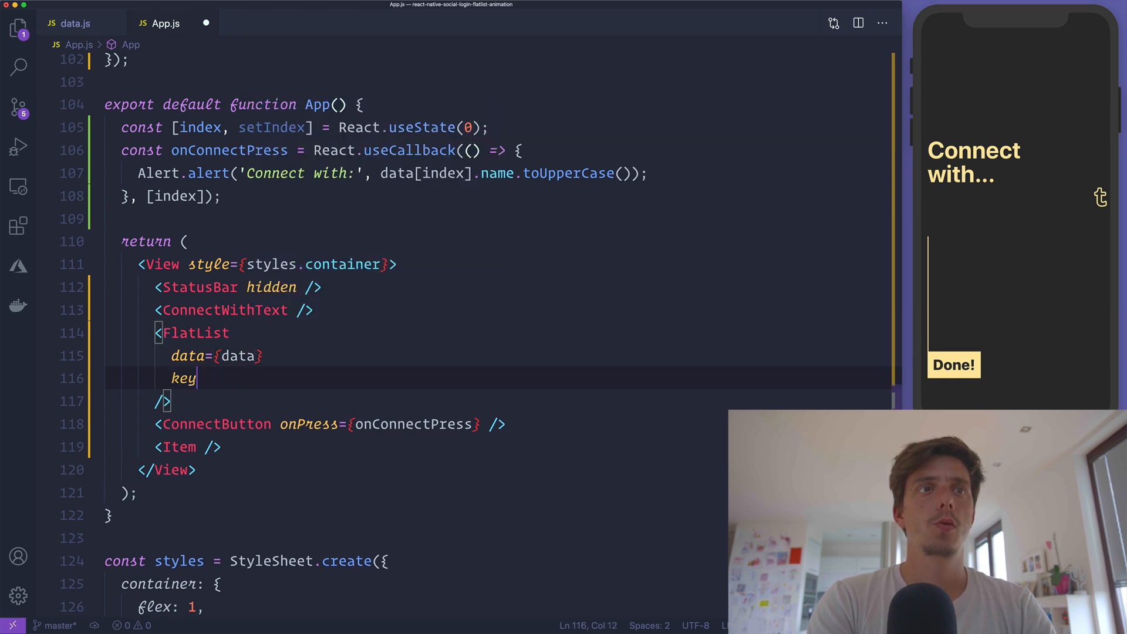
{"action": "type", "text": "Extractor={item => `"}
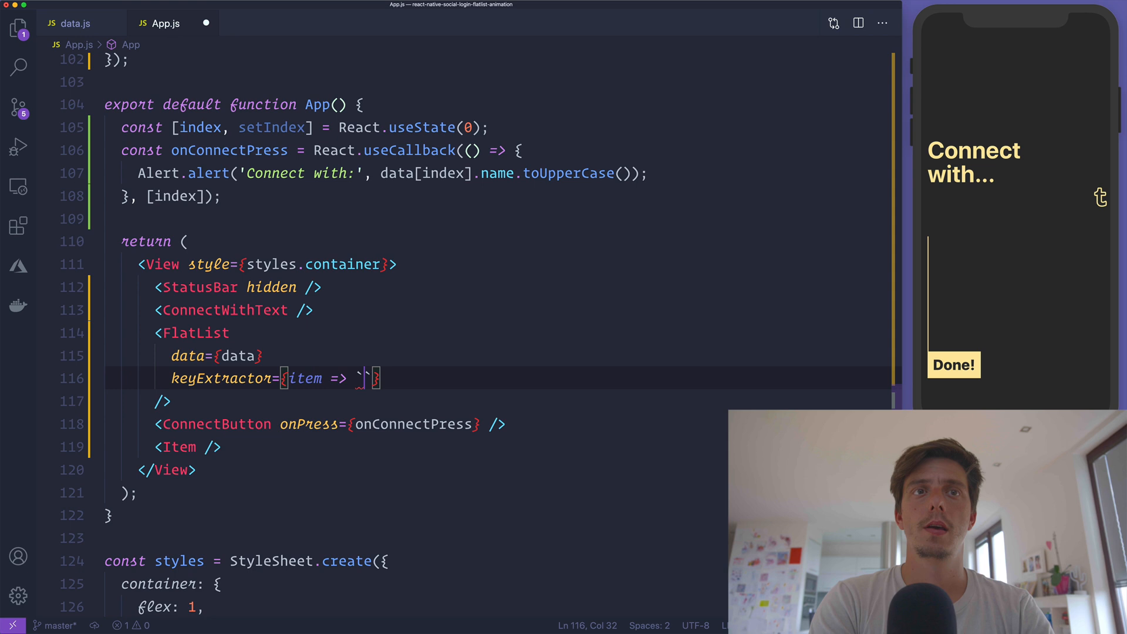
{"action": "type", "text": "${item.name}-${"}
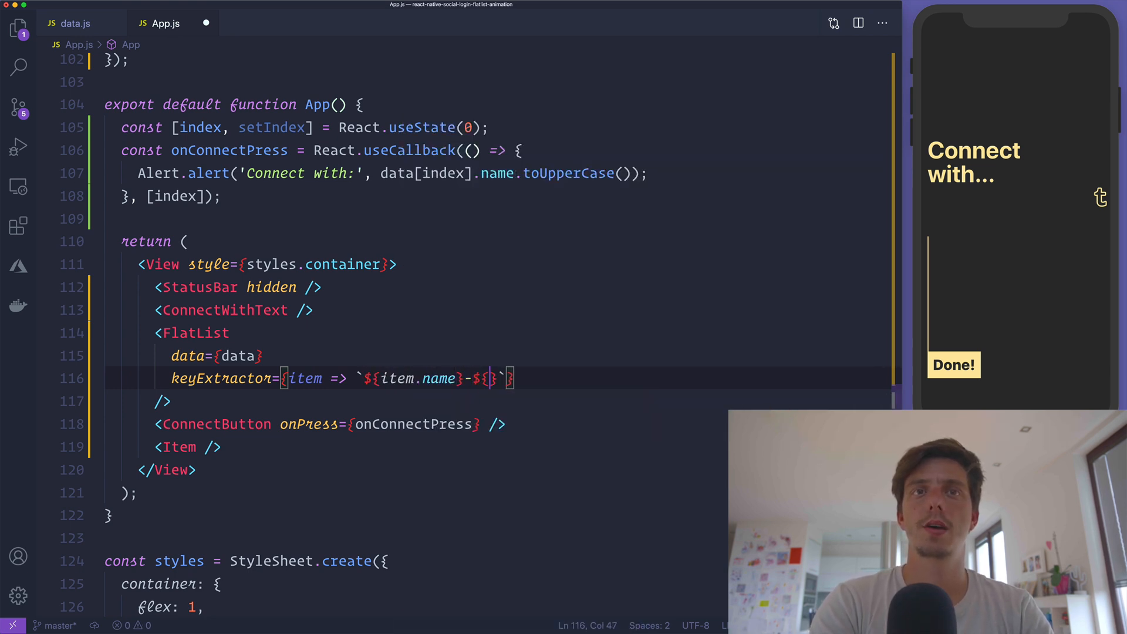
{"action": "type", "text": "item.ico"}
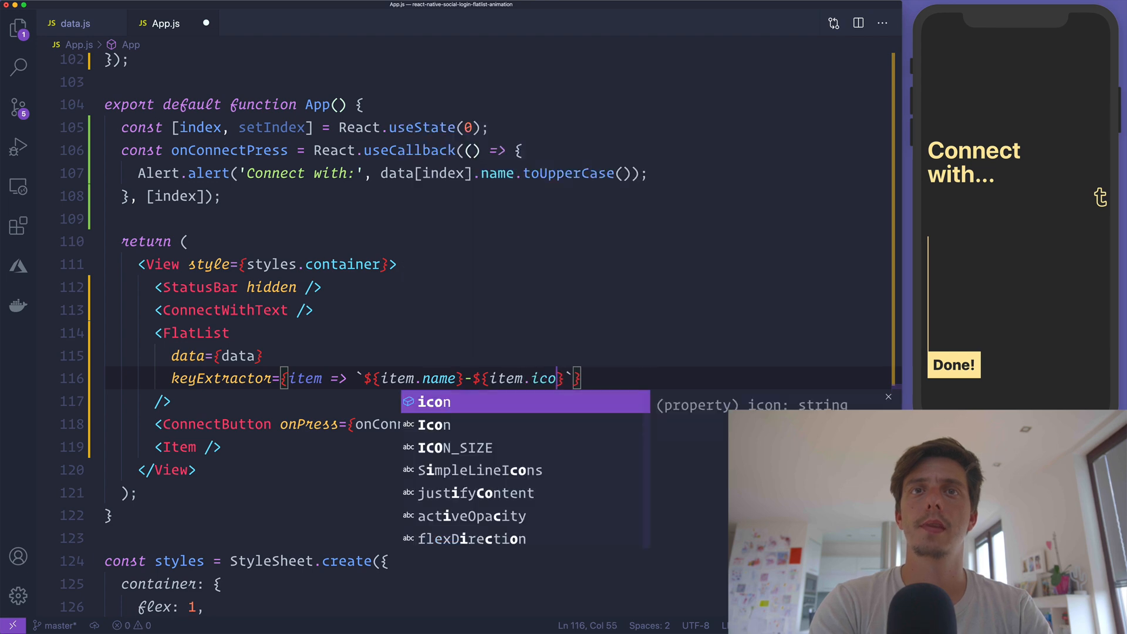
{"action": "type", "text": "renderItem={("}
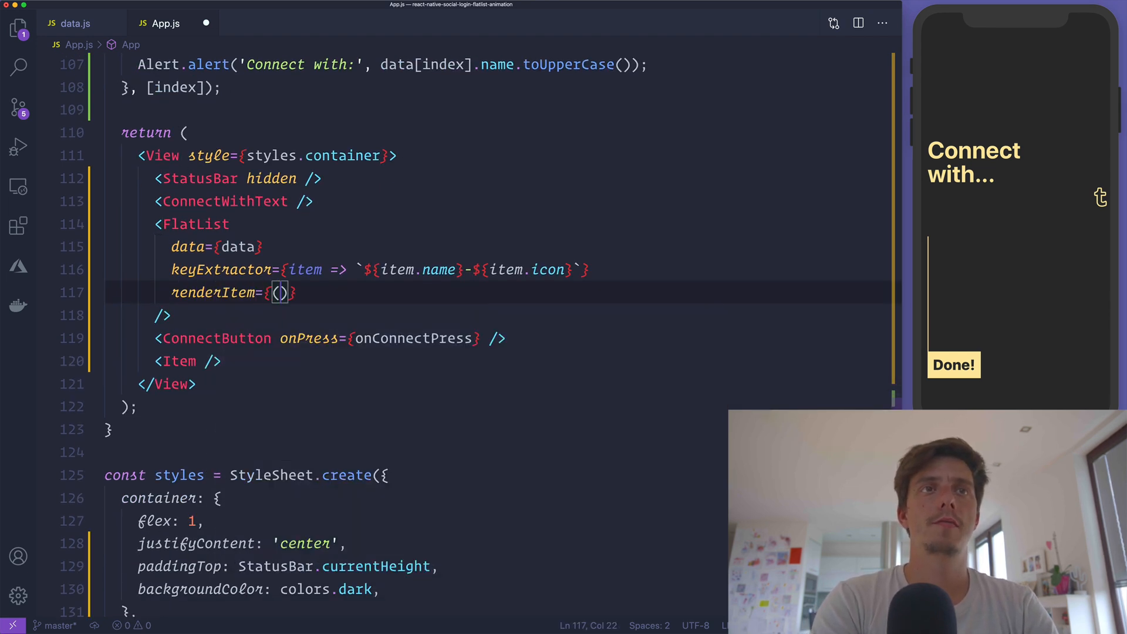
{"action": "type", "text": "{item}"}
{"action": "type", "text": "return <Item />"}
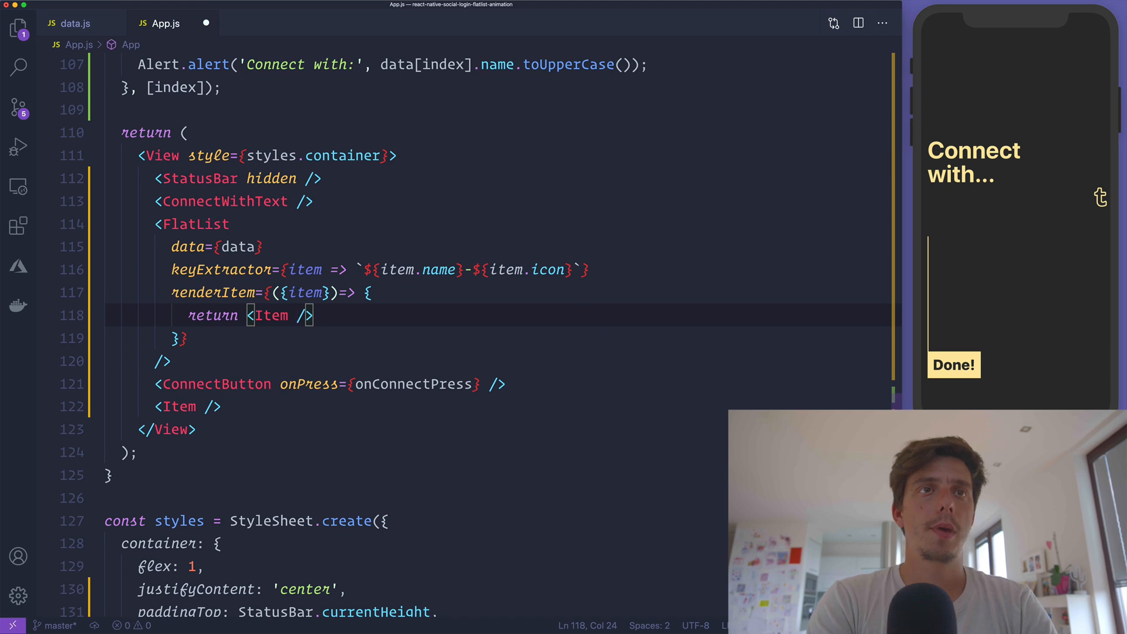
{"action": "type", "text": "{...item}"}
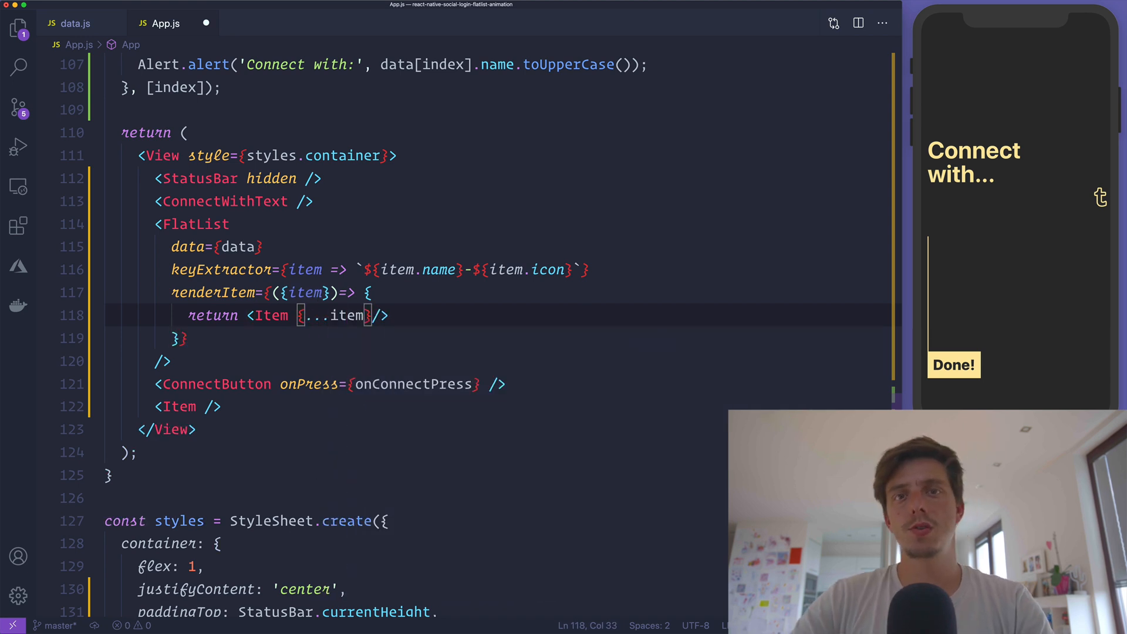
Step: After checking the data fields, give the rendered Item color={colors.yellow} and showText
{"action": "left_click", "coordinate": [75, 24]}
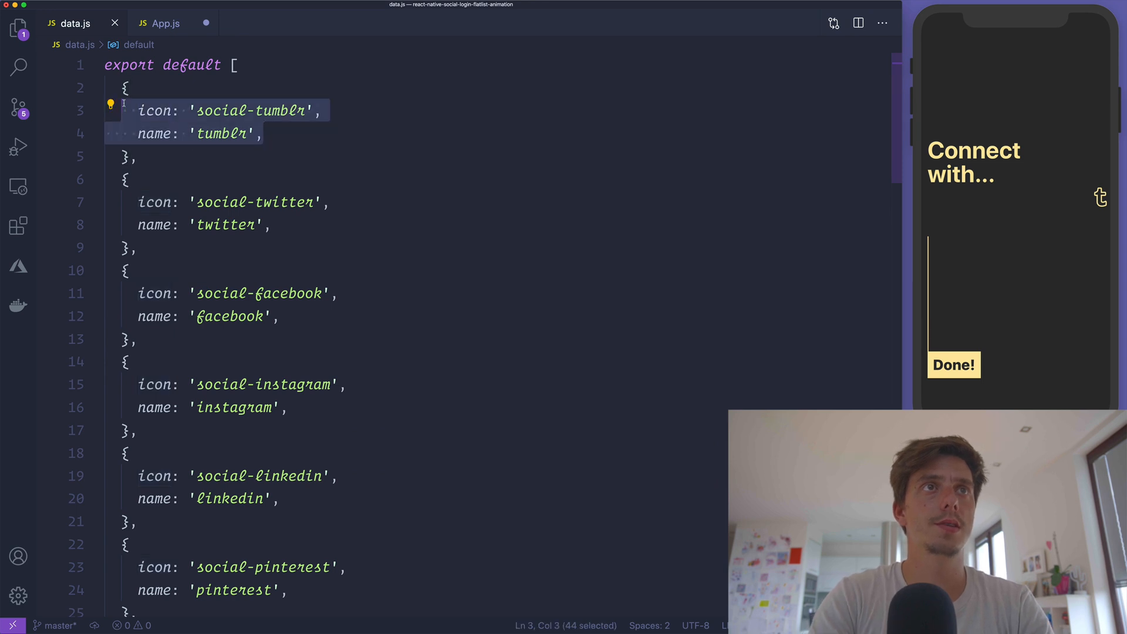
{"action": "left_click", "coordinate": [165, 23]}
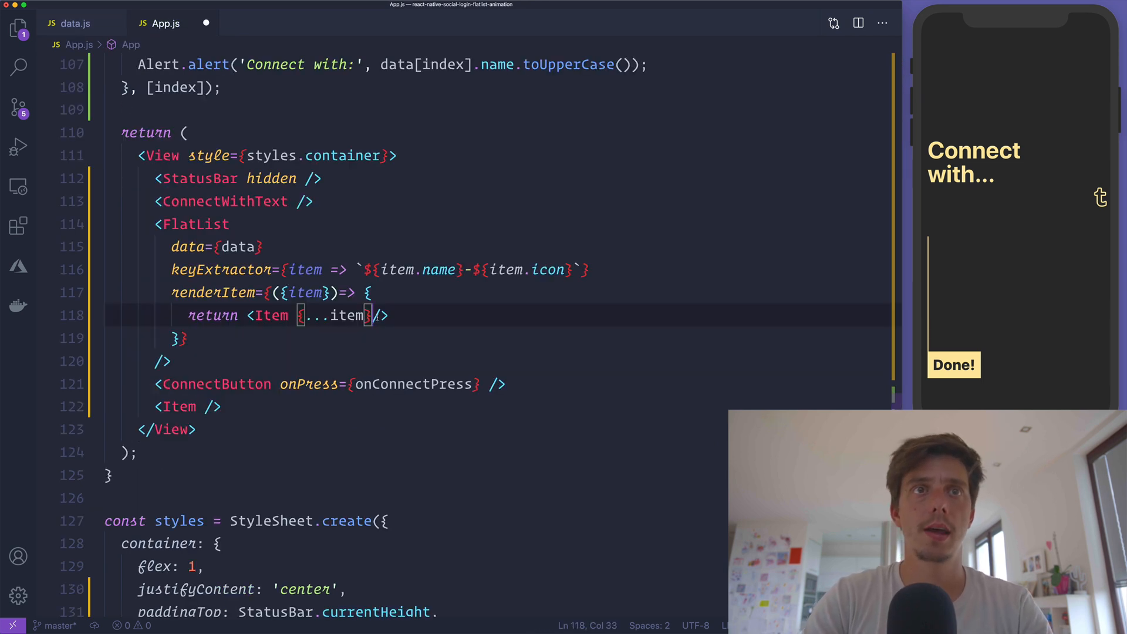
{"action": "type", "text": "color={color"}
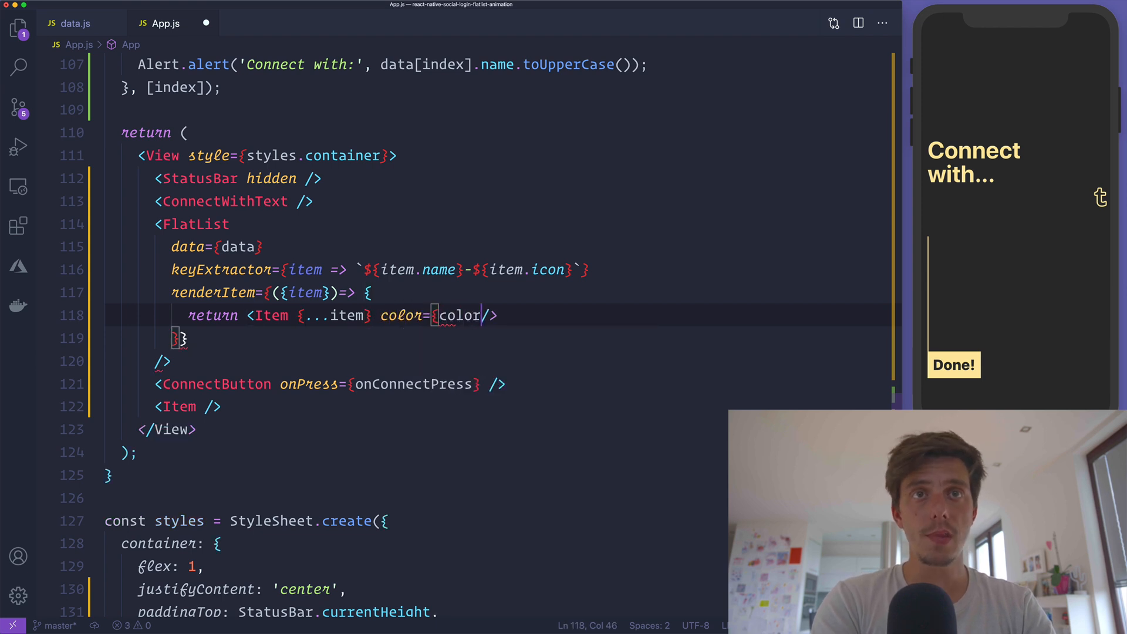
{"action": "type", "text": "s.yellow}"}
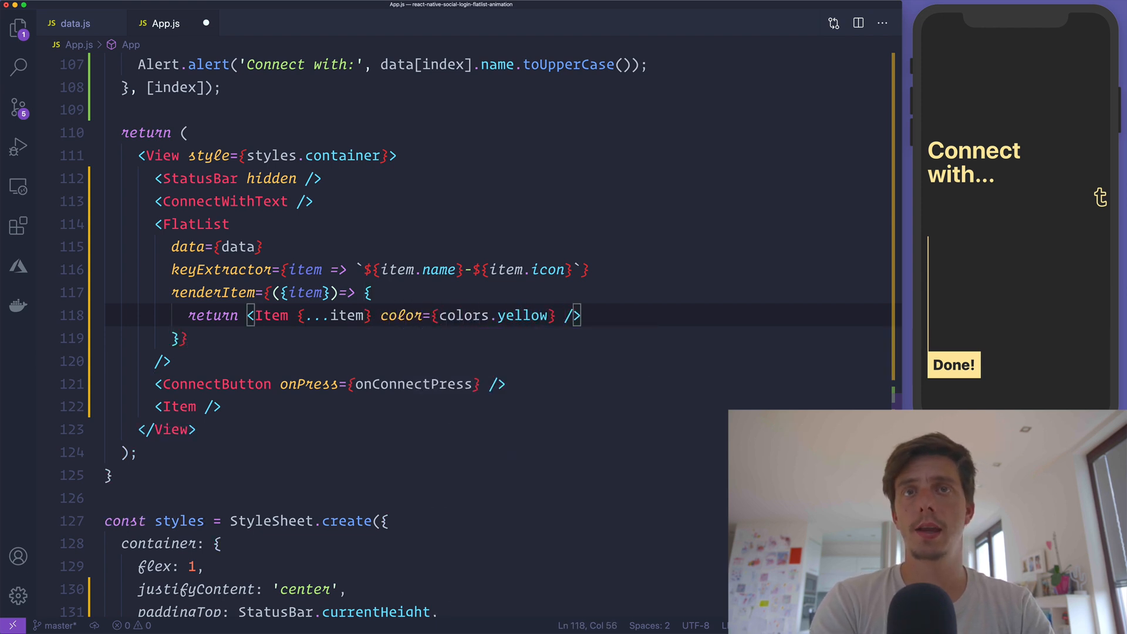
{"action": "type", "text": "showText"}
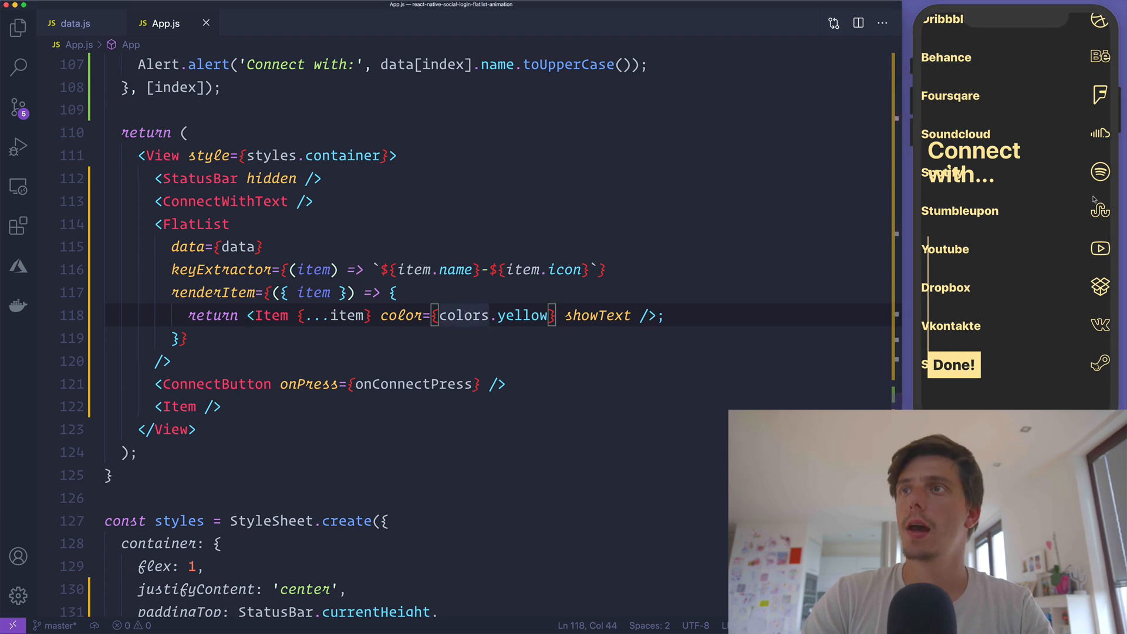
{"action": "scroll", "scroll_direction": "down", "scroll_amount": 3}
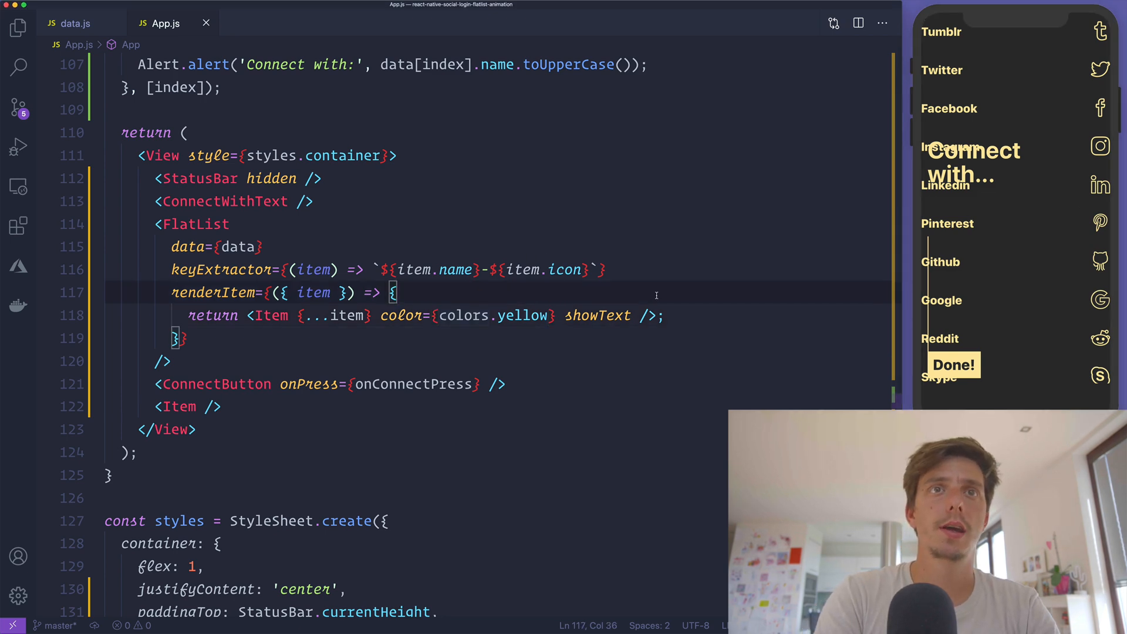
Step: Add contentContainerStyle with paddingTop/paddingBottom of height / 2 - ITEM_HEIGHT / 2 and paddingHorizontal: 20
{"action": "type", "text": "contentContainerStyle={"}
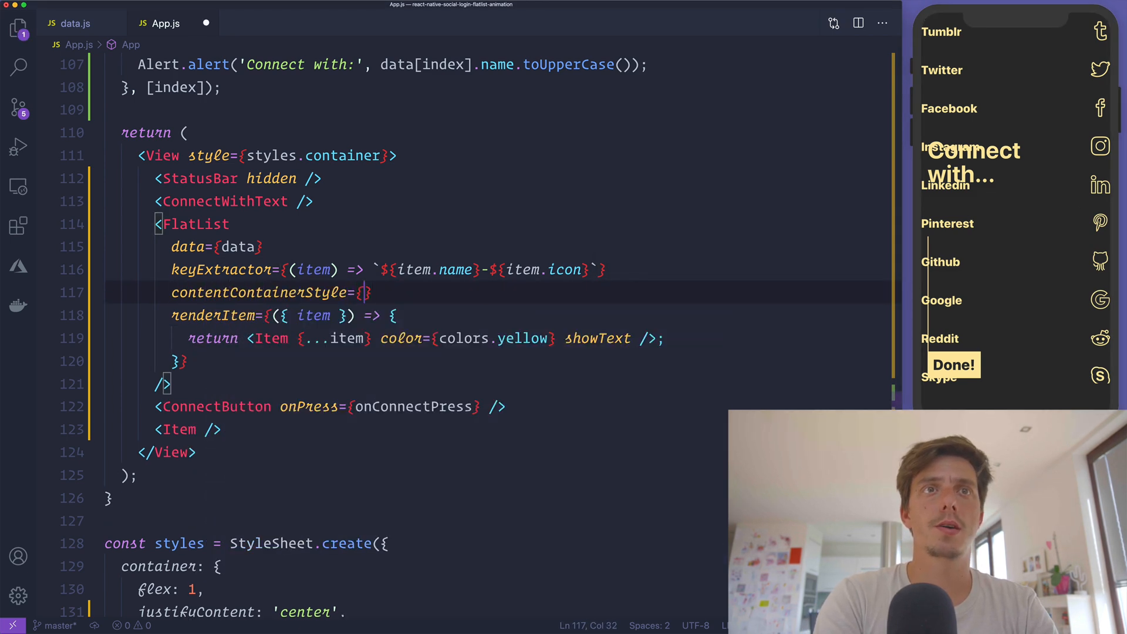
{"action": "type", "text": "paddingTop: height /"}
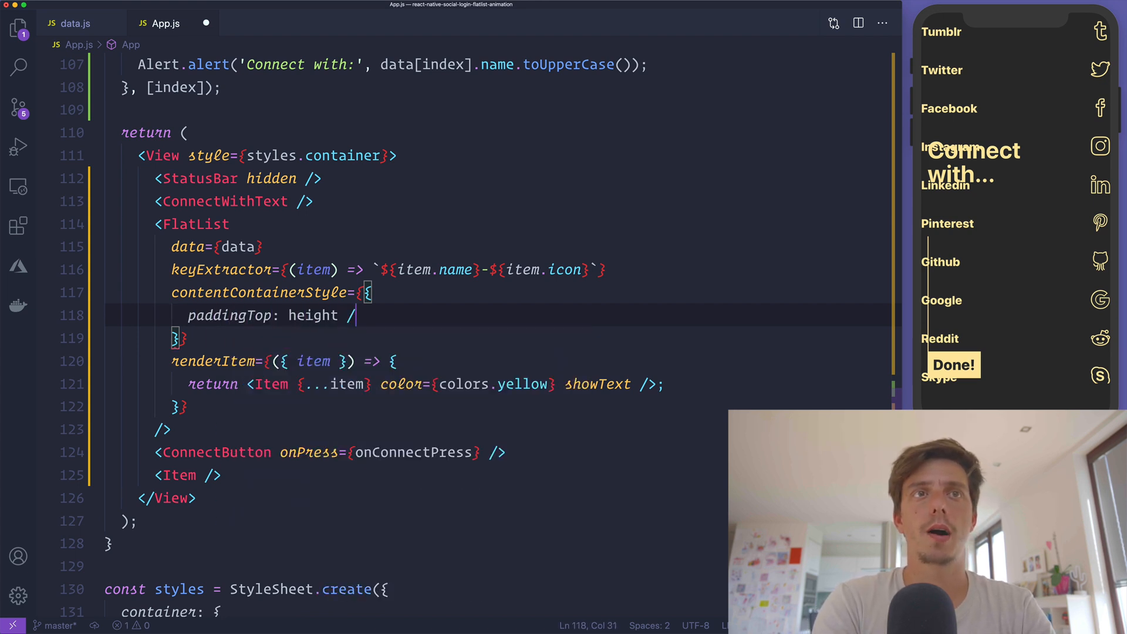
{"action": "type", "text": "2"}
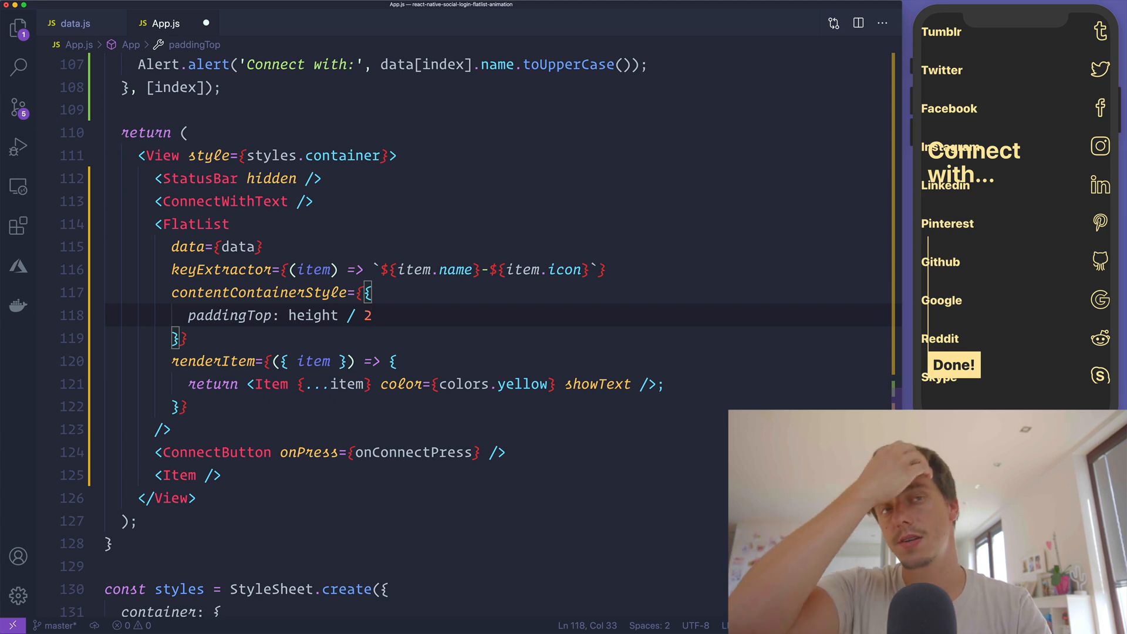
{"action": "type", "text": "- ITEM_HEIGHT"}
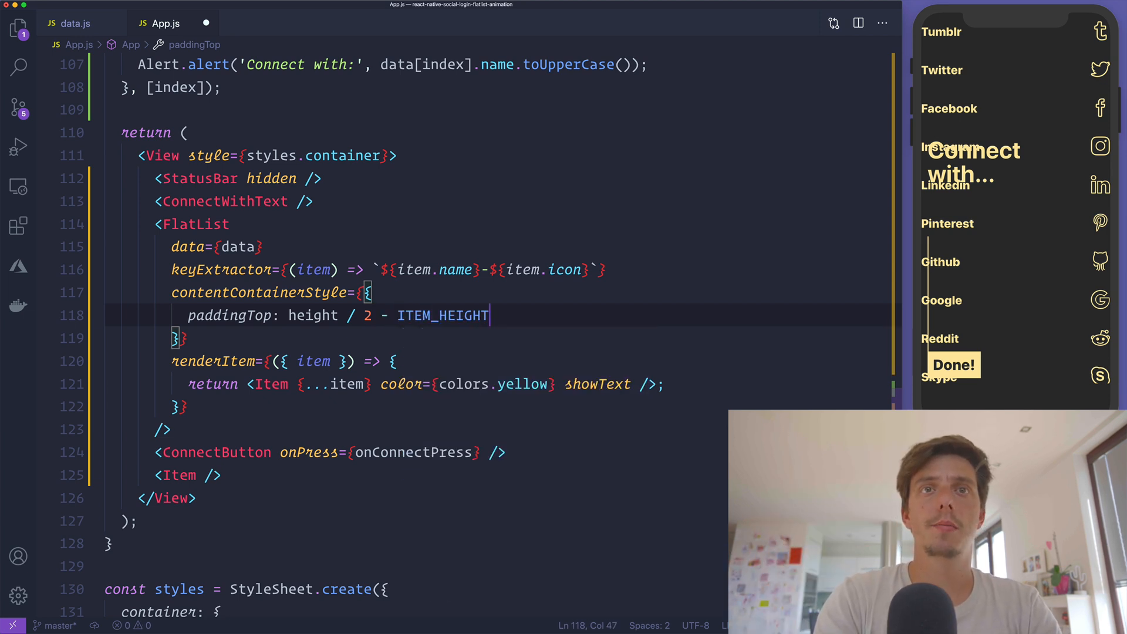
{"action": "type", "text": "/ 2,"}
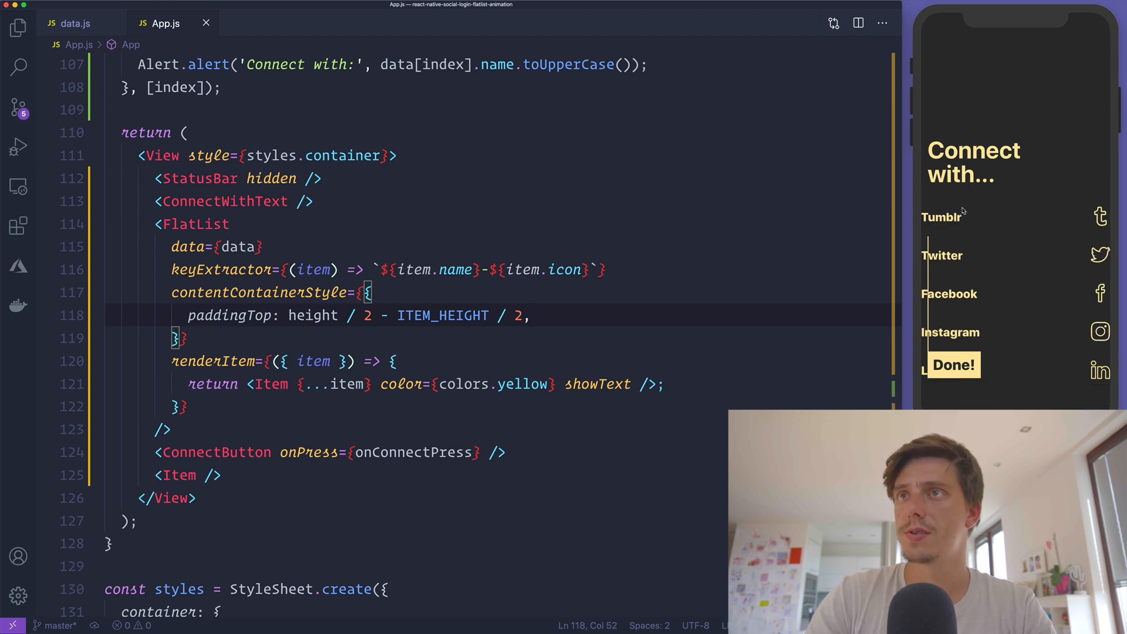
{"action": "double_click", "coordinate": [443, 315]}
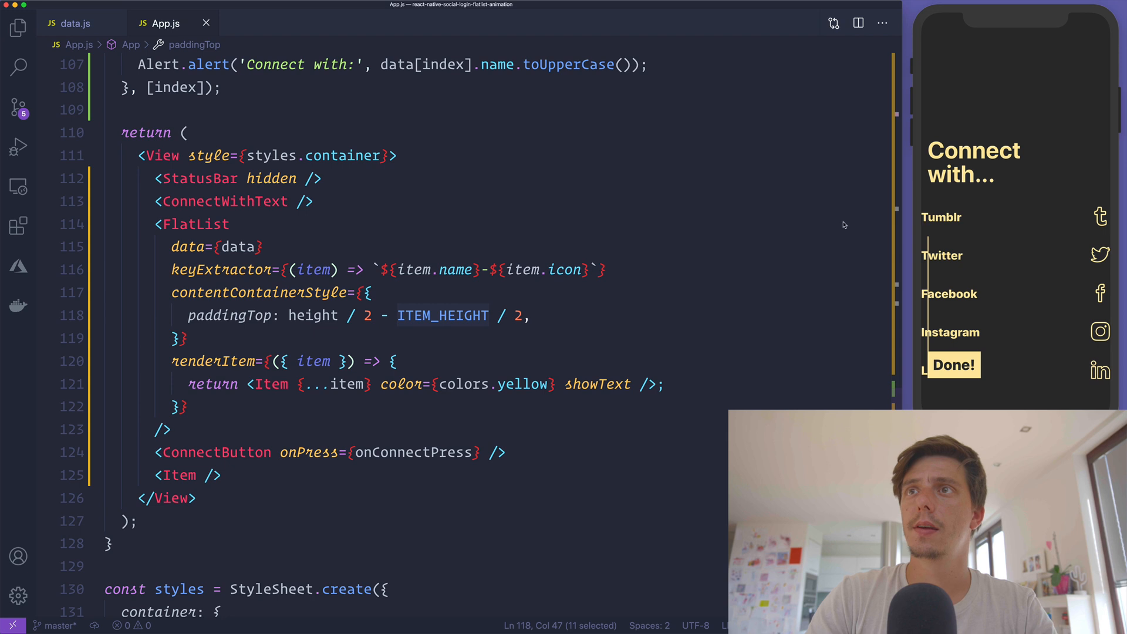
{"action": "type", "text": "paddingHorizontal: 2"}
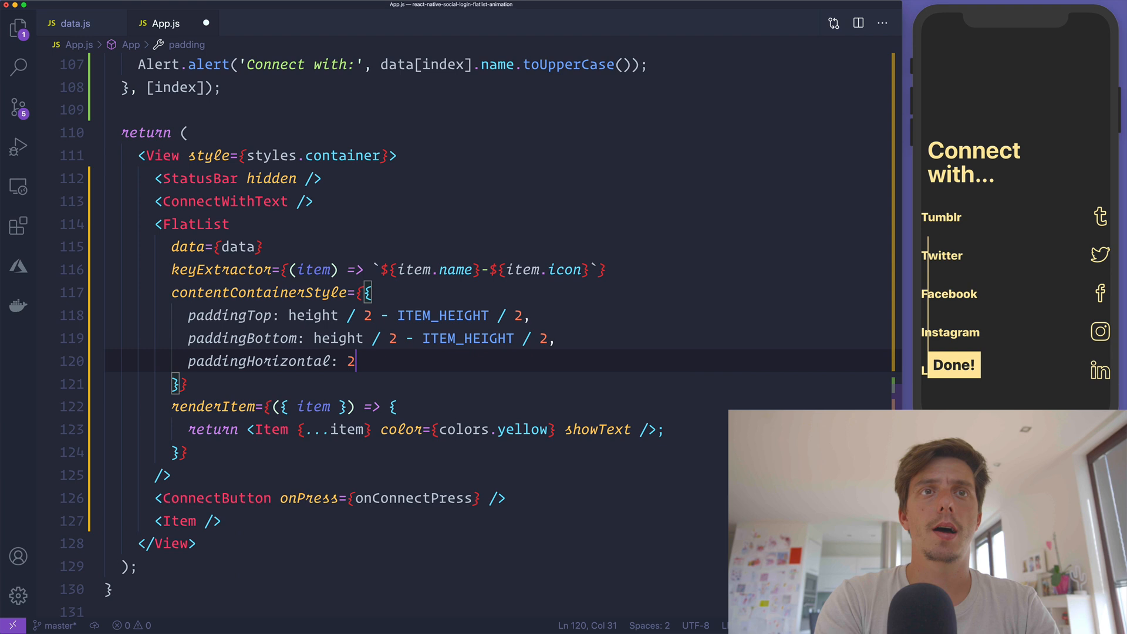
{"action": "type", "text": "0,"}
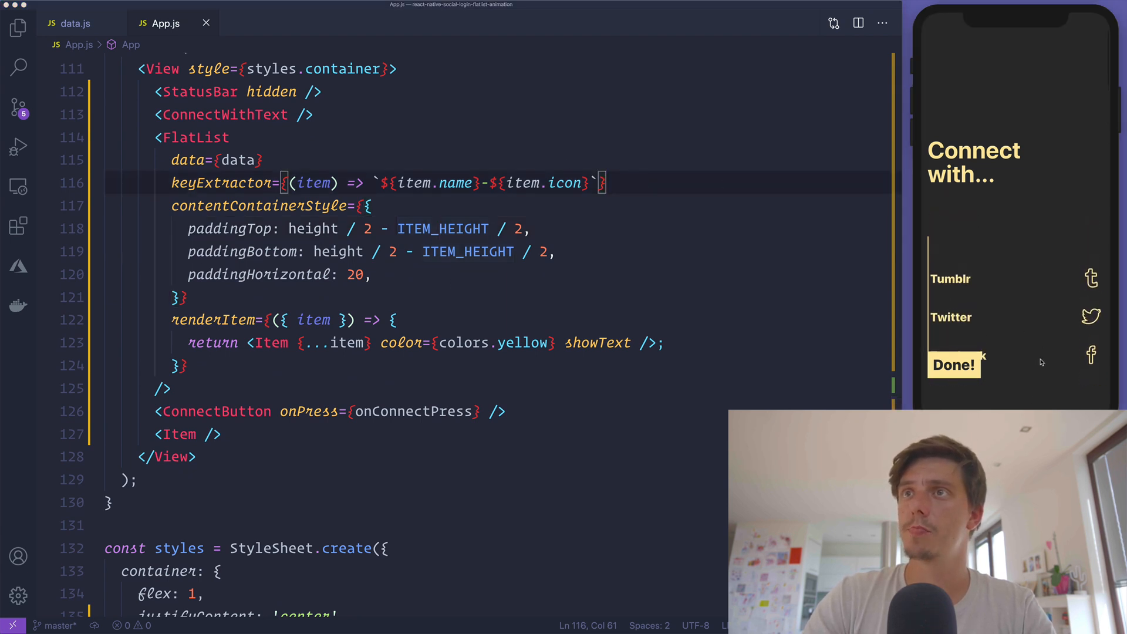
Step: Add bounces={false} to the FlatList props
{"action": "type", "text": "no"}
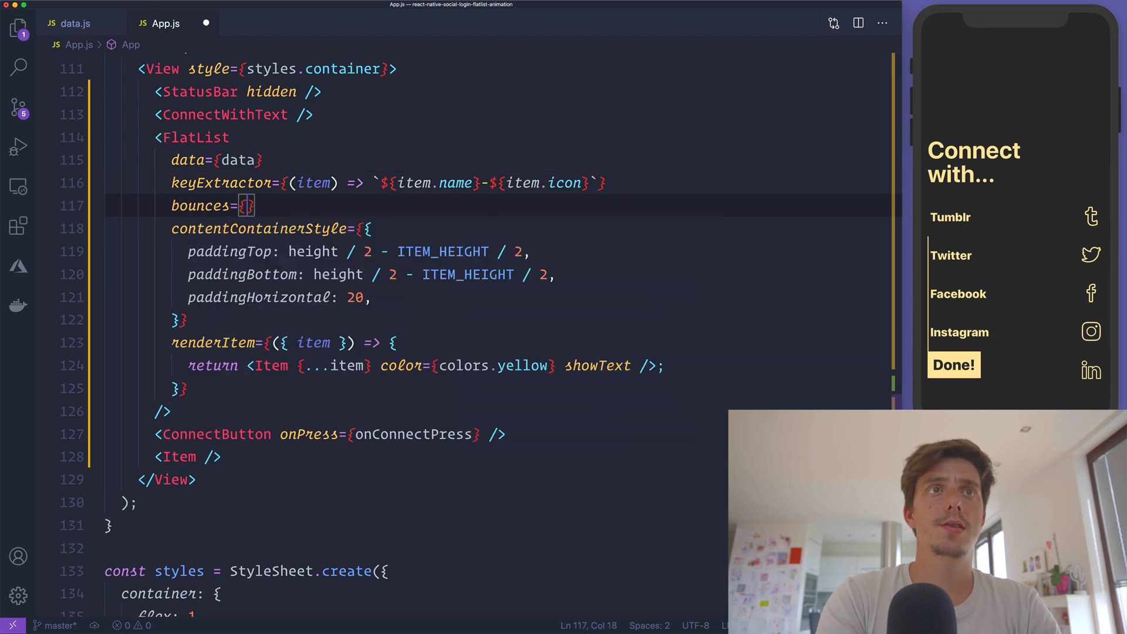
{"action": "type", "text": "false"}
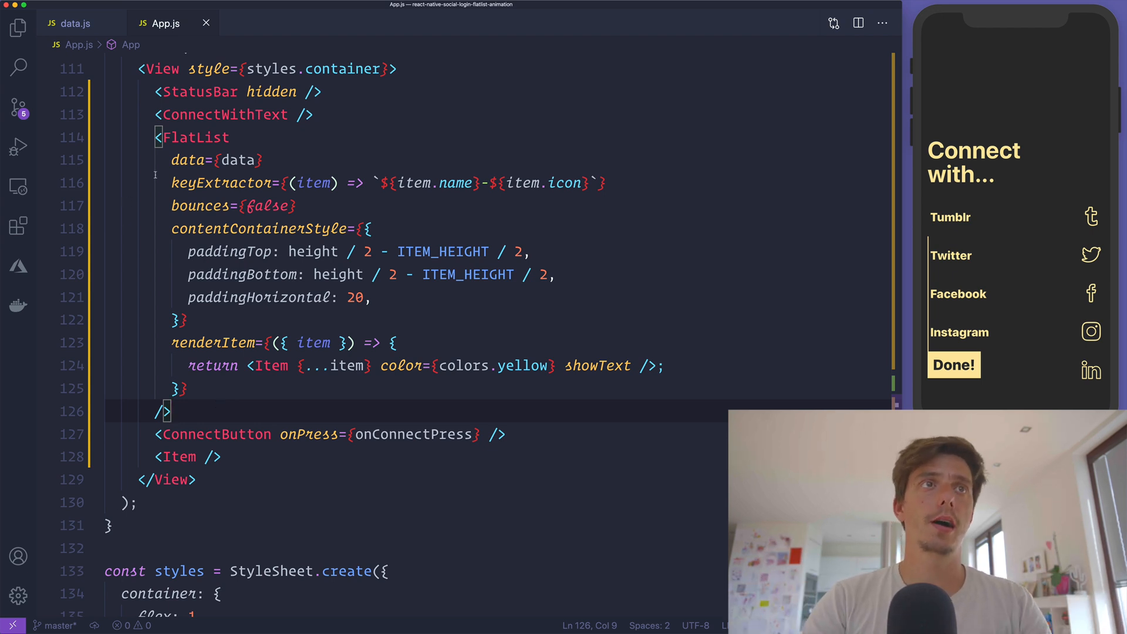
Step: Cut the FlatList block into a new const List = forwardRef component that passes ref to the FlatList
{"action": "left_click_drag", "start_coordinate": [159, 138], "coordinate": [169, 411]}
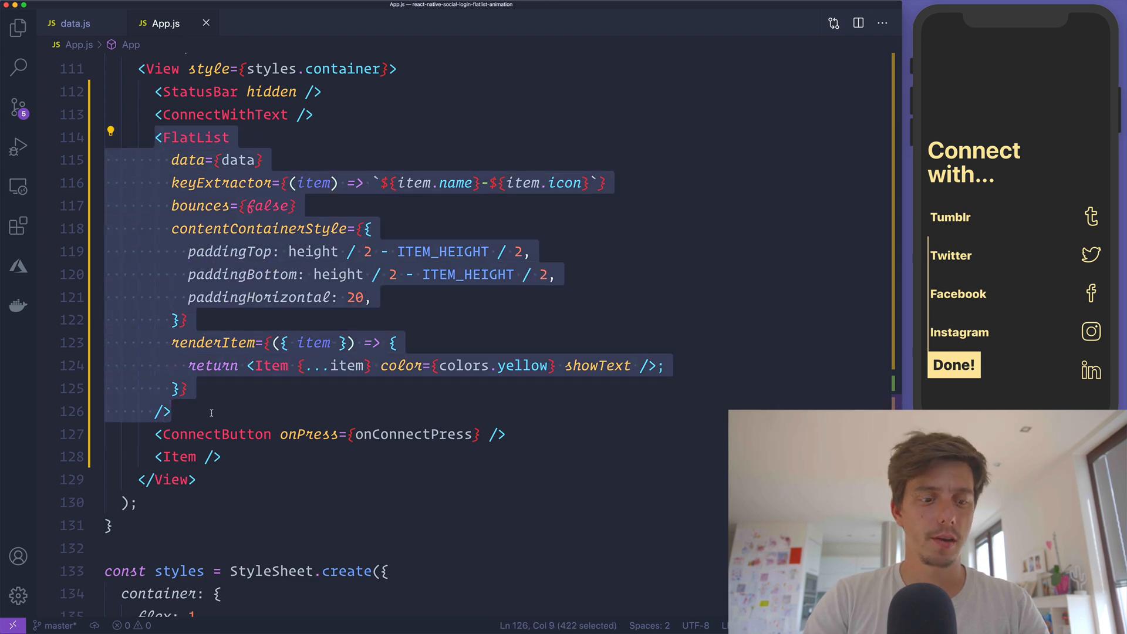
{"action": "key", "text": "Delete"}
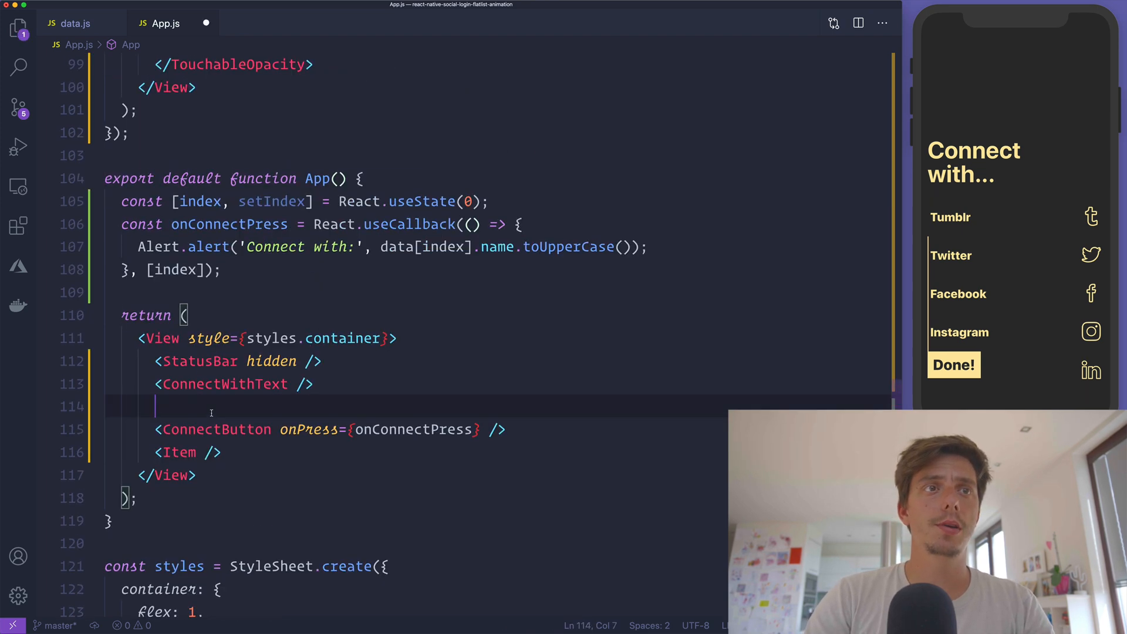
{"action": "type", "text": "const List = React."}
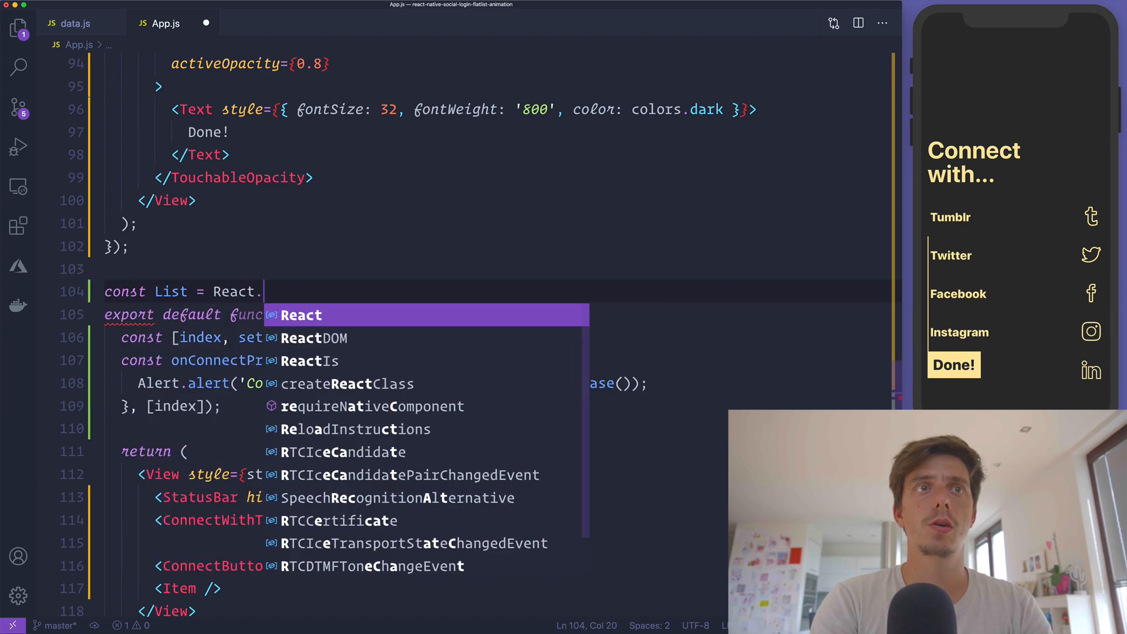
{"action": "type", "text": "forwardRef(("}
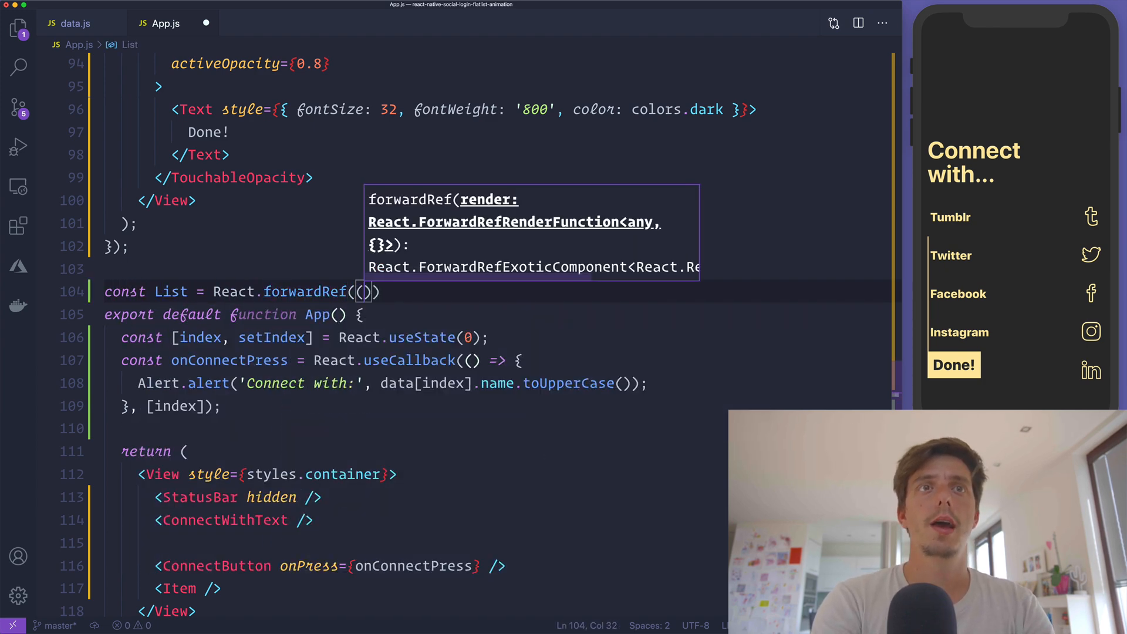
{"action": "type", "text": "{}"}
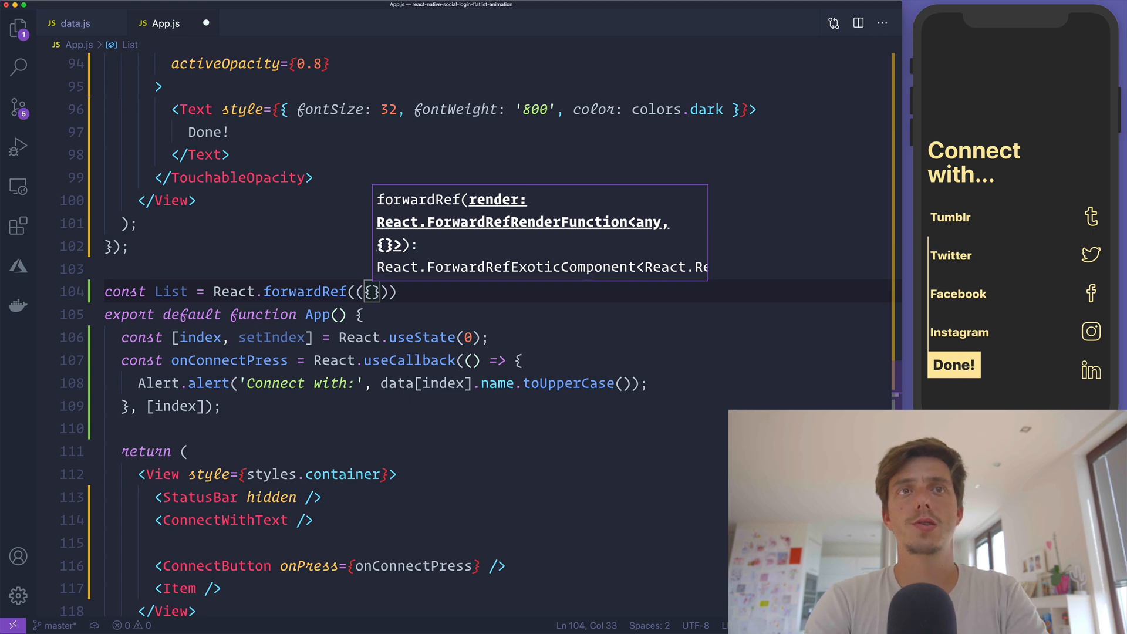
{"action": "type", "text": ", k"}
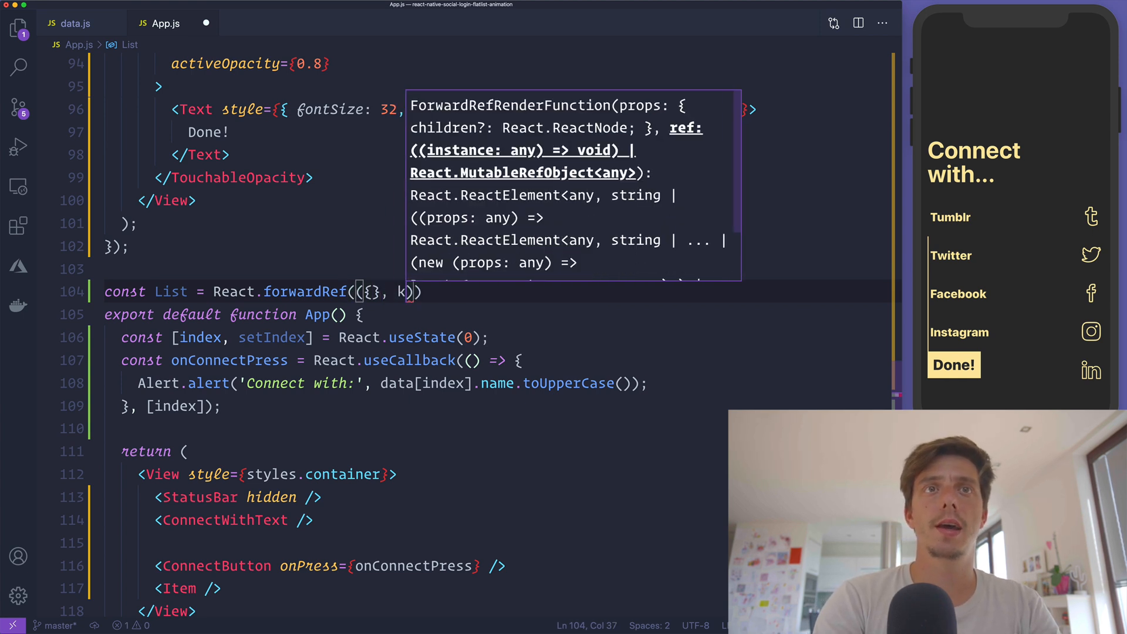
{"action": "type", "text": "ey) ="}
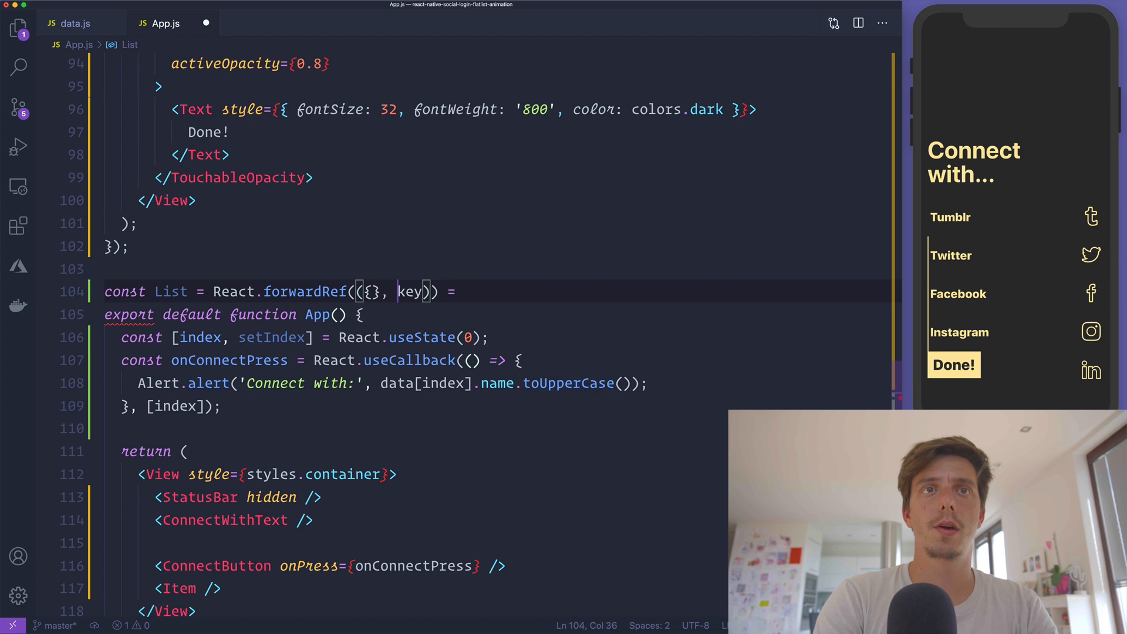
{"action": "type", "text": "ref"}
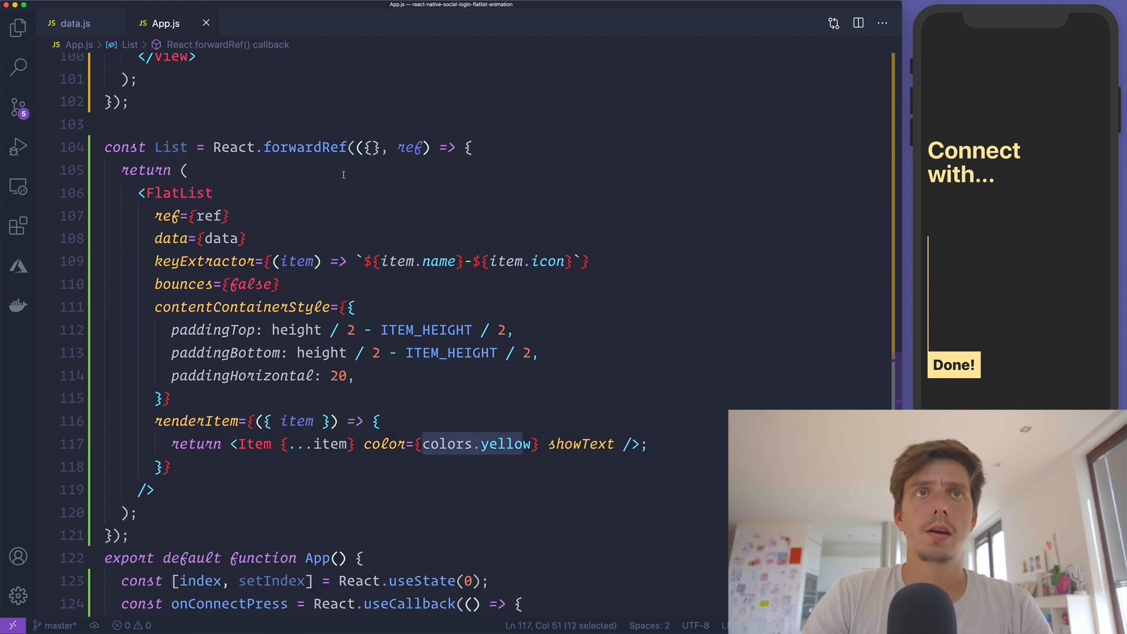
Step: Destructure color and showText in List's params and use them in renderItem's Item
{"action": "type", "text": "color,"}
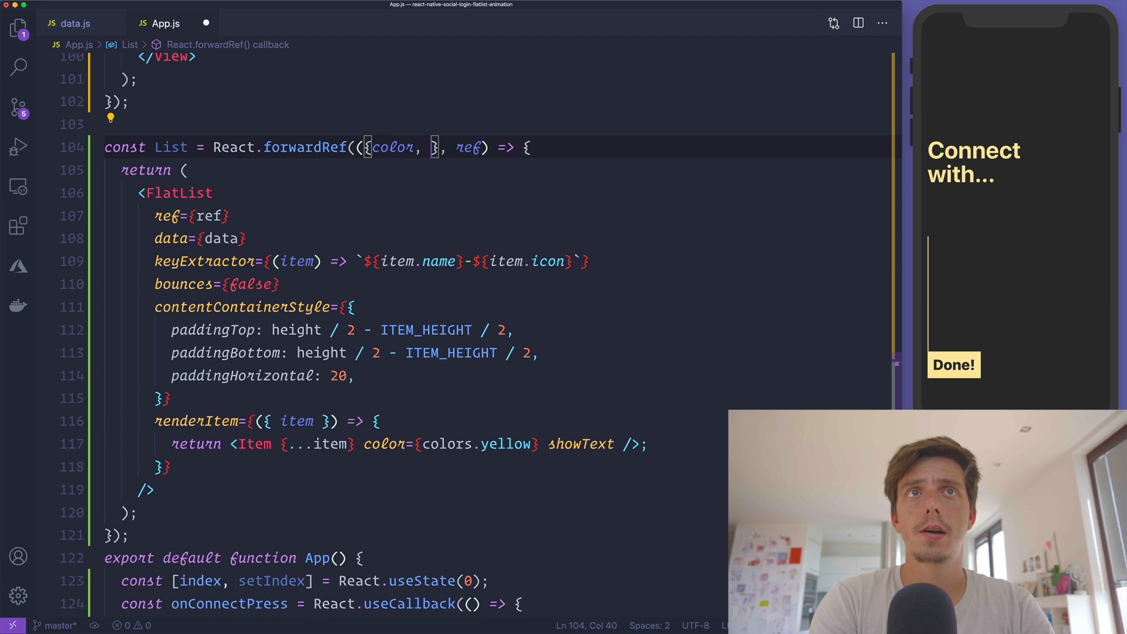
{"action": "type", "text": "showText"}
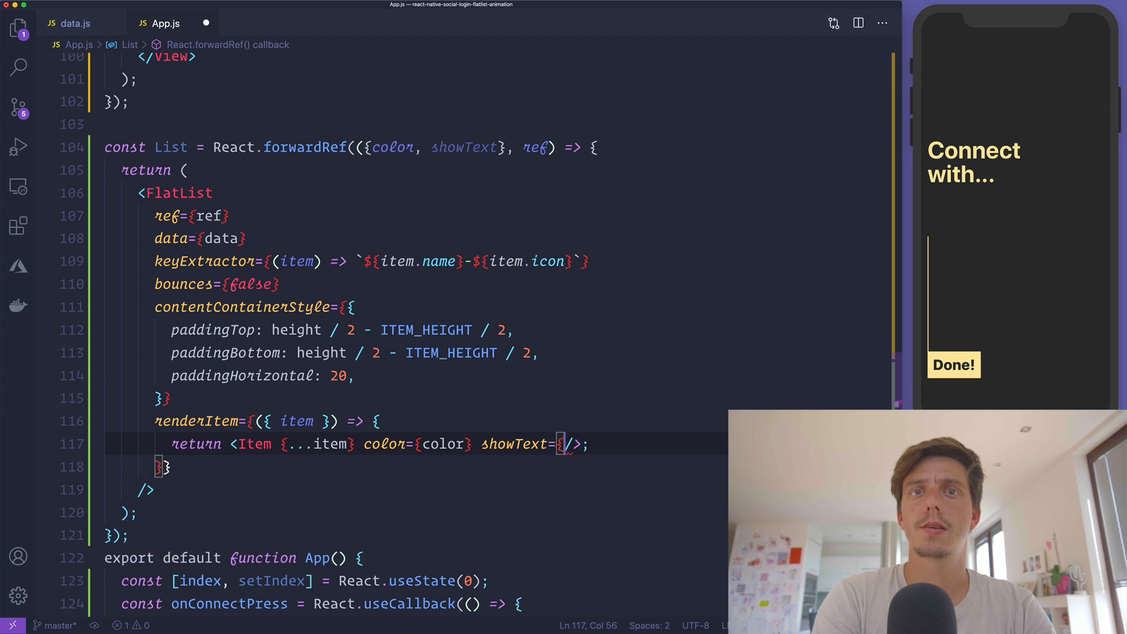
{"action": "type", "text": "showText}"}
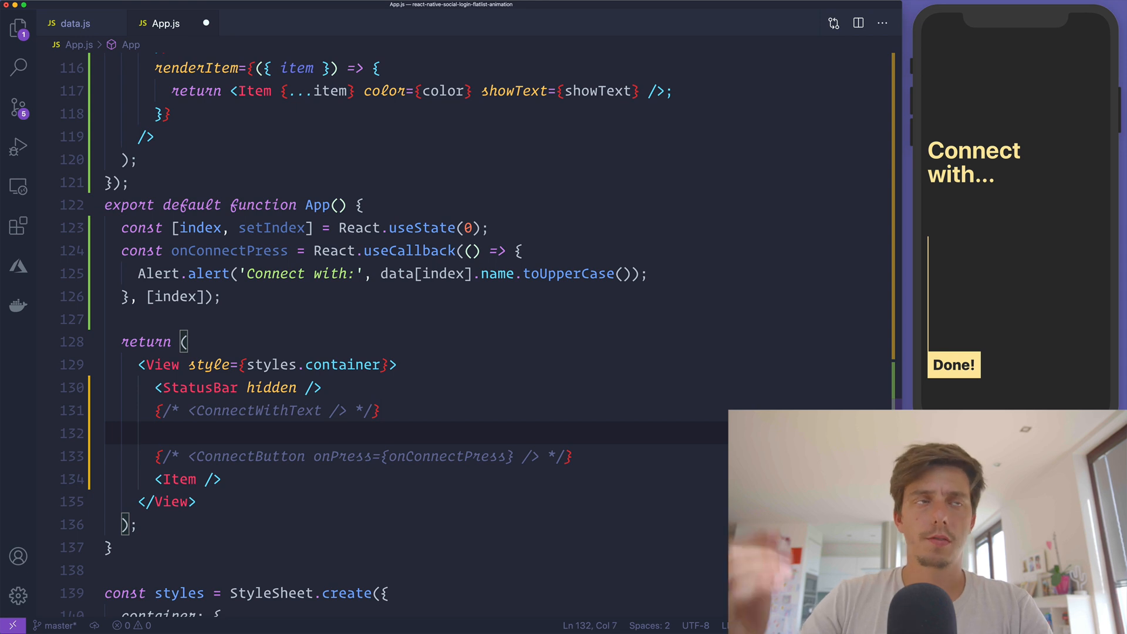
Step: Render <List color={colors.yellow} showText /> in App's return
{"action": "type", "text": "List />"}
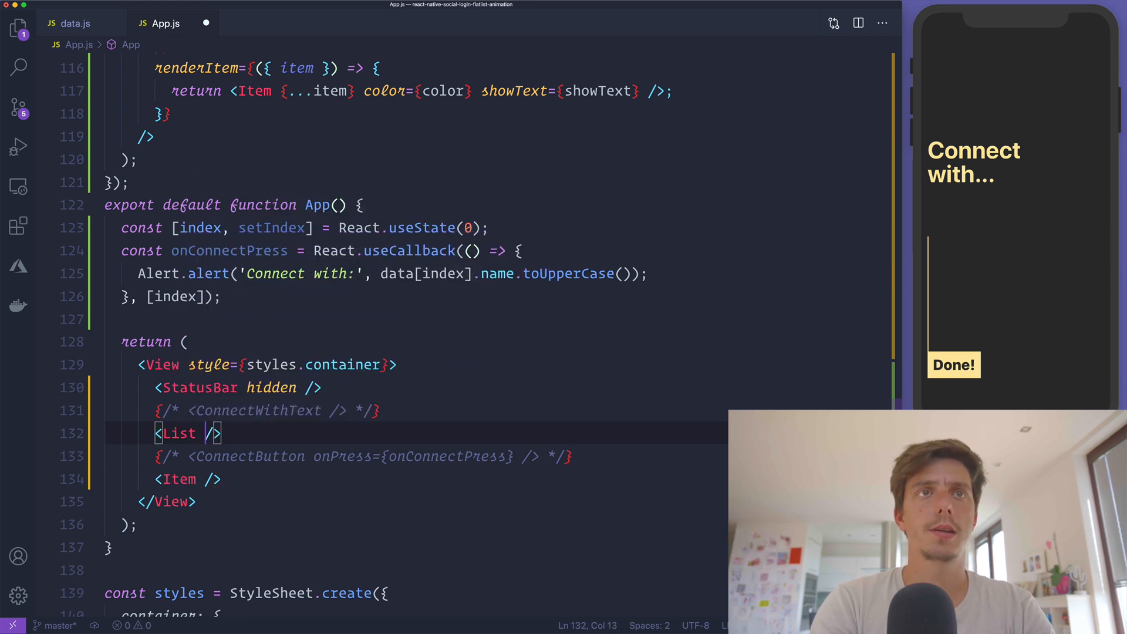
{"action": "type", "text": "color="}
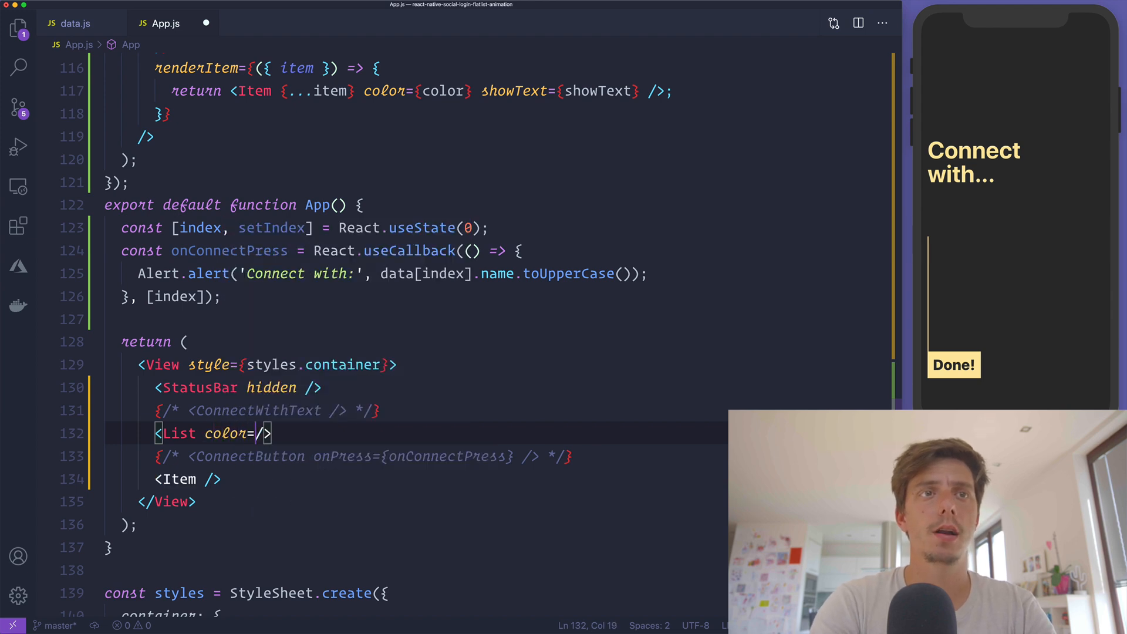
{"action": "type", "text": "{colors.yellow} showText"}
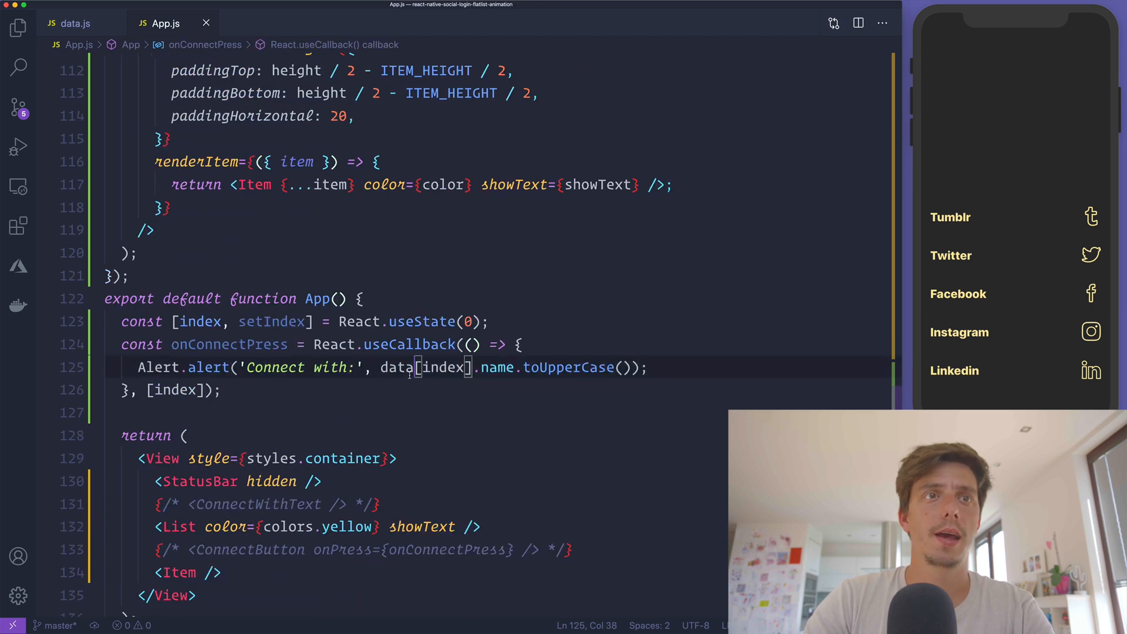
Step: Declare yellowRef and darkRef with React.useRef() and attach ref={yellowRef} to the yellow List
{"action": "type", "text": "const"}
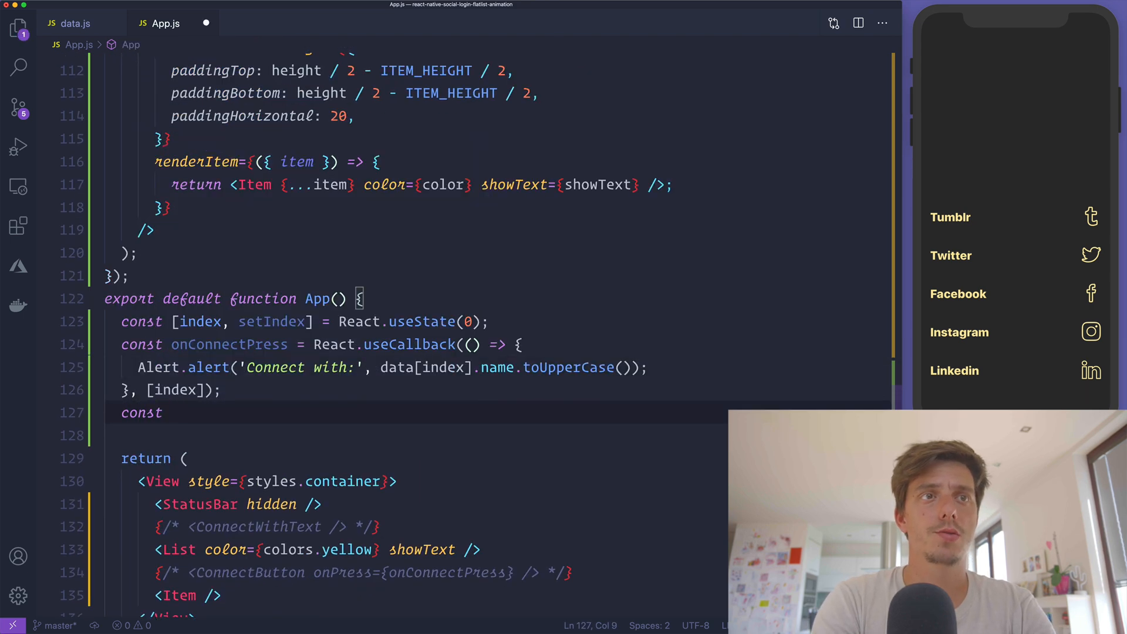
{"action": "type", "text": "yellowRef = Re"}
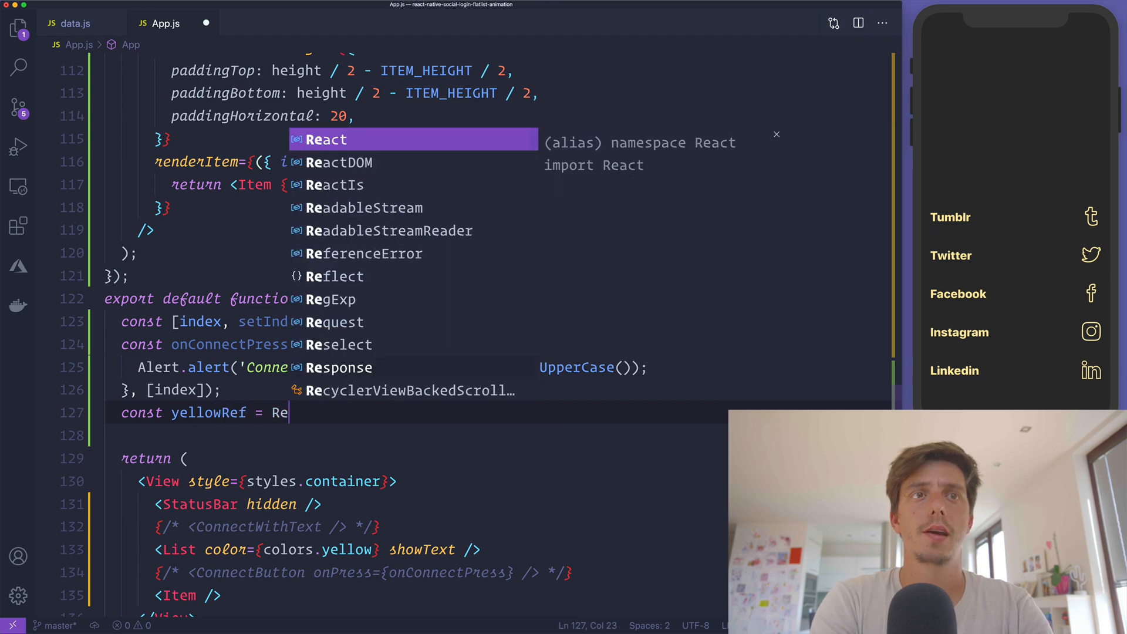
{"action": "type", "text": "act.useRef();"}
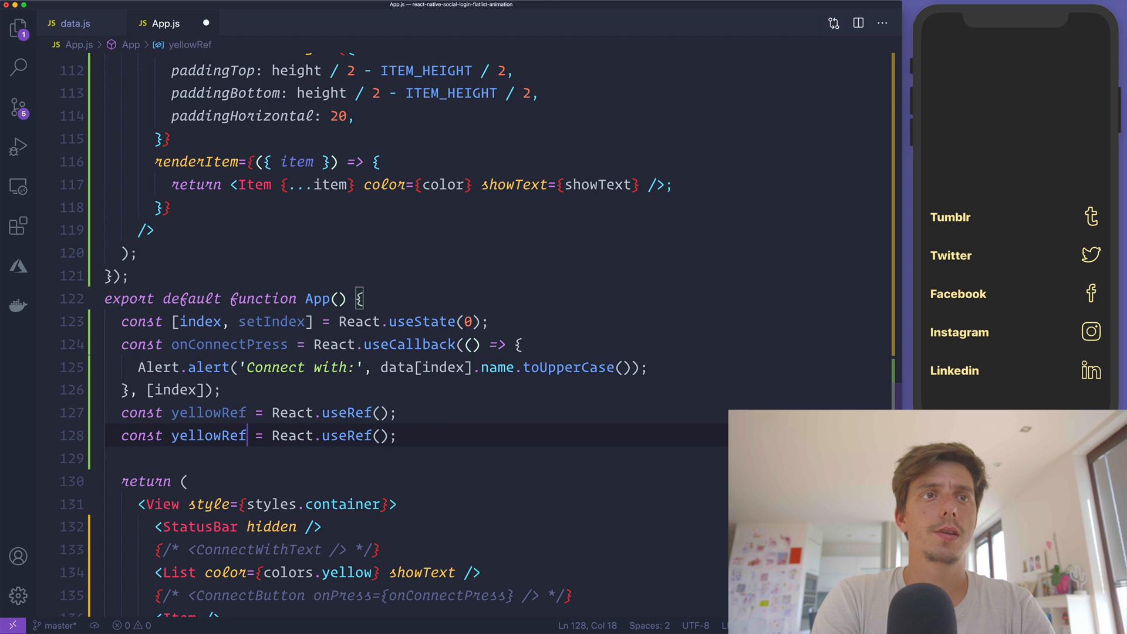
{"action": "type", "text": "darkRe"}
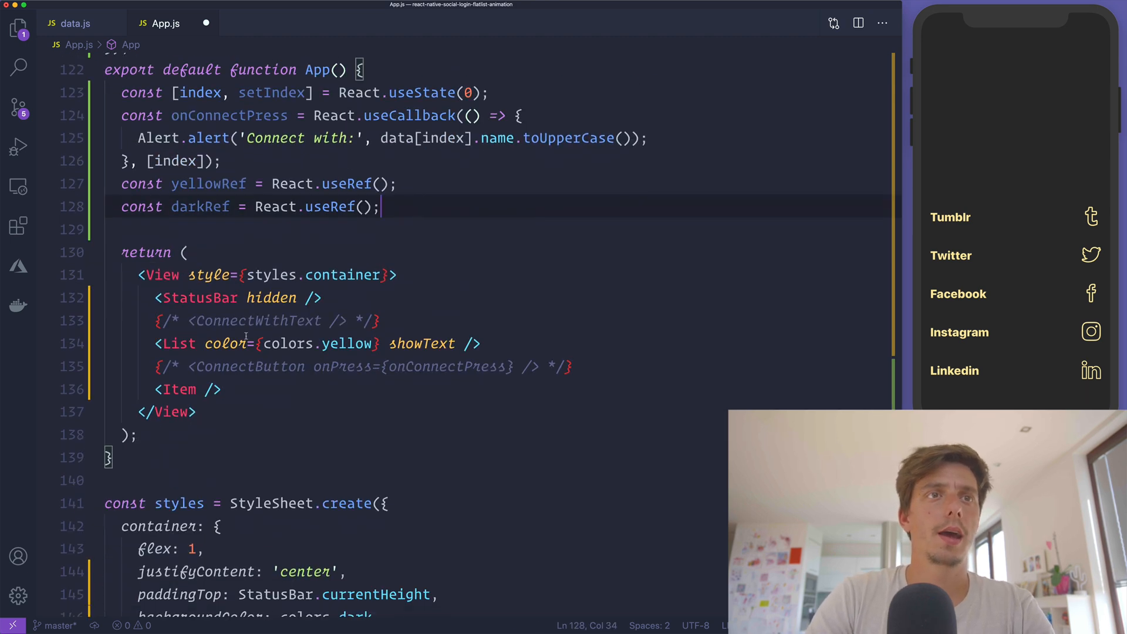
{"action": "type", "text": "ref={ye"}
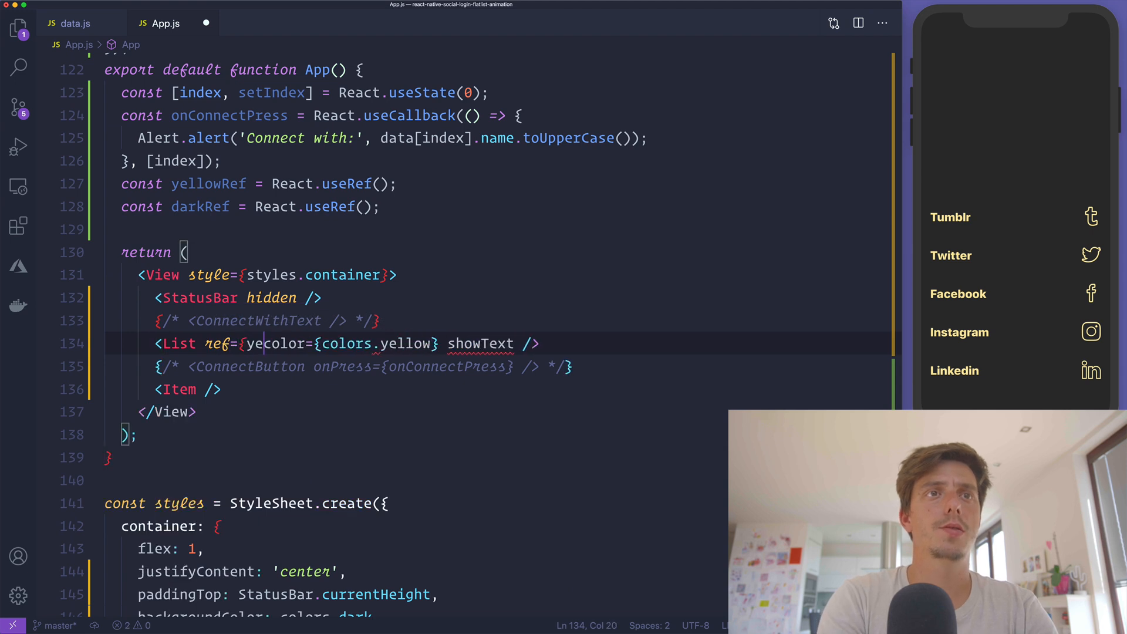
{"action": "type", "text": "llowRef}"}
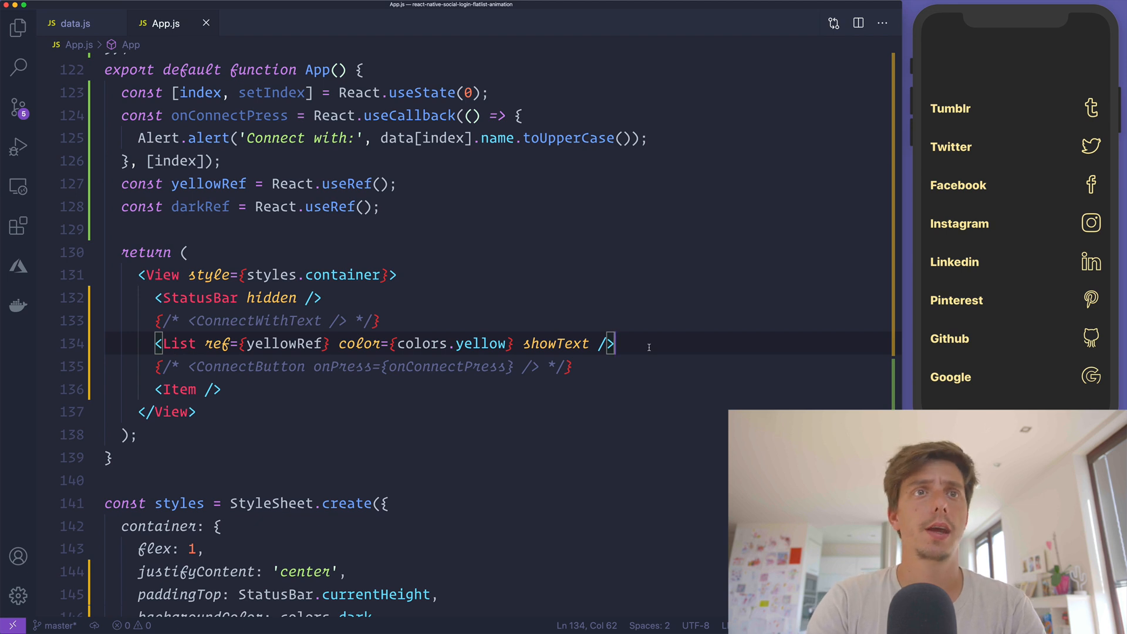
Step: Pass style={StyleSheet.absoluteFillObject} to the yellow List and accept a style prop in List
{"action": "key", "text": "Backspace"}
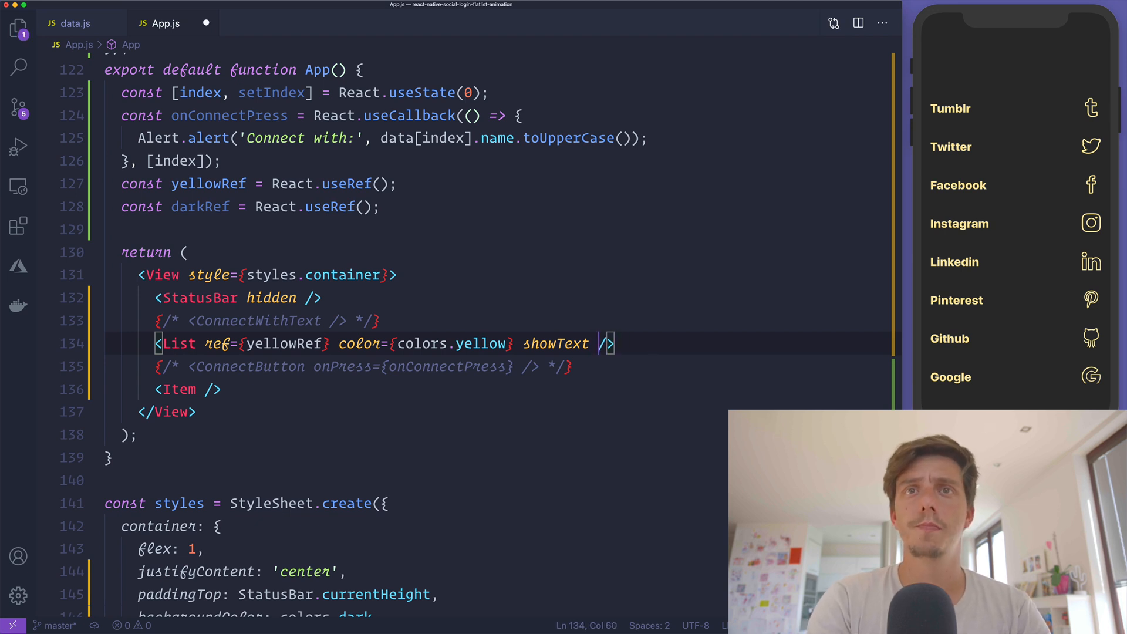
{"action": "type", "text": "style={}"}
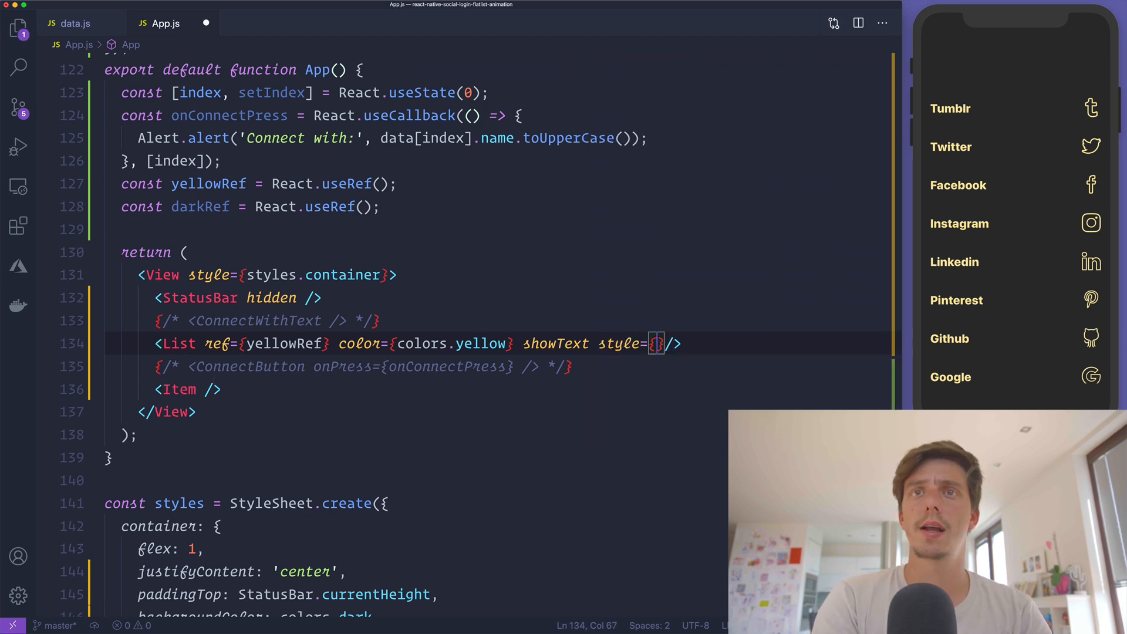
{"action": "type", "text": "StyleSheet."}
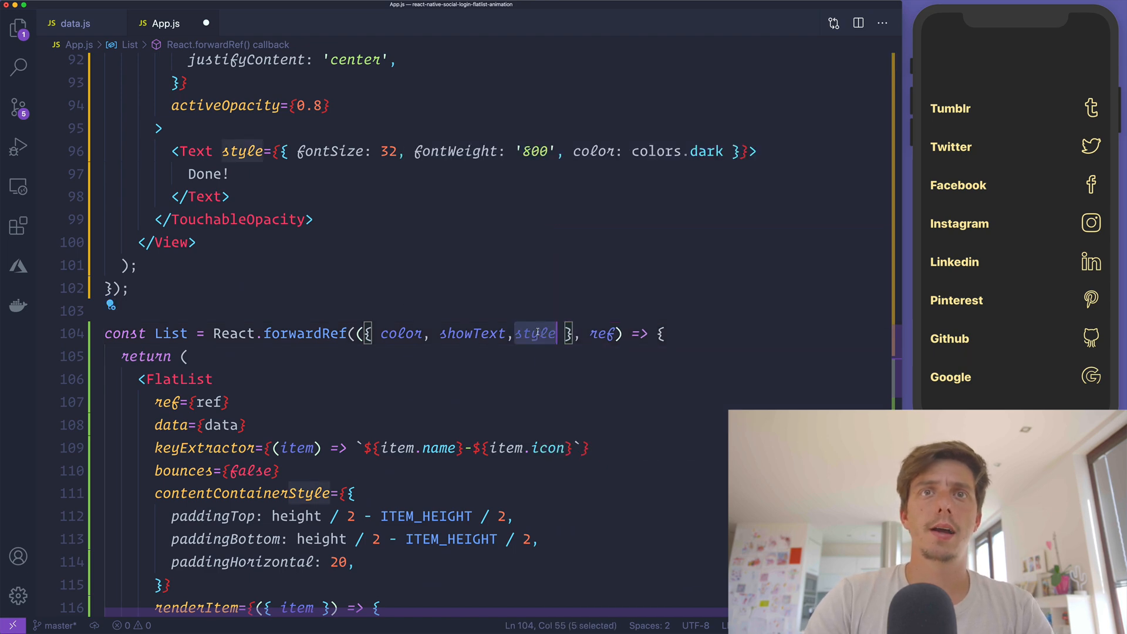
{"action": "type", "text": "style={StyleSheet.absoluteFillObject"}
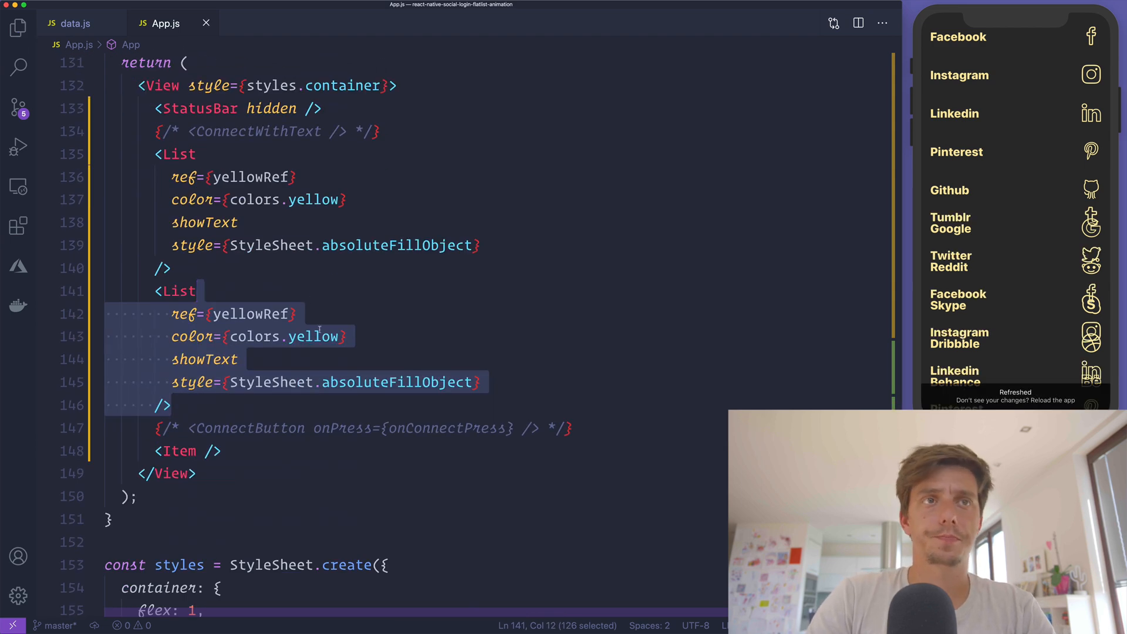
Step: Make the second List dark with an absolute yellow band style: width, height ITEM_HEIGHT, top height / 2 - ITEM_HEIGHT / 2
{"action": "left_click", "coordinate": [329, 337]}
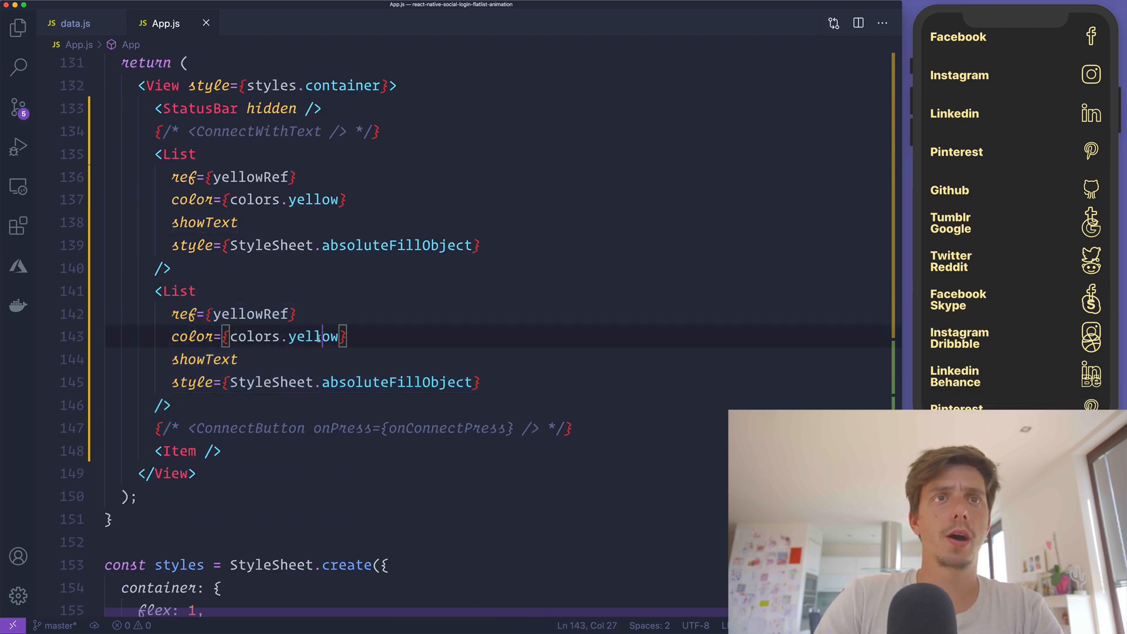
{"action": "type", "text": "dark"}
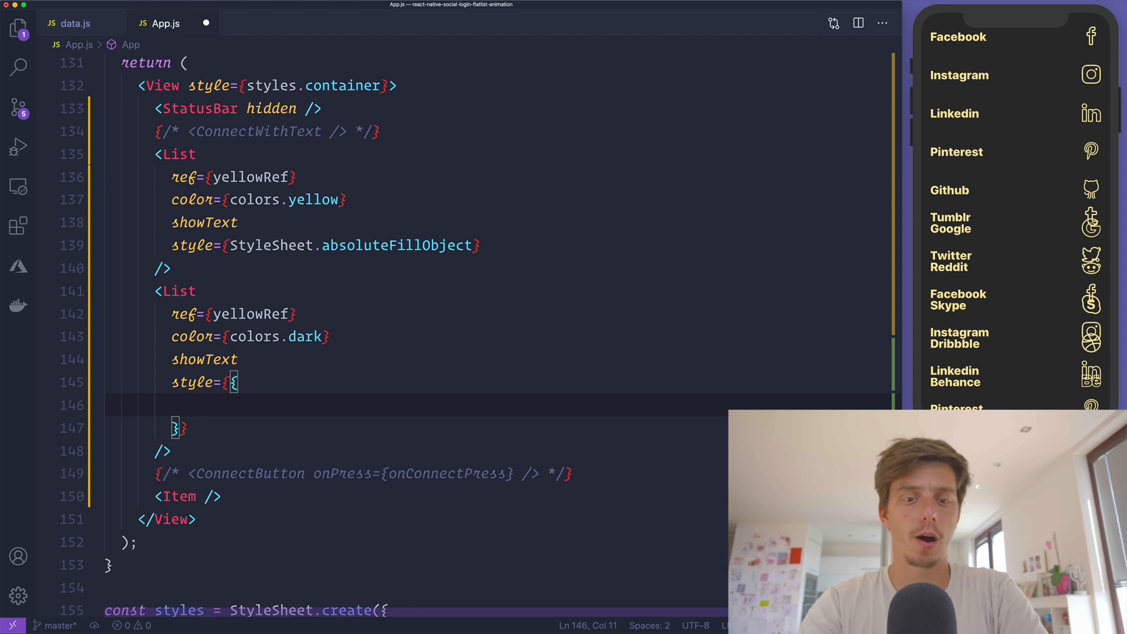
{"action": "type", "text": "post"}
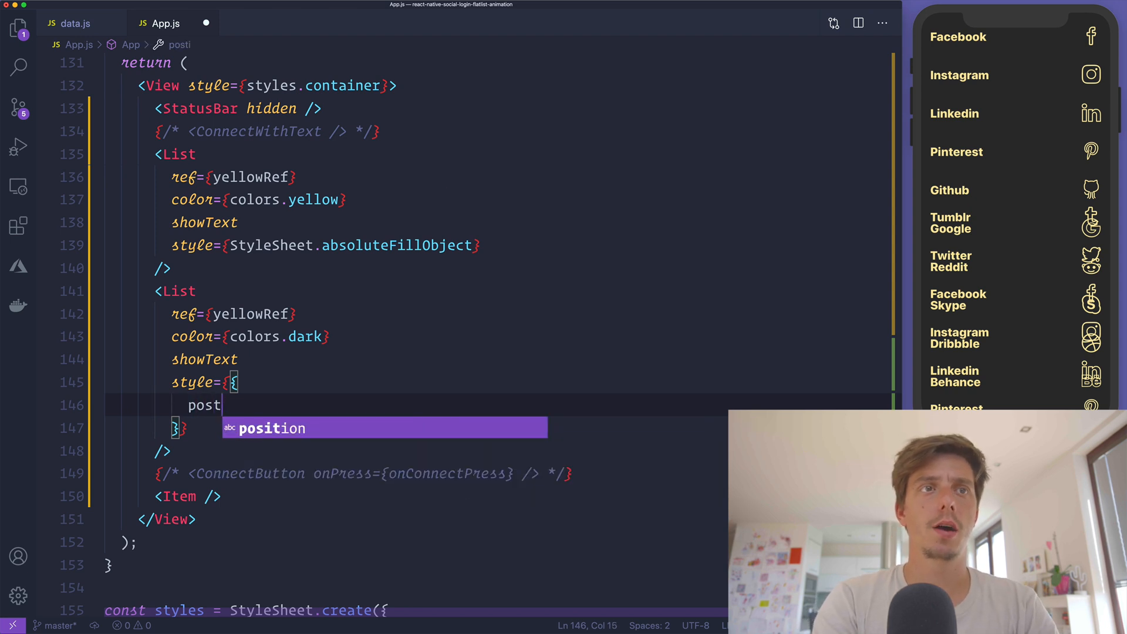
{"action": "type", "text": "ition: 'abso"}
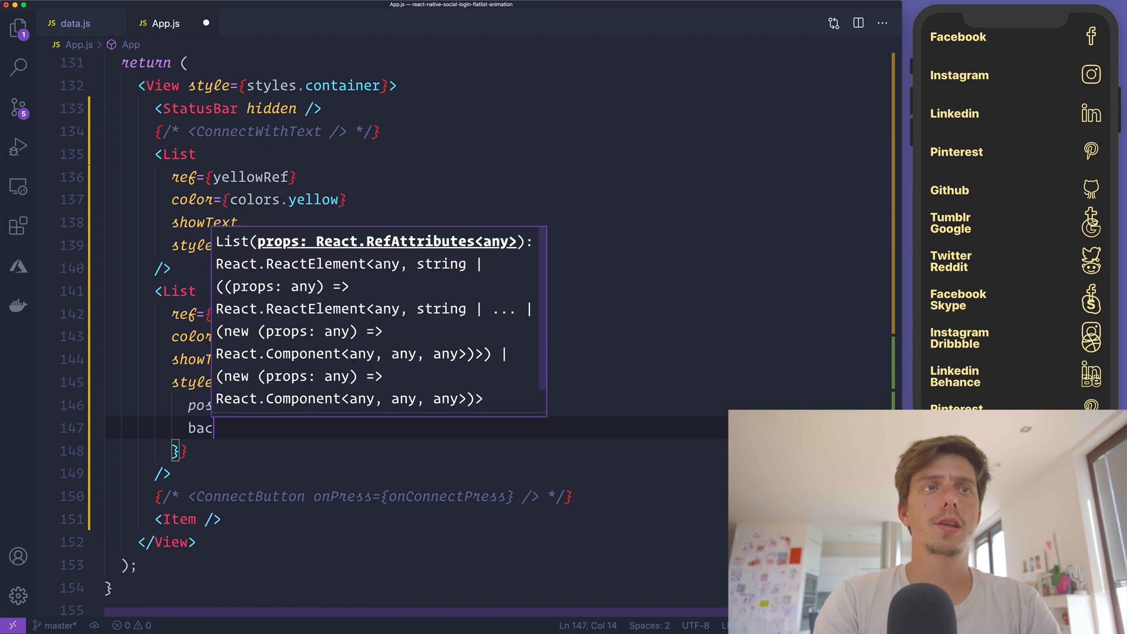
{"action": "type", "text": "backgroundColor: colors."}
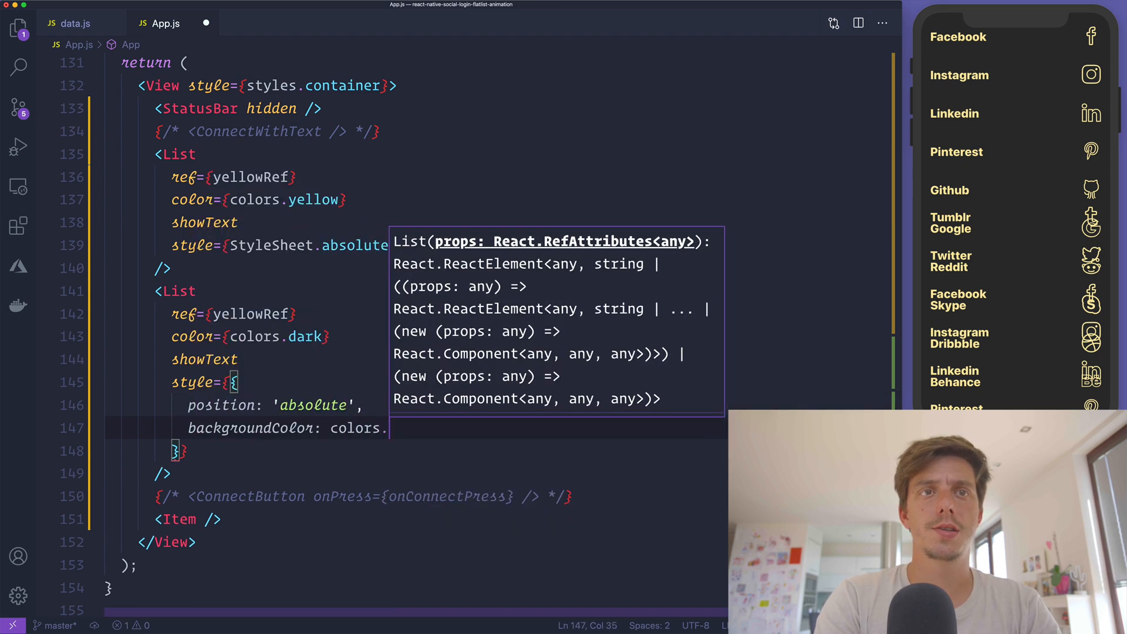
{"action": "type", "text": "yellow,"}
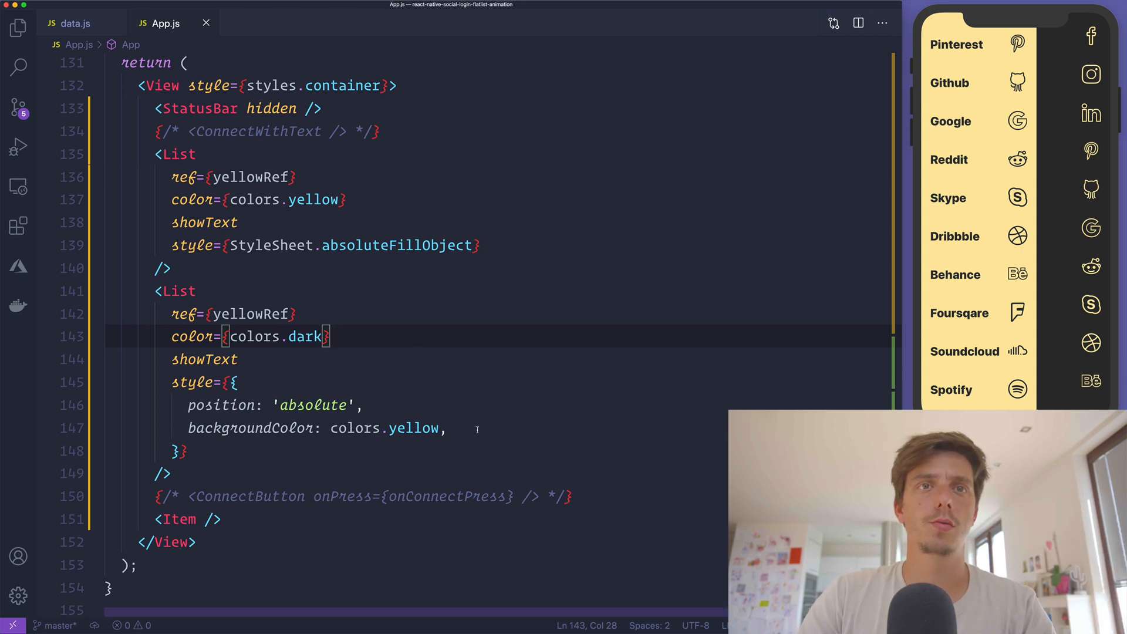
{"action": "type", "text": "widt"}
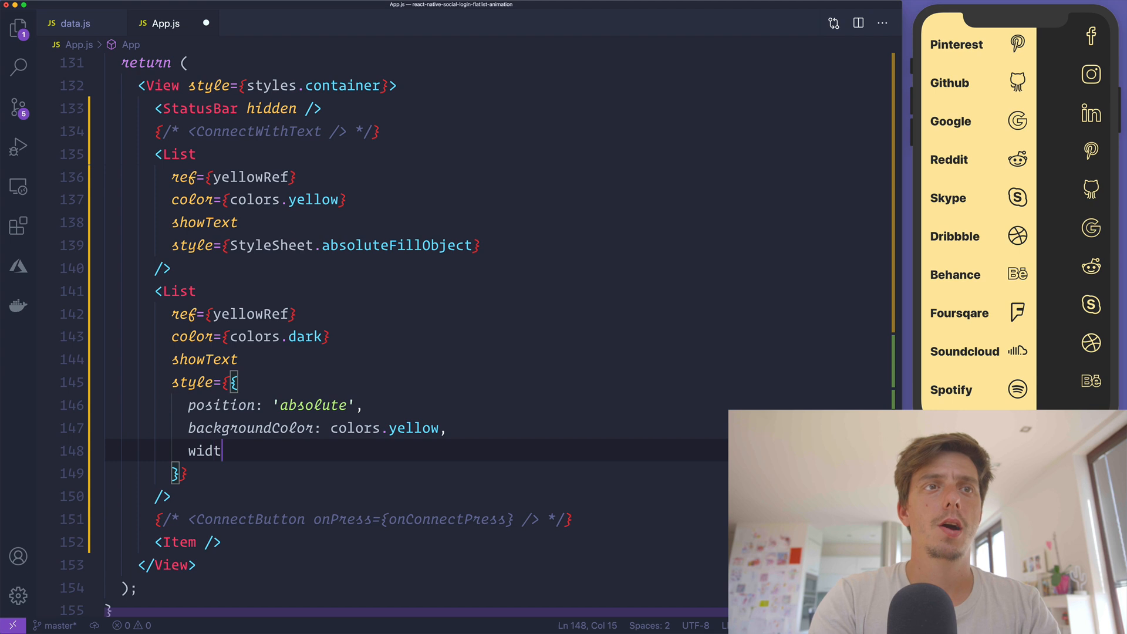
{"action": "type", "text": "h,"}
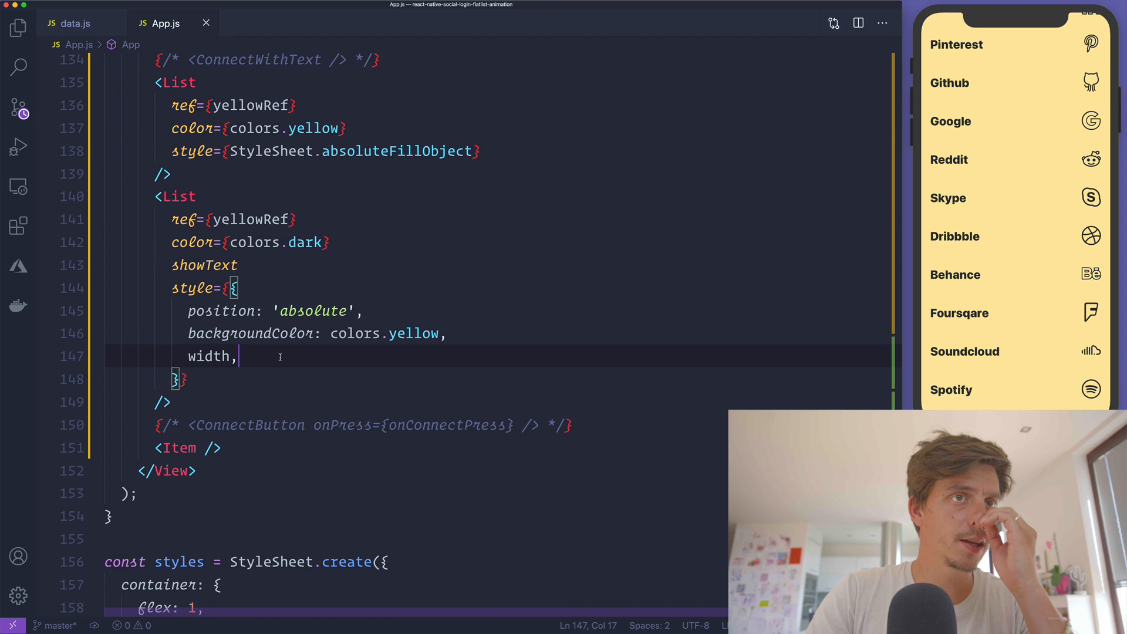
{"action": "type", "text": "height:"}
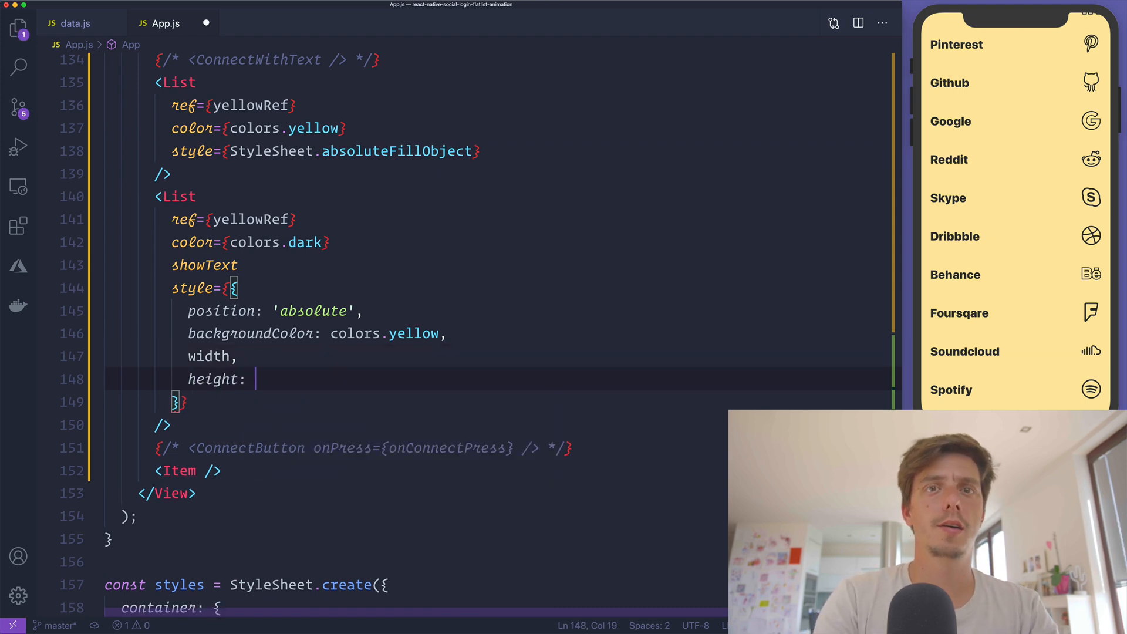
{"action": "type", "text": "ITEM_HEIGHT,"}
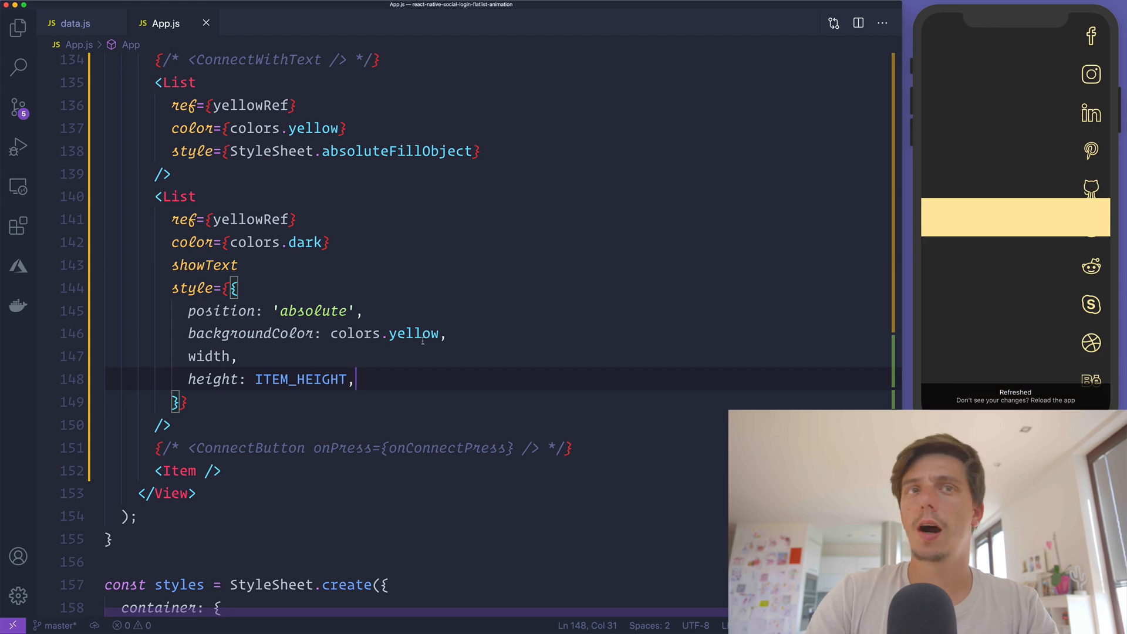
{"action": "type", "text": "top:L"}
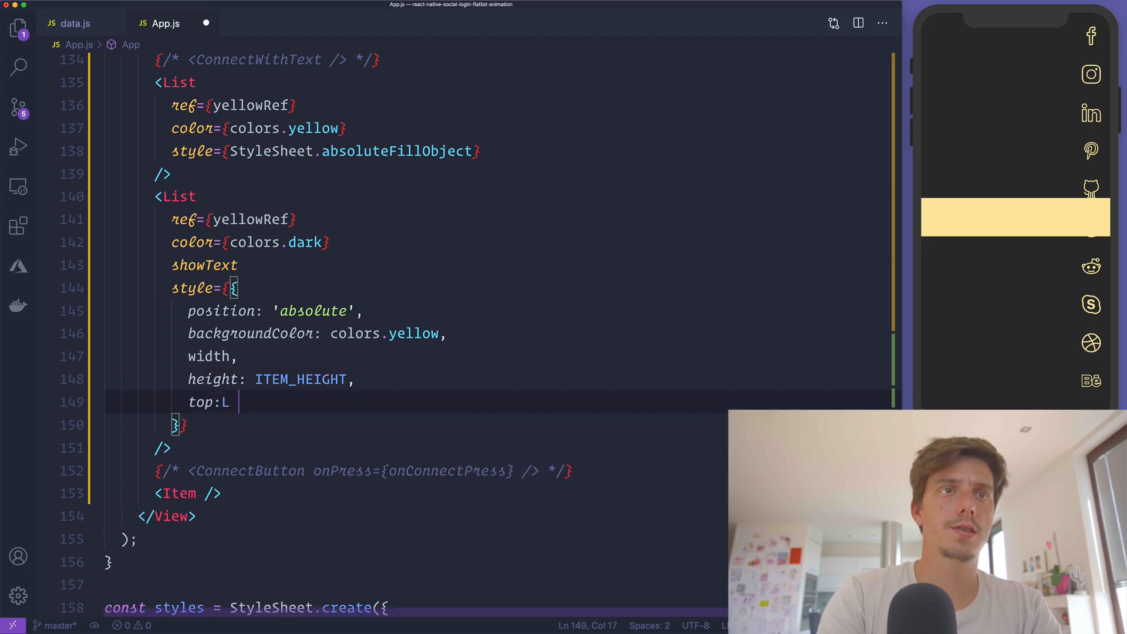
{"action": "type", "text": "eight / 2 -"}
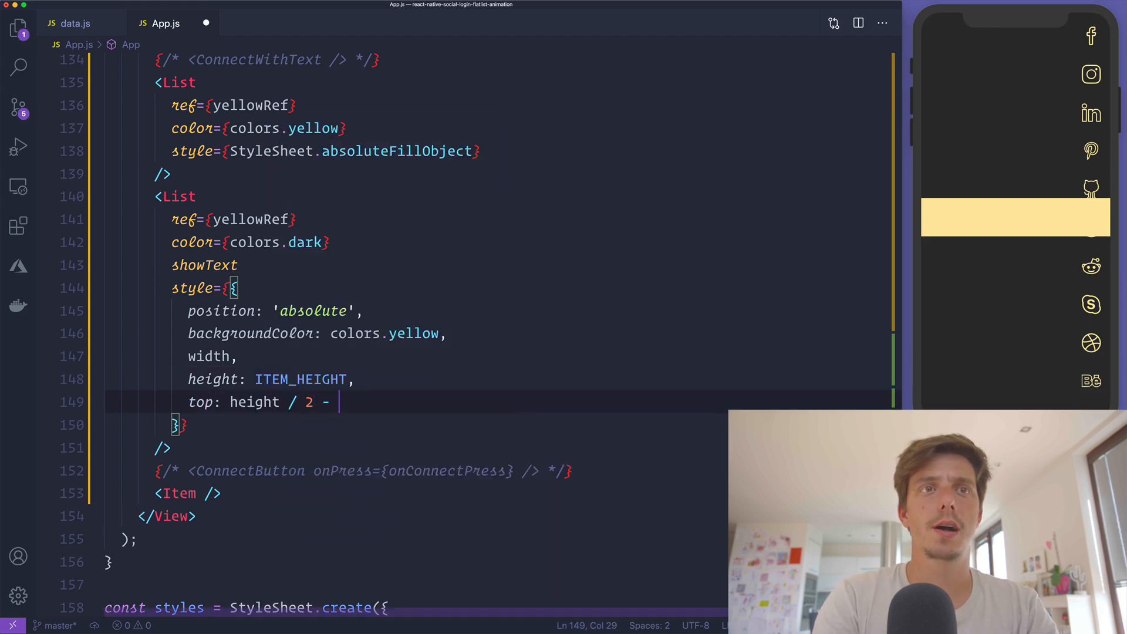
{"action": "type", "text": "ITEM"}
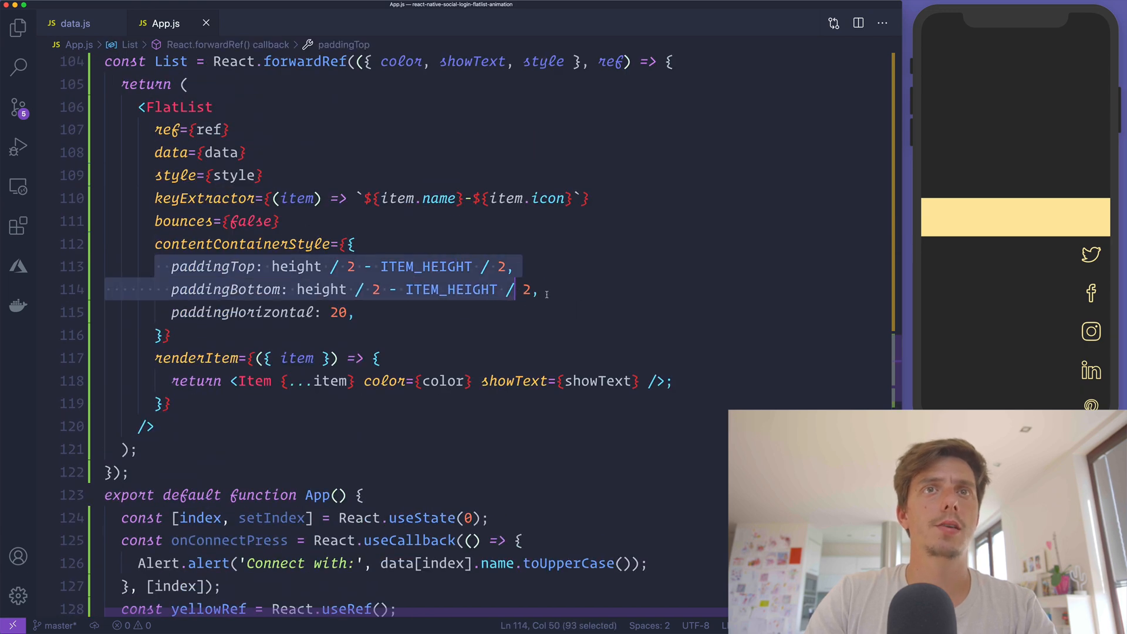
Step: Change paddingTop/paddingBottom to showText ? 0 : height / 2 - ITEM_HEIGHT / 2
{"action": "left_click", "coordinate": [546, 289]}
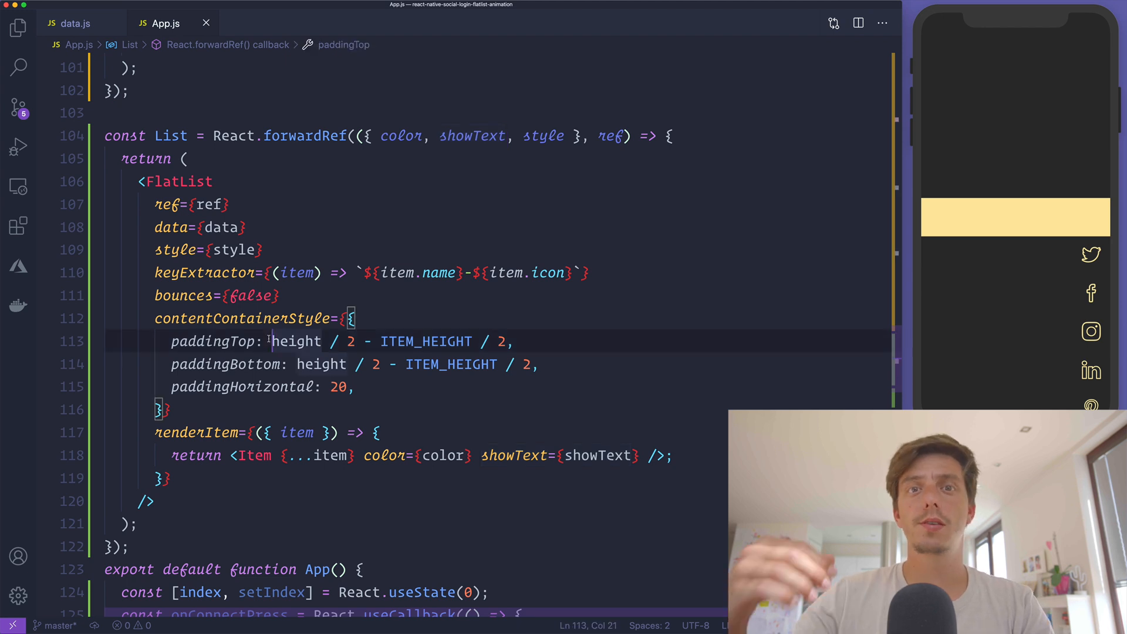
{"action": "type", "text": "showText ? 0"}
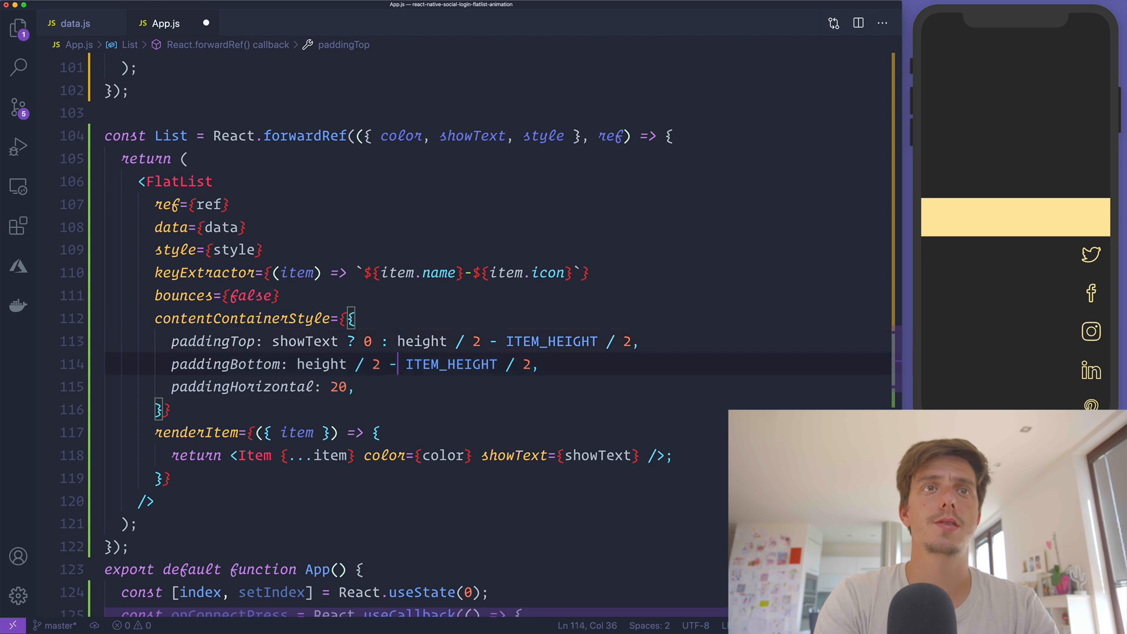
{"action": "type", "text": "showText ? 0"}
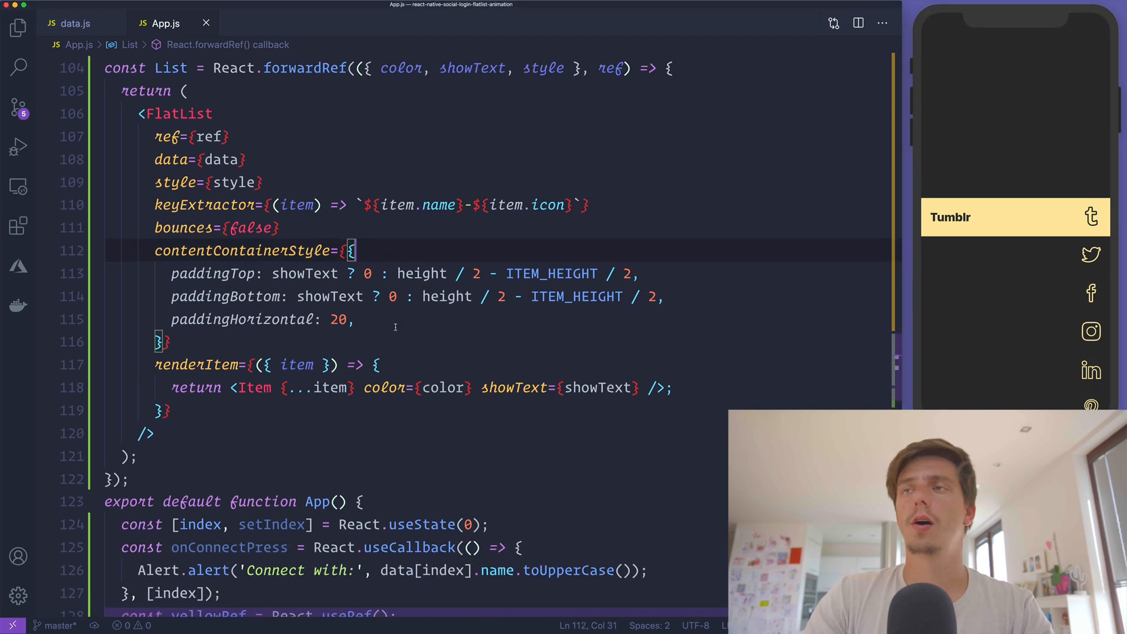
{"action": "scroll", "scroll_direction": "down", "scroll_amount": 3}
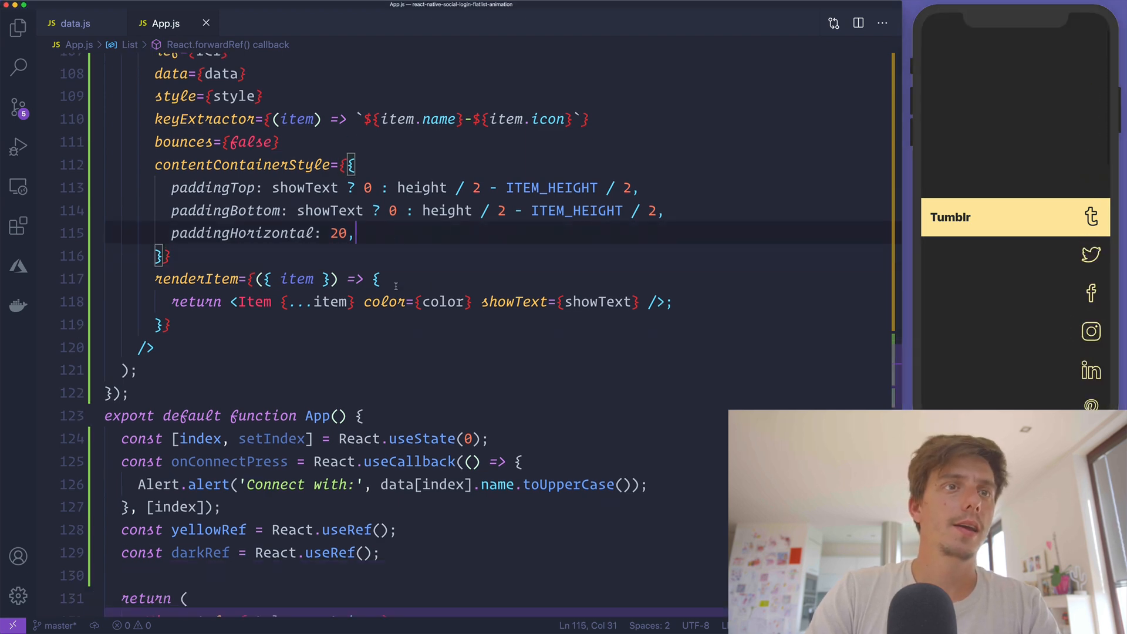
{"action": "scroll", "scroll_direction": "down", "scroll_amount": 3}
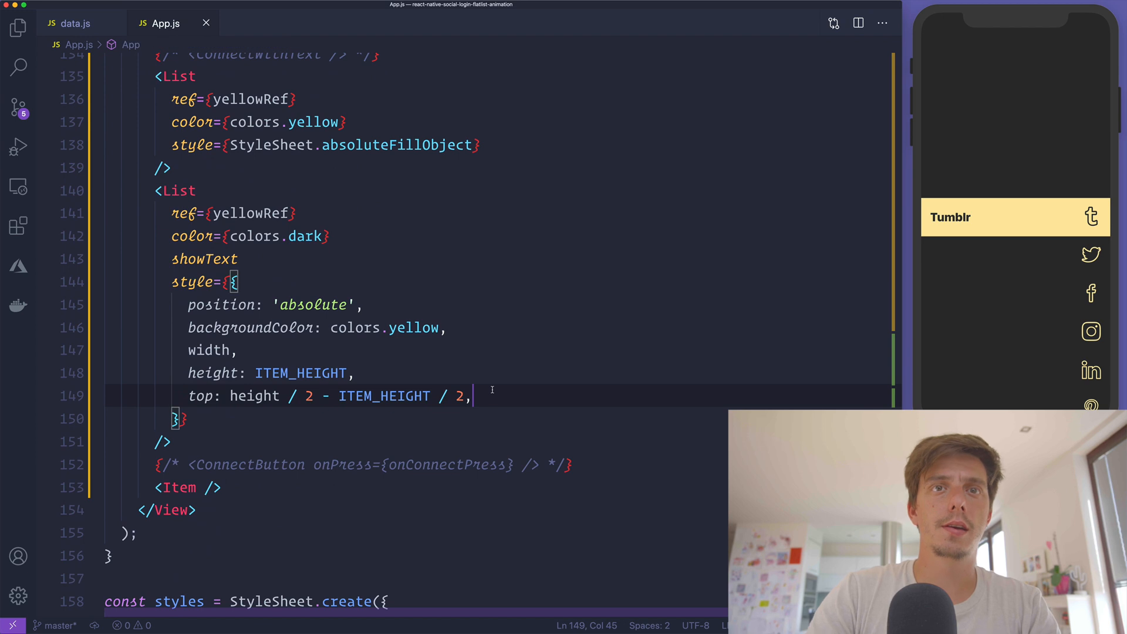
{"action": "type", "text": "opacity: .34"}
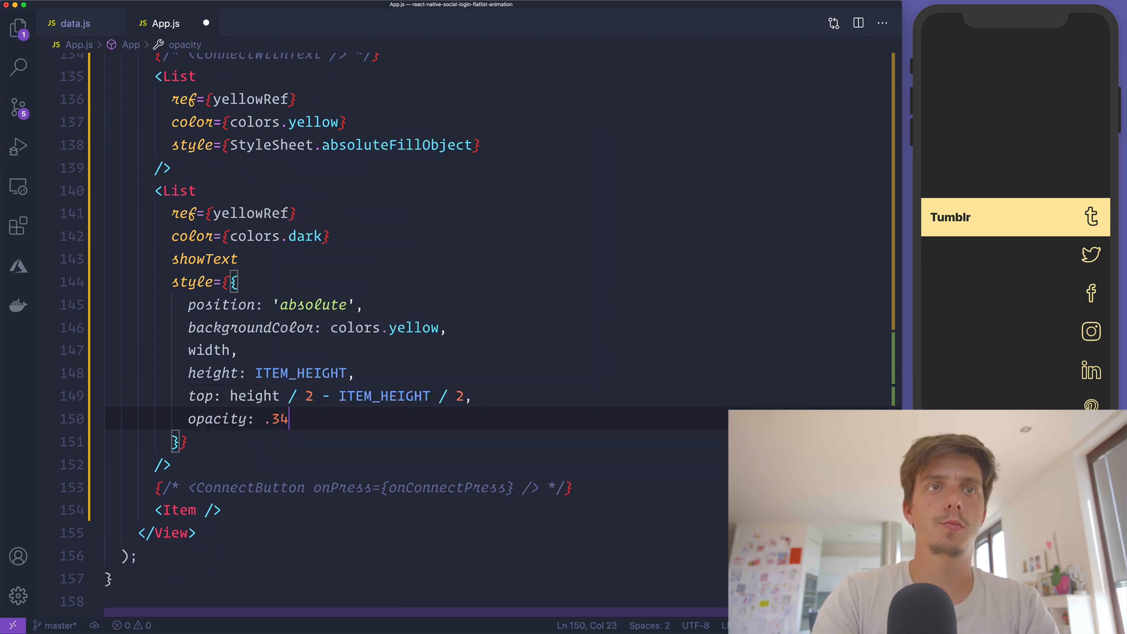
{"action": "type", "text": "0.3,"}
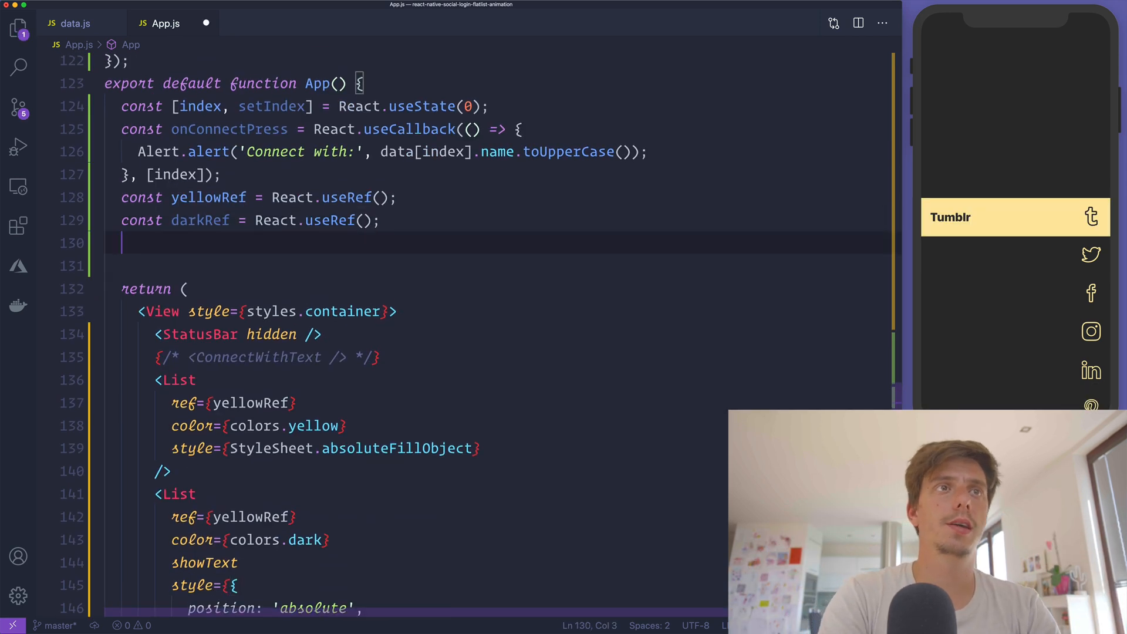
Step: Begin const onScroll = in App and add scrollEnabled={!showText} to the FlatList
{"action": "type", "text": "const onScroll ="}
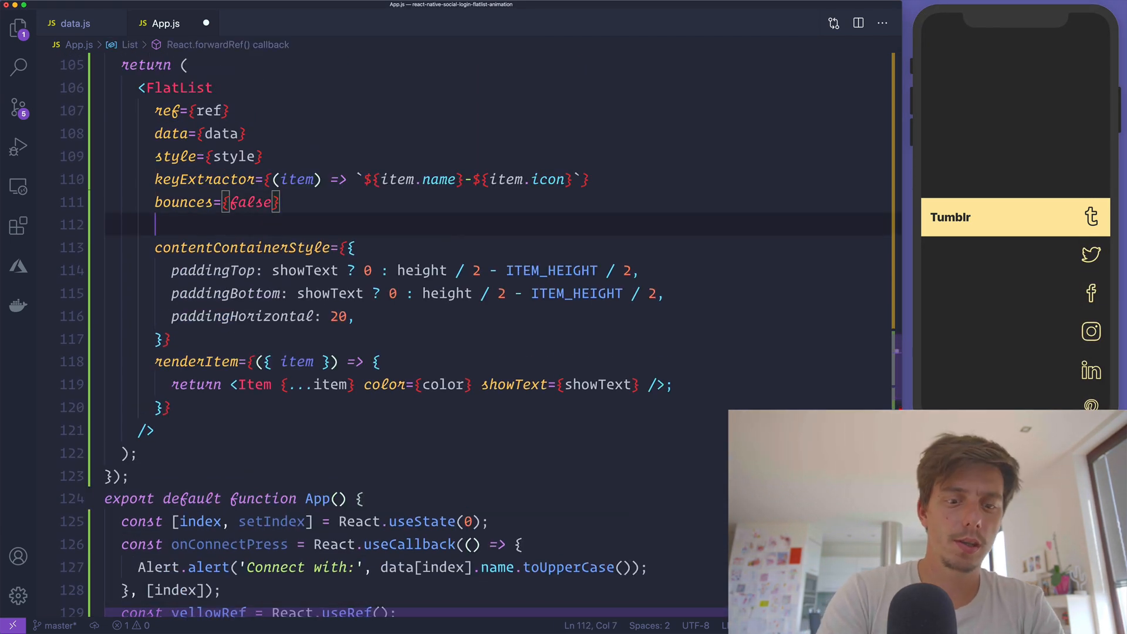
{"action": "type", "text": "scrollEnabled={}"}
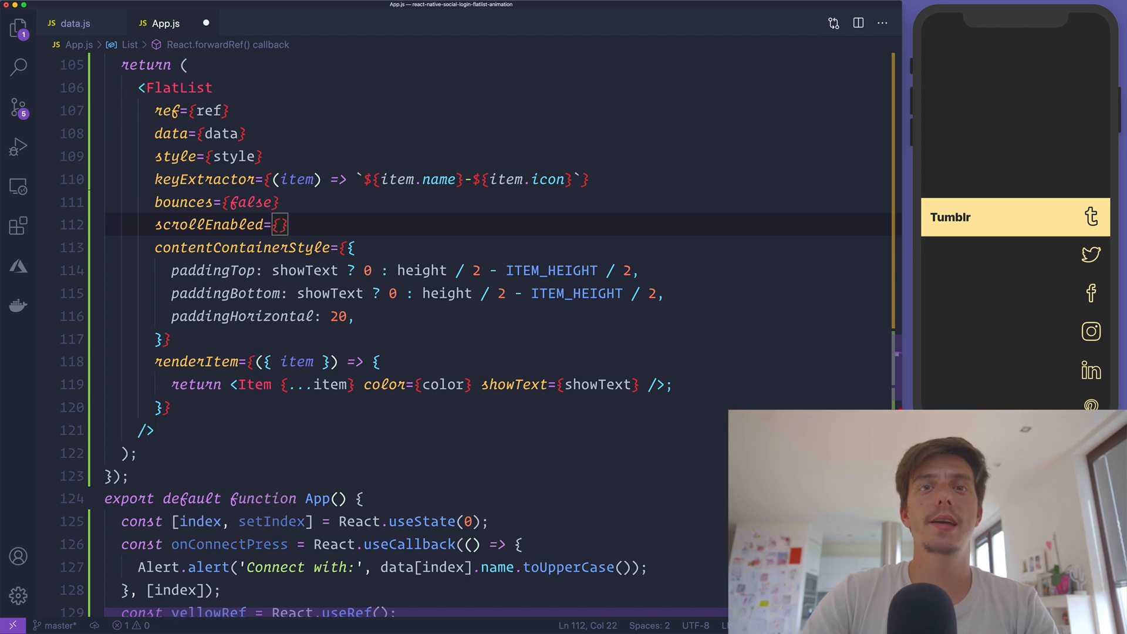
{"action": "type", "text": "showText"}
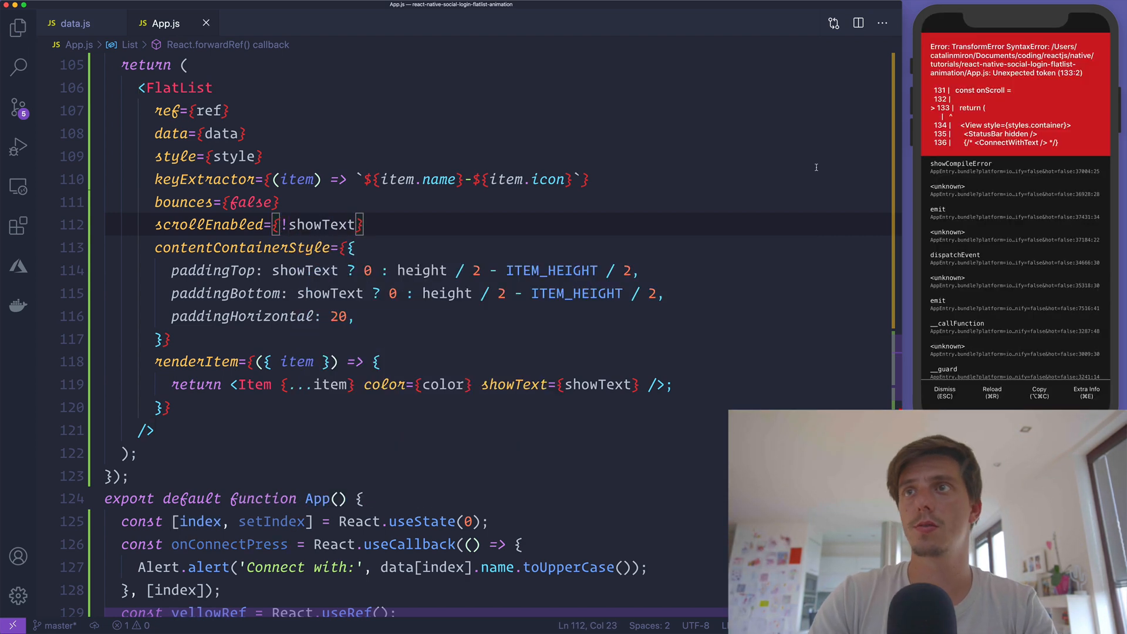
{"action": "scroll", "scroll_direction": "down", "scroll_amount": 3}
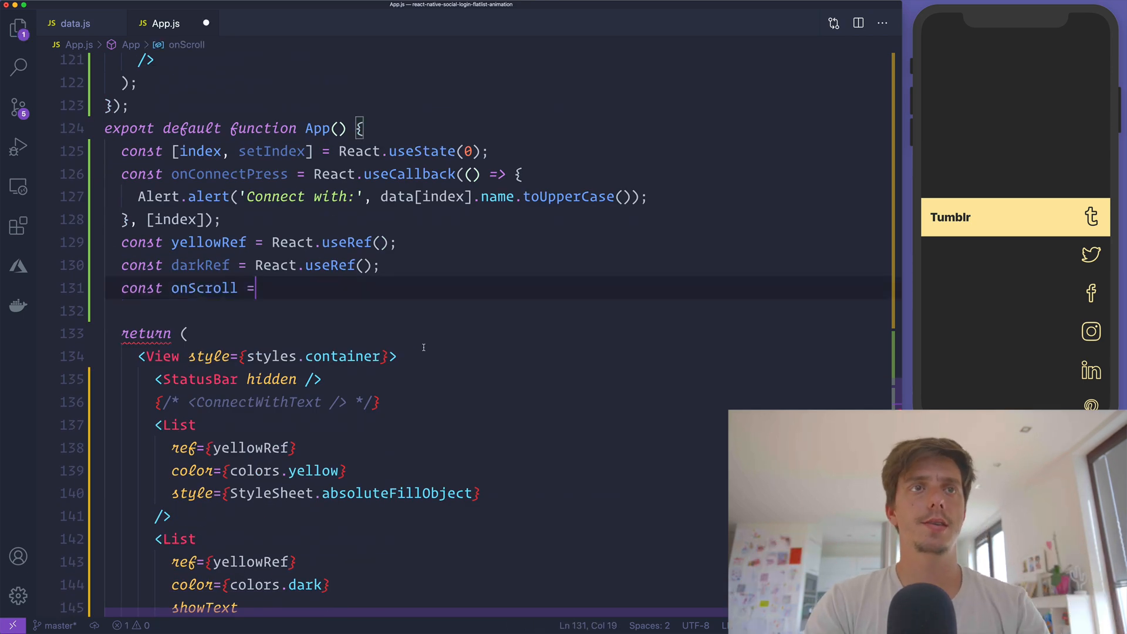
Step: Define onScroll as Animated.event mapping the vertical contentOffset to scrollY
{"action": "type", "text": "Animated."}
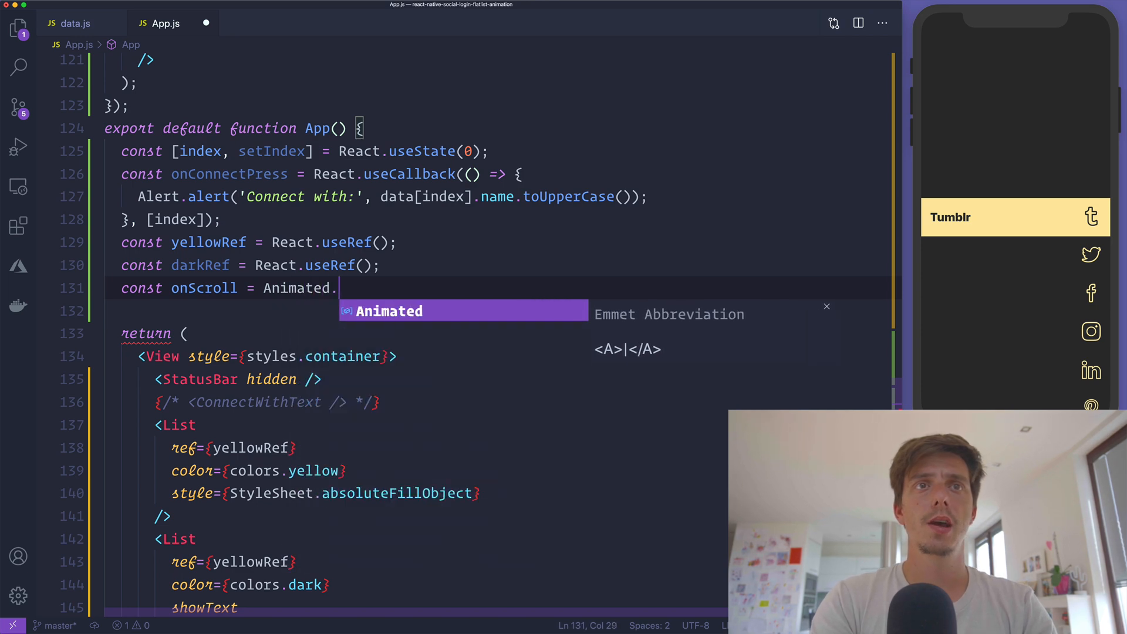
{"action": "type", "text": "event()"}
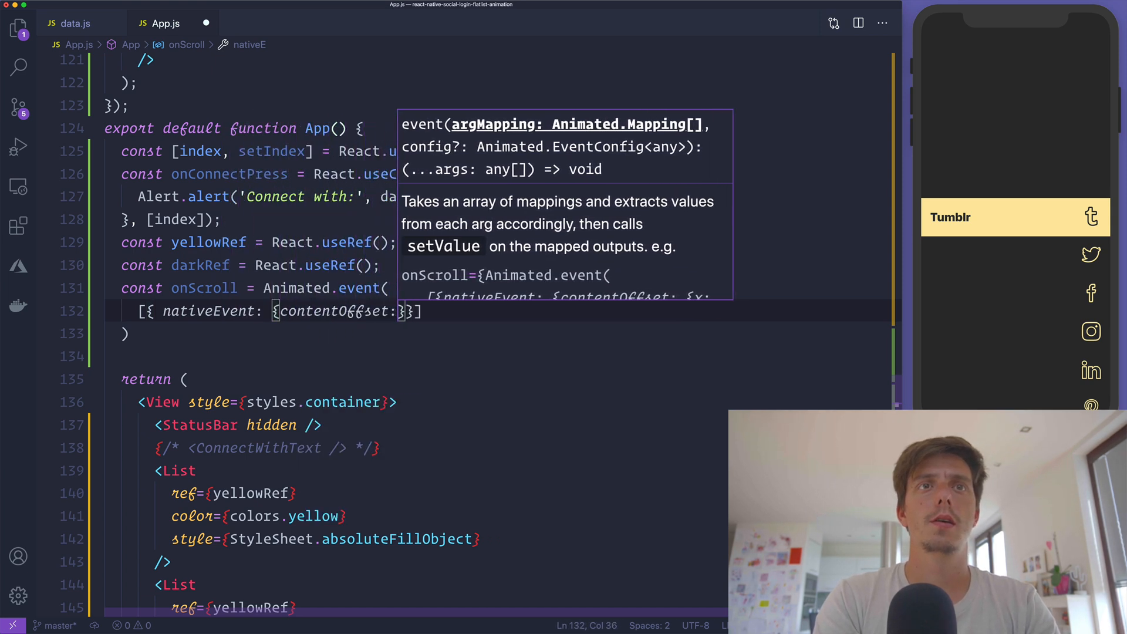
{"action": "type", "text": "y: scrollY}"}
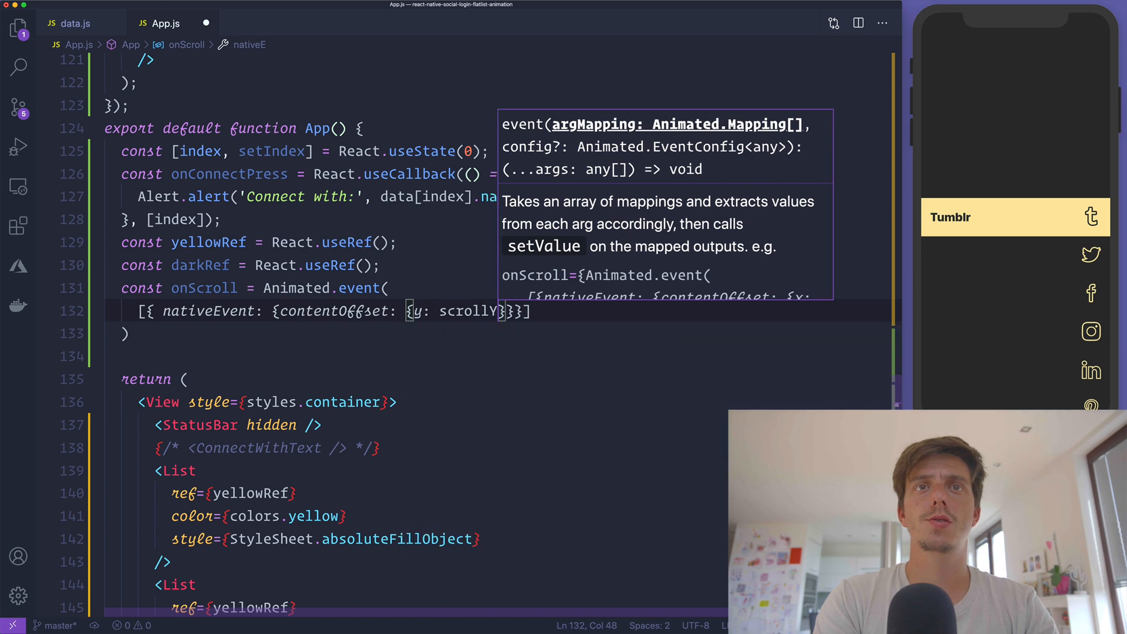
Step: Declare scrollY as React.useRef(new Animated.Value(0)).current
{"action": "type", "text": "const n"}
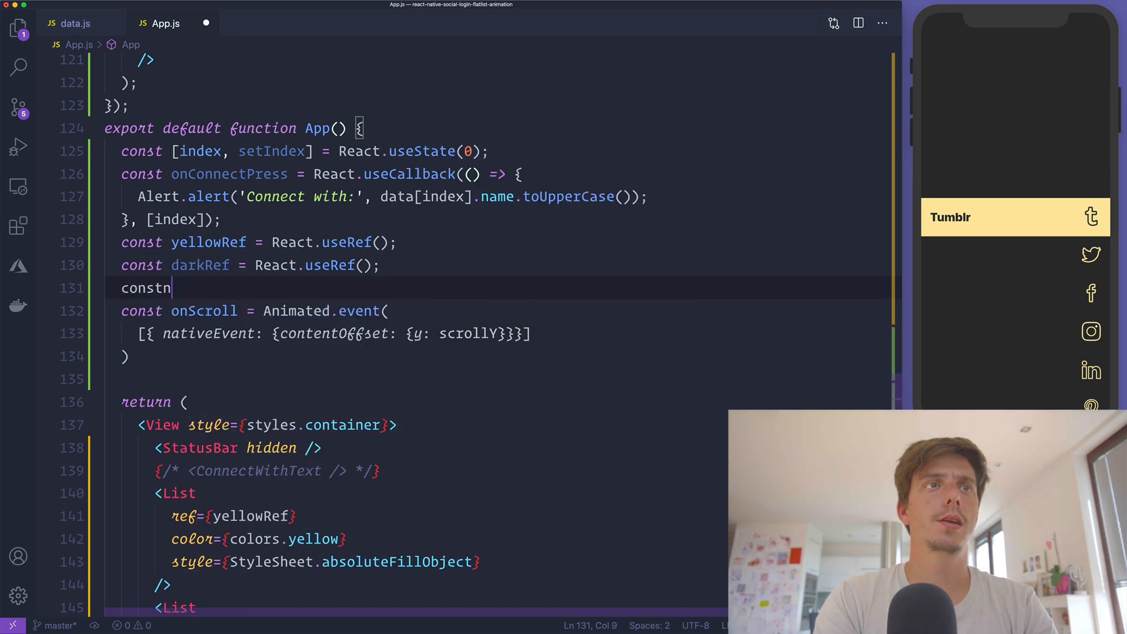
{"action": "type", "text": "scrollY ="}
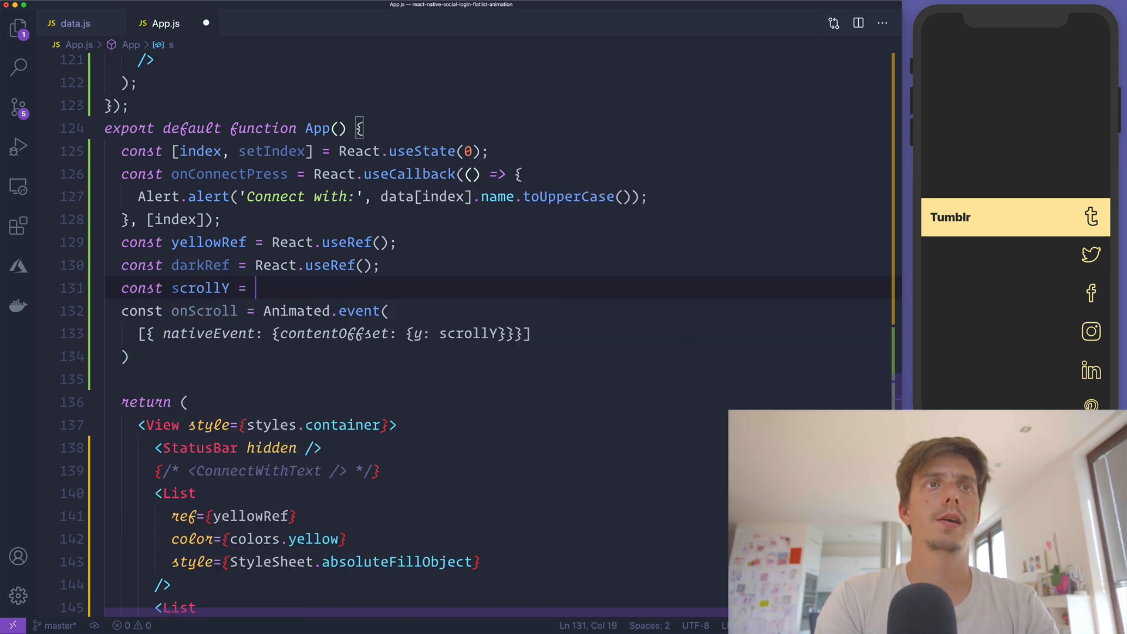
{"action": "type", "text": "React.useRef()"}
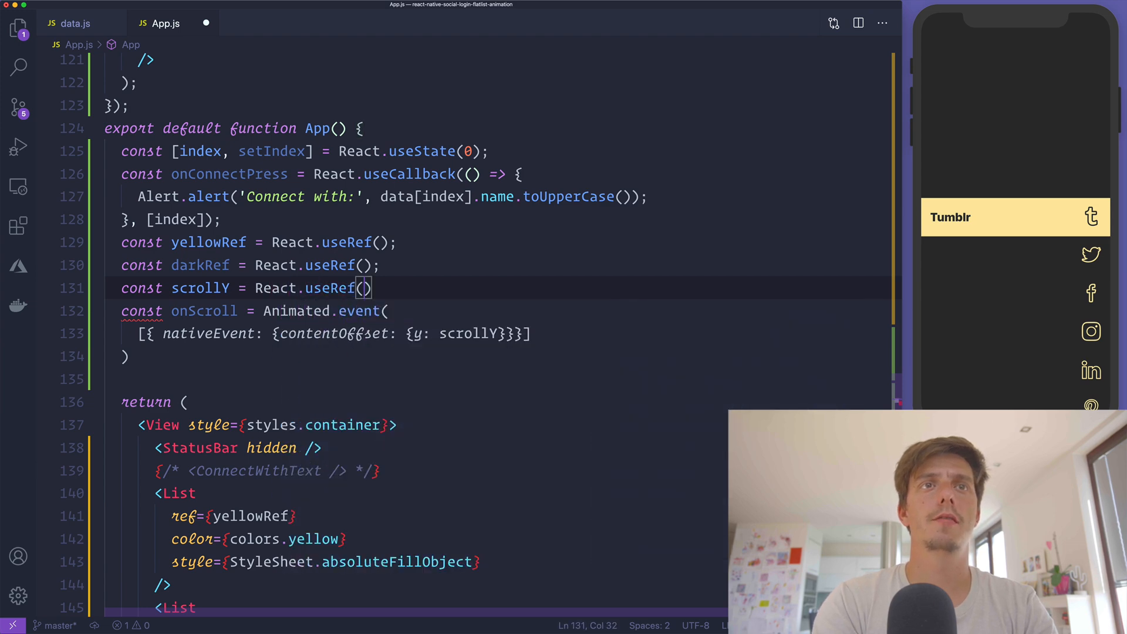
{"action": "type", "text": "new Animated.Value"}
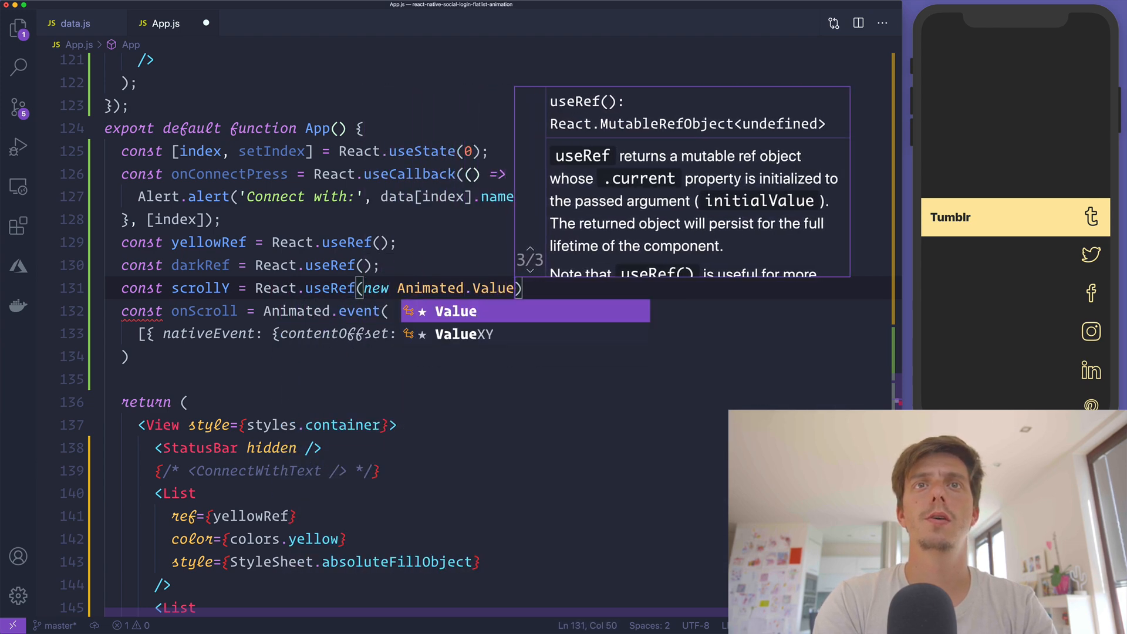
{"action": "type", "text": "(0)).current;"}
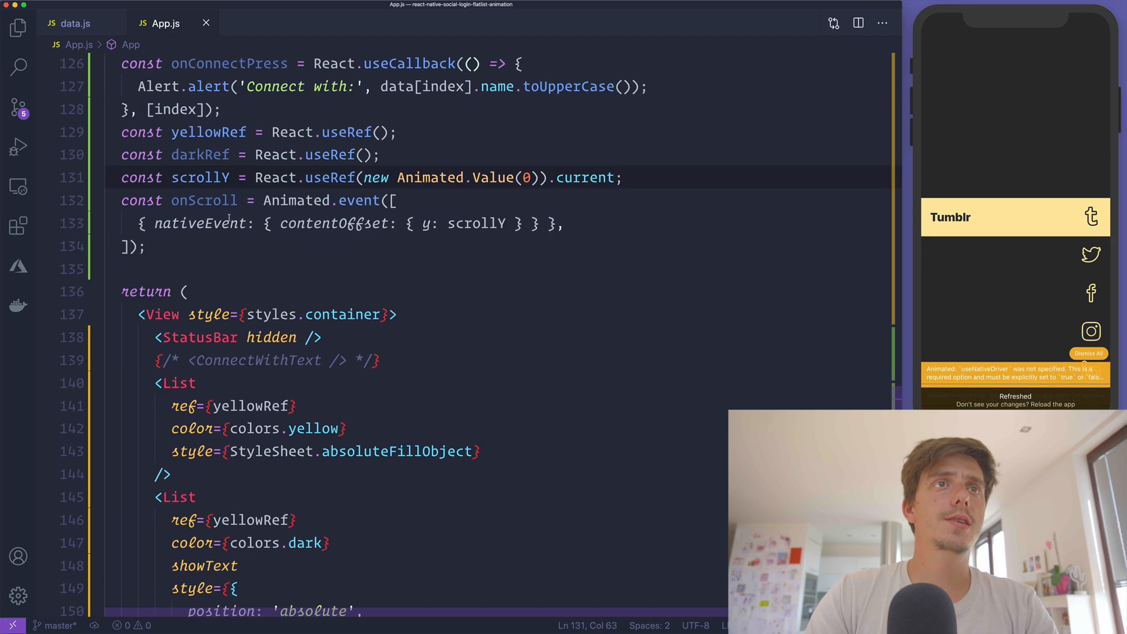
Step: Pass onScroll to the yellow List, give the dark List ref={darkRef}, and enable useNativeDriver: true
{"action": "double_click", "coordinate": [203, 95]}
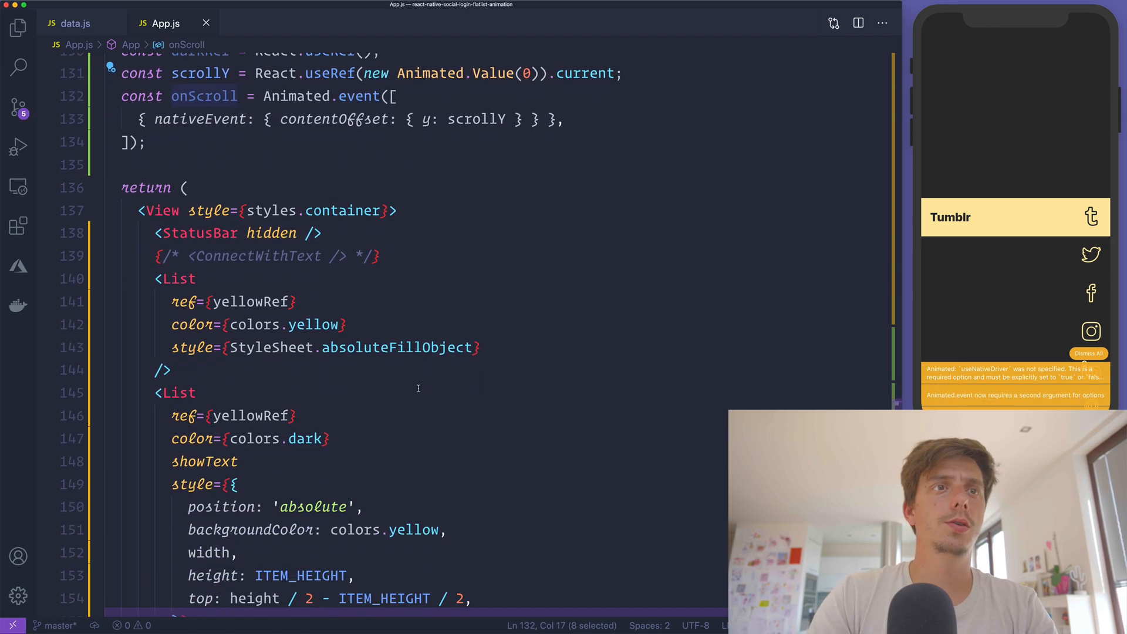
{"action": "scroll", "scroll_direction": "down", "scroll_amount": 3}
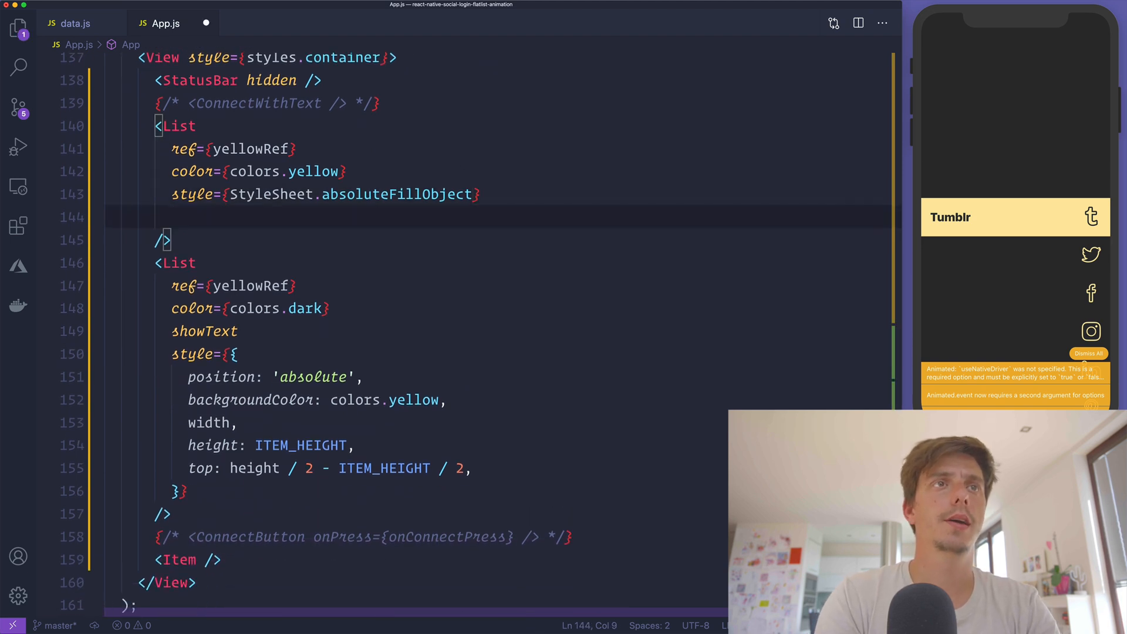
{"action": "type", "text": "onScroll={onScroll}"}
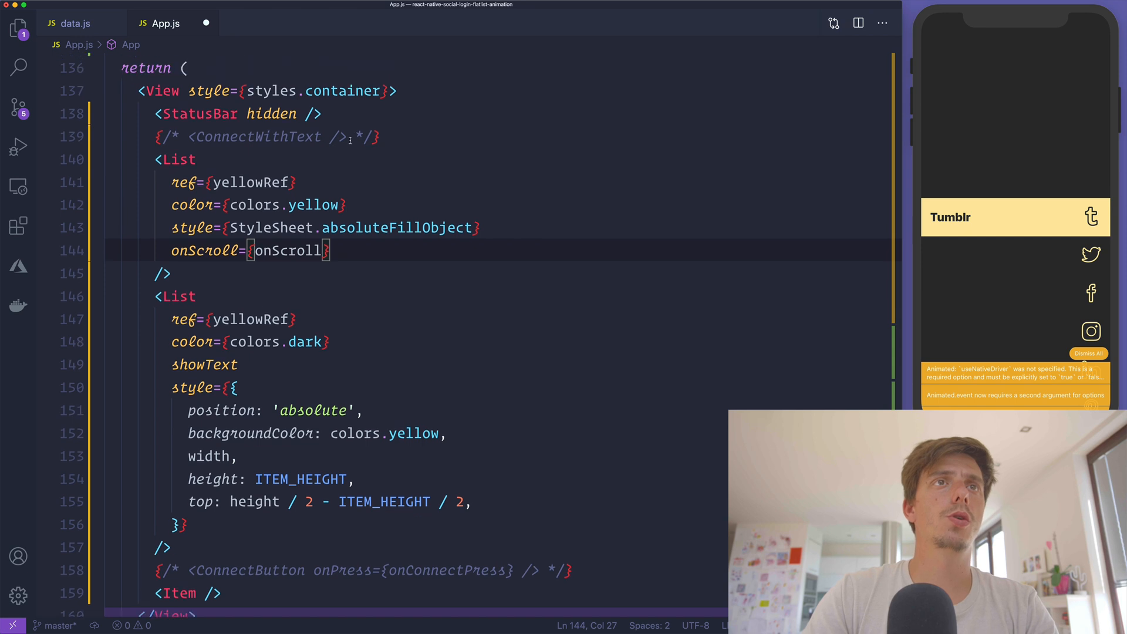
{"action": "type", "text": "a"}
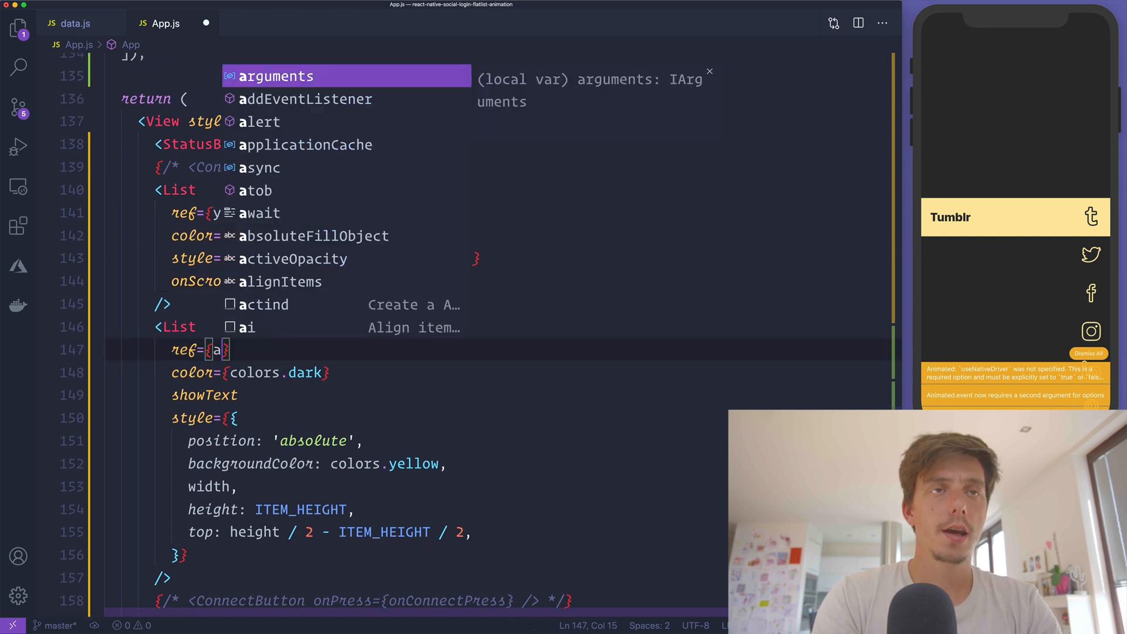
{"action": "type", "text": "darkRef"}
{"action": "left_click", "coordinate": [497, 53]}
{"action": "type", "text": ", {"}
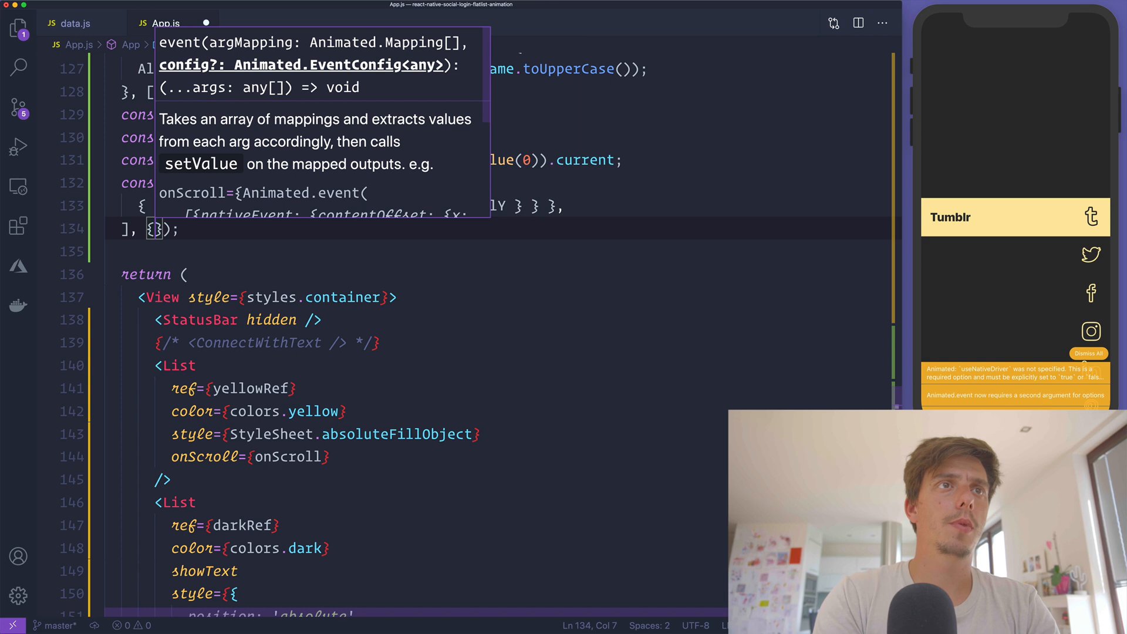
{"action": "type", "text": "useNativeDriver: true"}
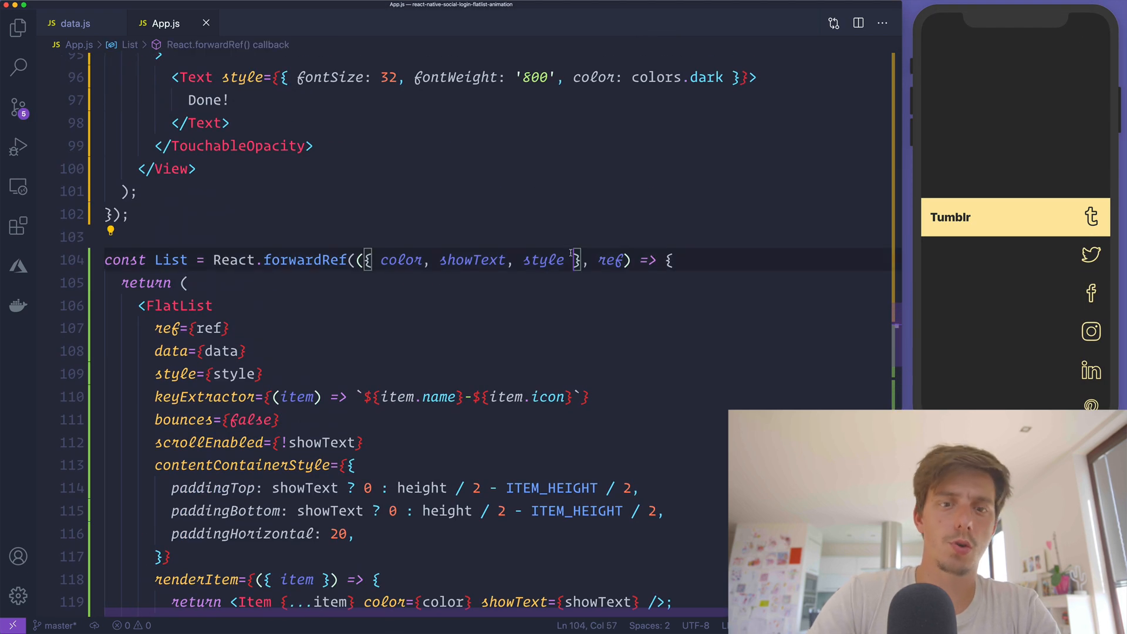
Step: Accept onScroll as a List prop and forward it to the FlatList
{"action": "type", "text": "onS"}
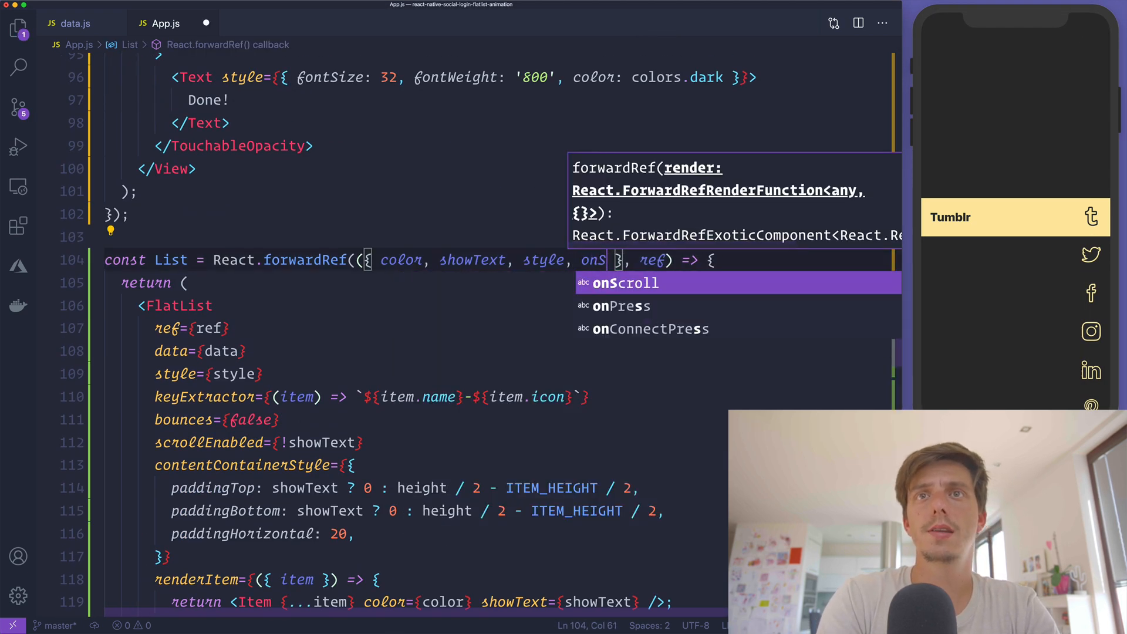
{"action": "key", "text": "Tab"}
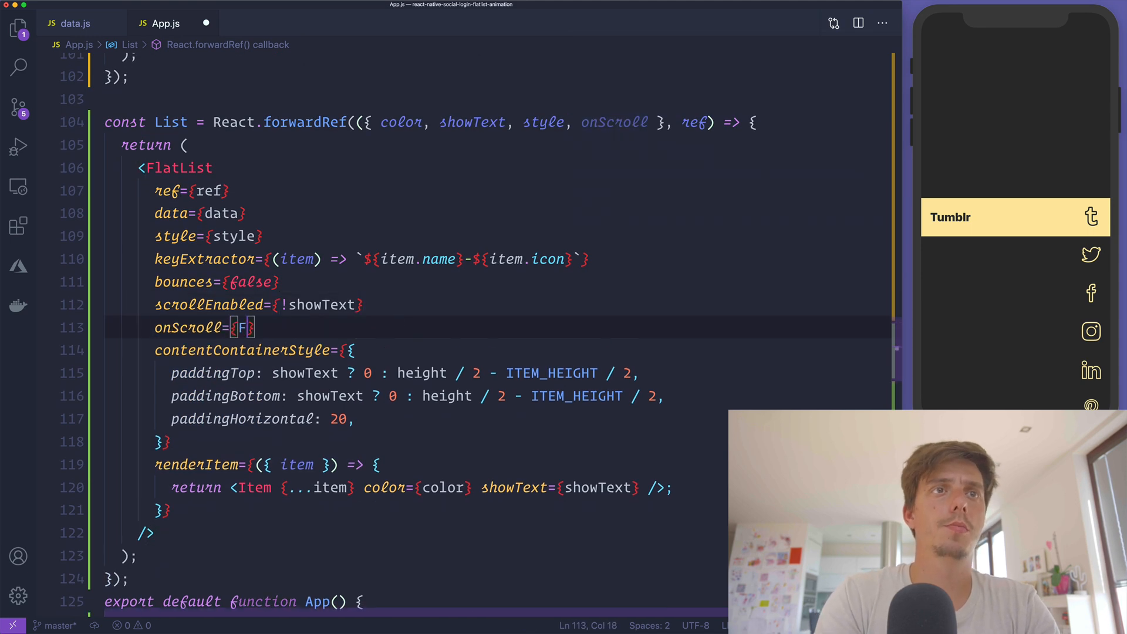
{"action": "type", "text": "ns"}
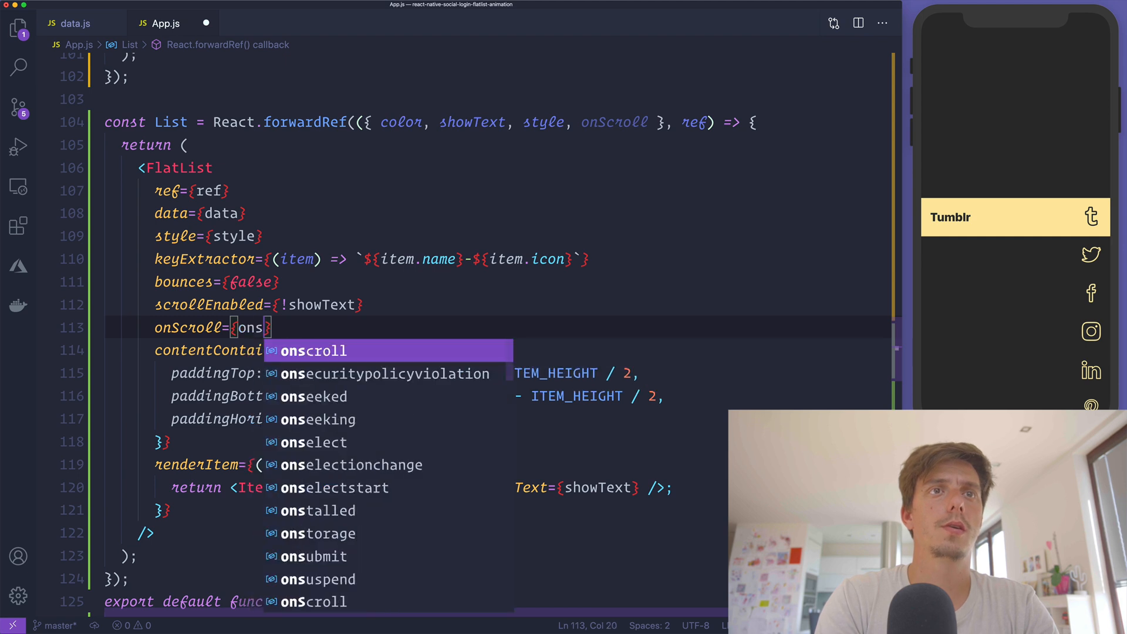
{"action": "key", "text": "Tab"}
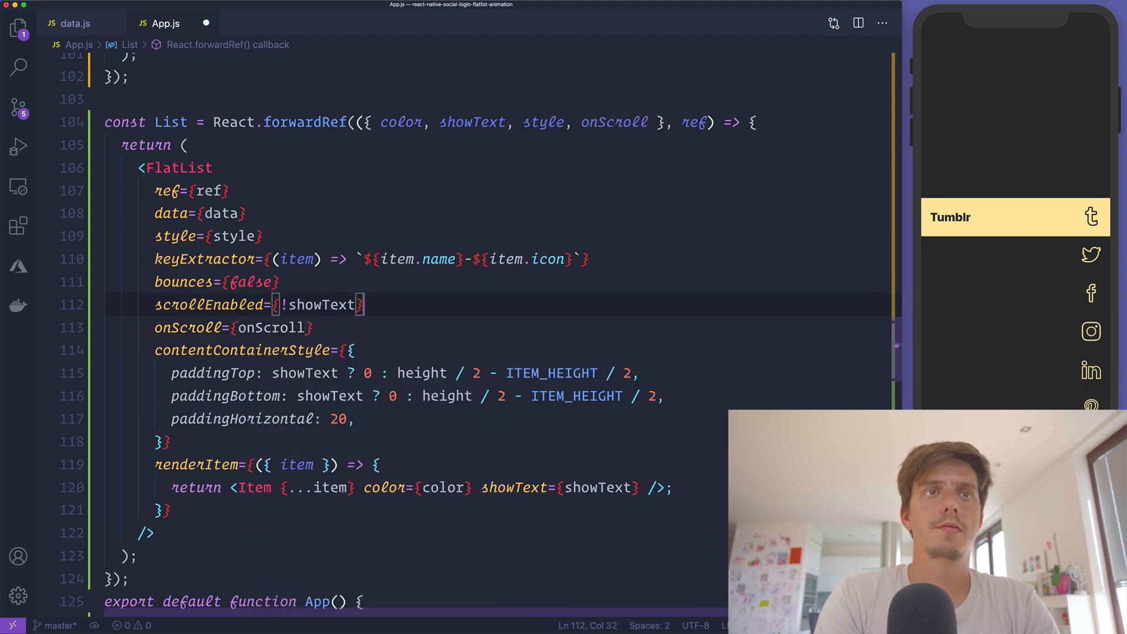
Step: Set scrollEventThrottle={16} and switch the FlatList to Animated.FlatList
{"action": "type", "text": "scrollEventThrottle="}
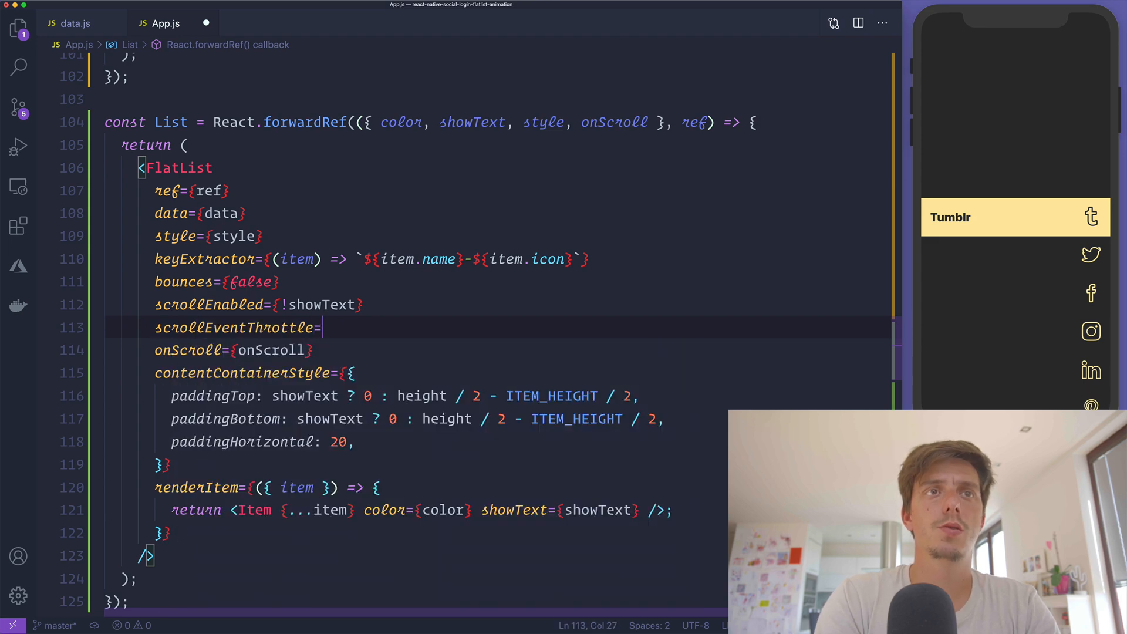
{"action": "type", "text": "{}"}
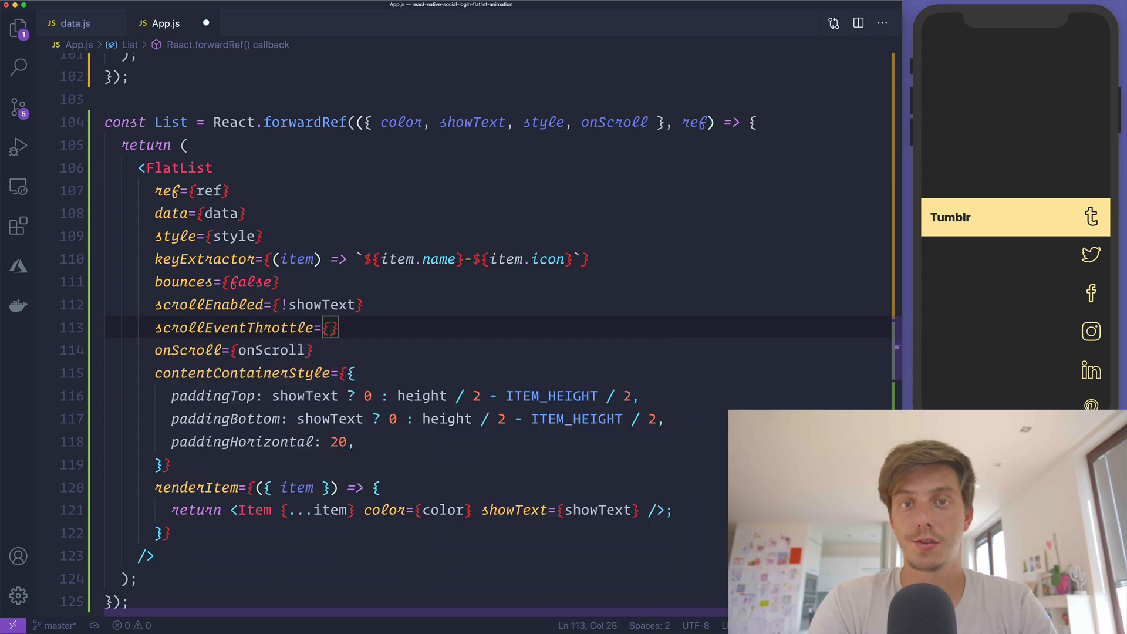
{"action": "type", "text": "16"}
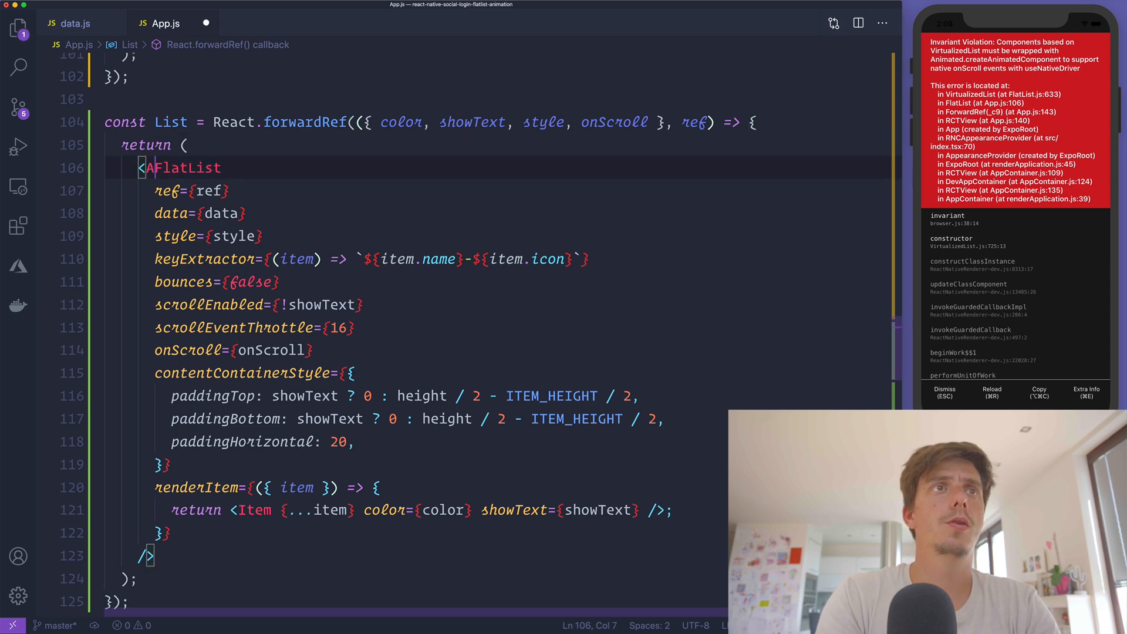
{"action": "type", "text": "Animated."}
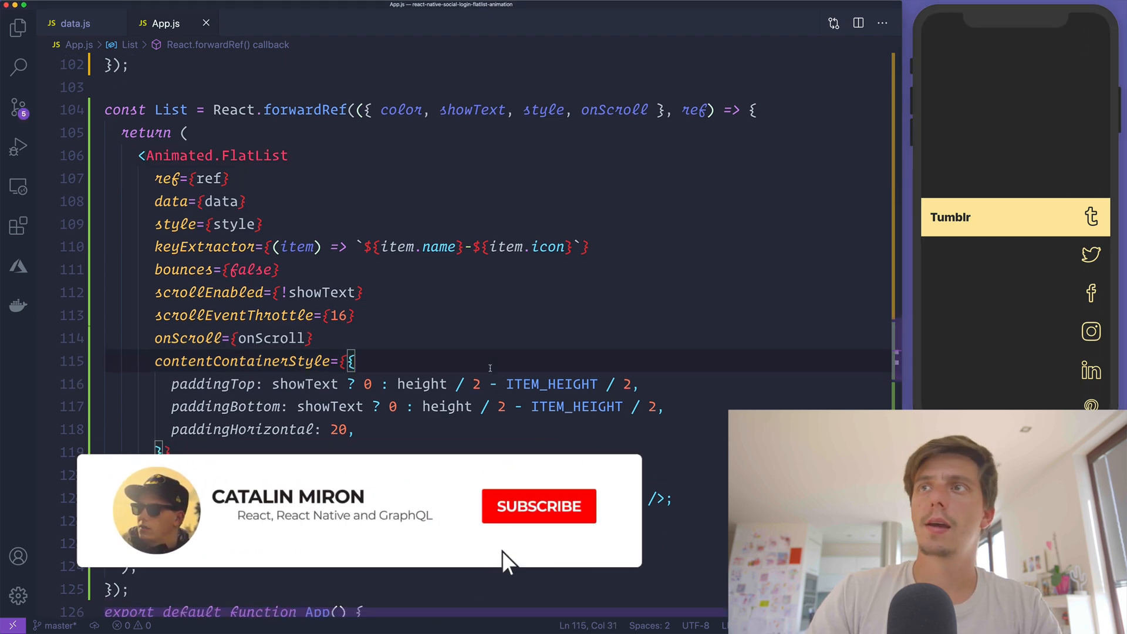
{"action": "left_click", "coordinate": [538, 505]}
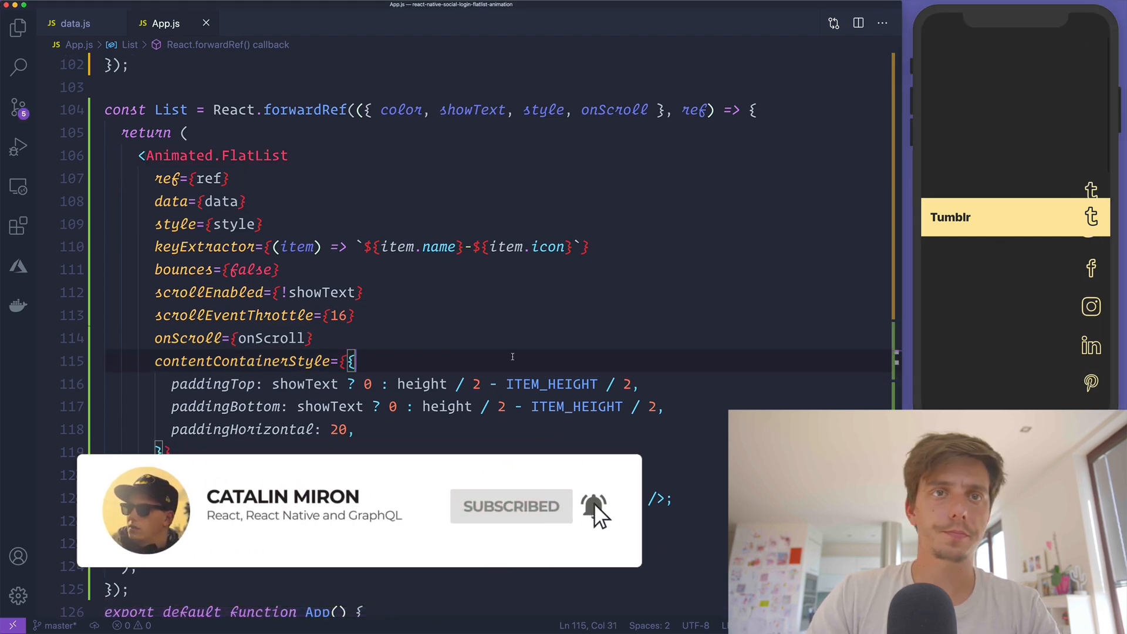
{"action": "scroll", "scroll_direction": "down", "scroll_amount": 3}
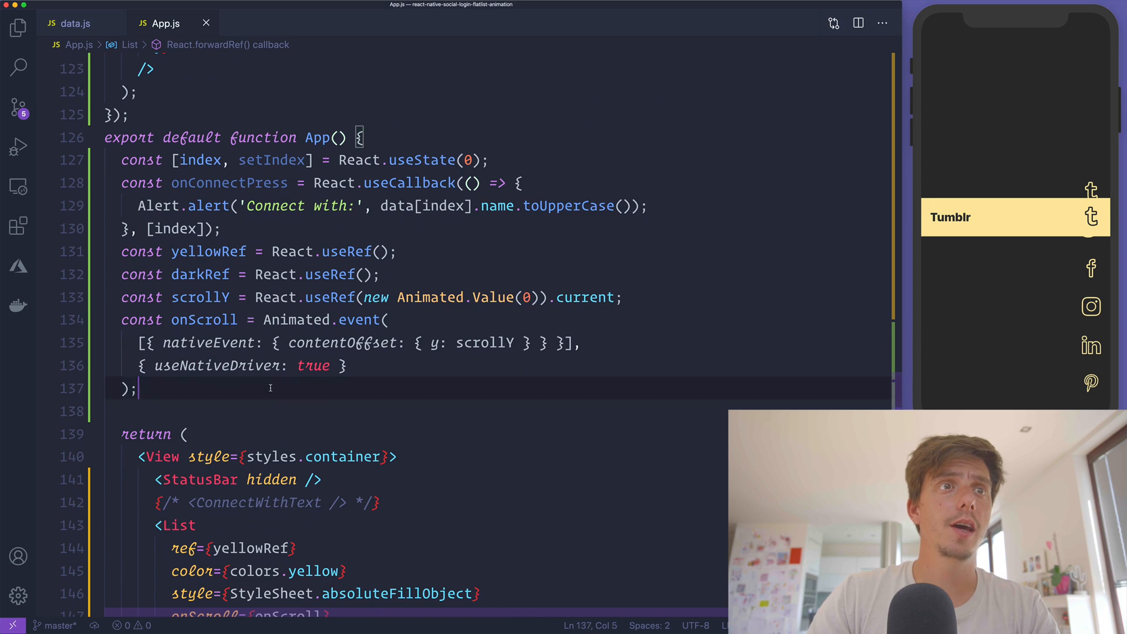
Step: Add a React.useEffect that registers a scrollY.addListener callback
{"action": "type", "text": "Reac"}
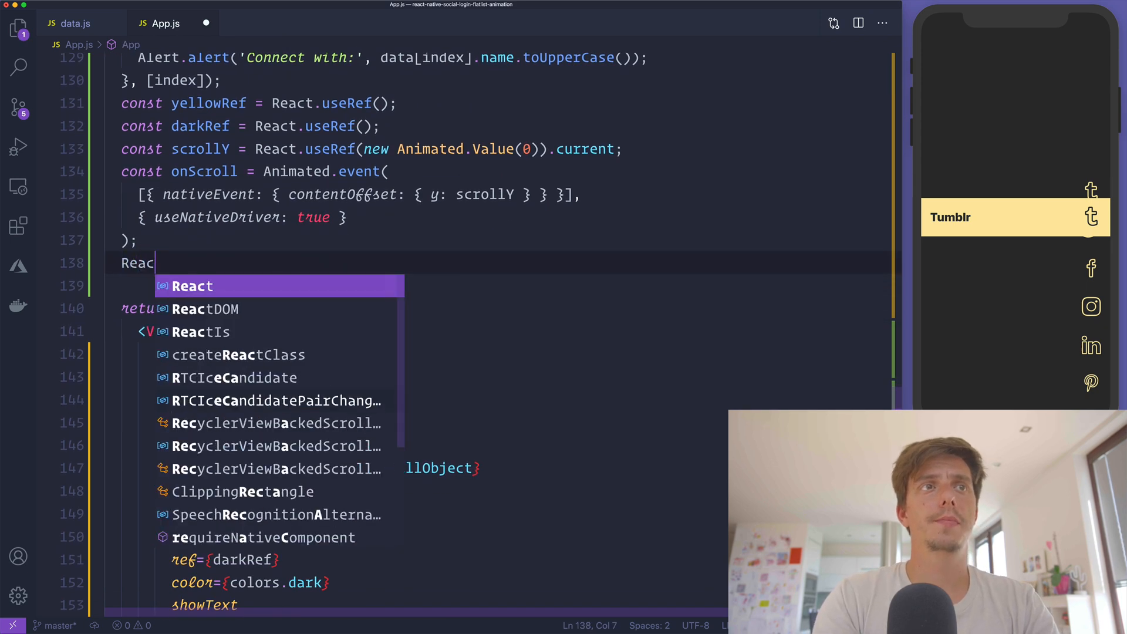
{"action": "type", "text": ".useEffect(() => {"}
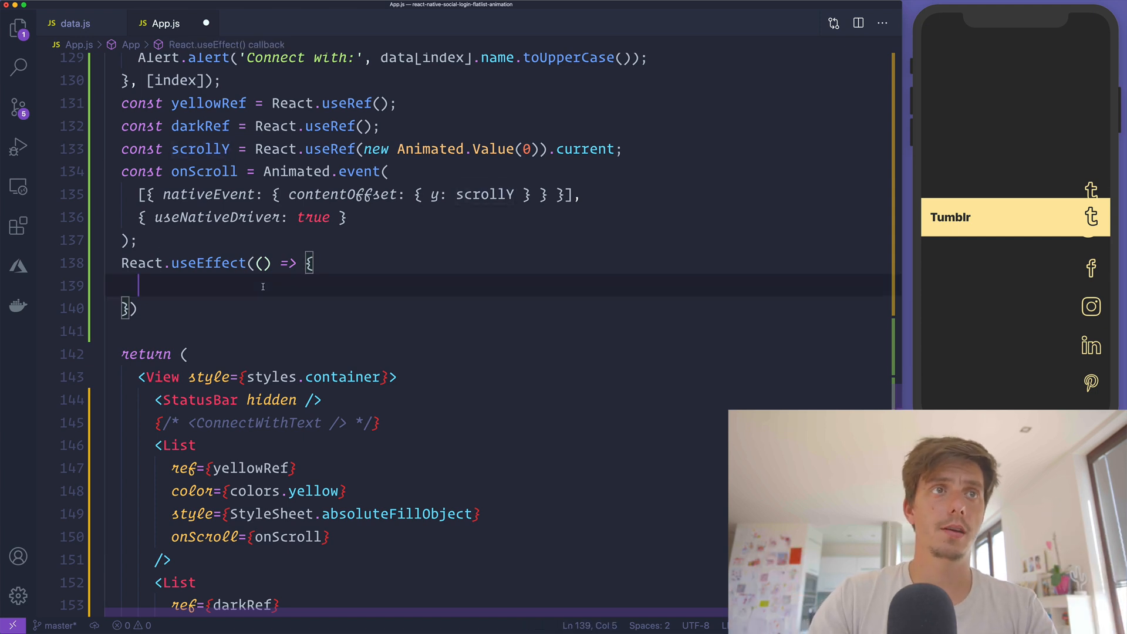
{"action": "type", "text": "scrollY.ad"}
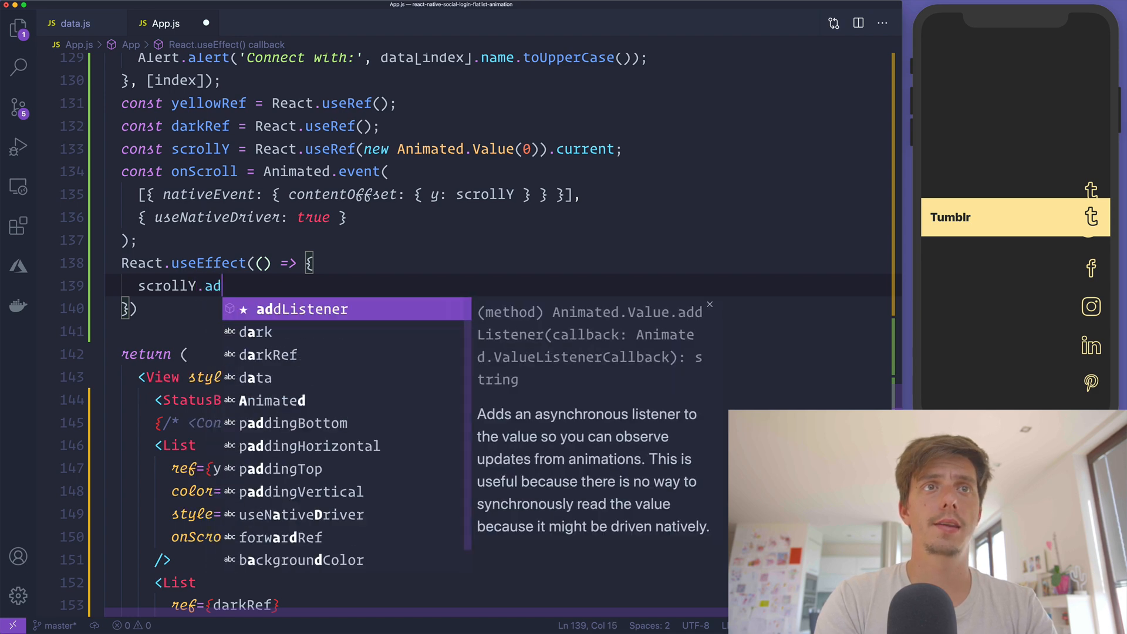
{"action": "key", "text": "Tab"}
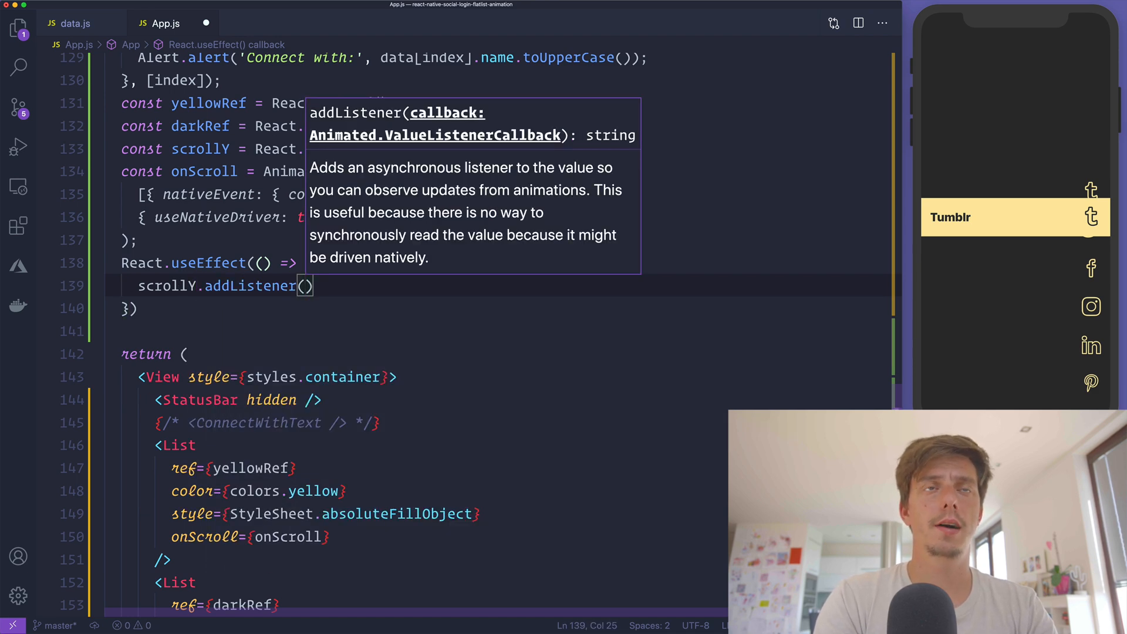
{"action": "type", "text": "v => {"}
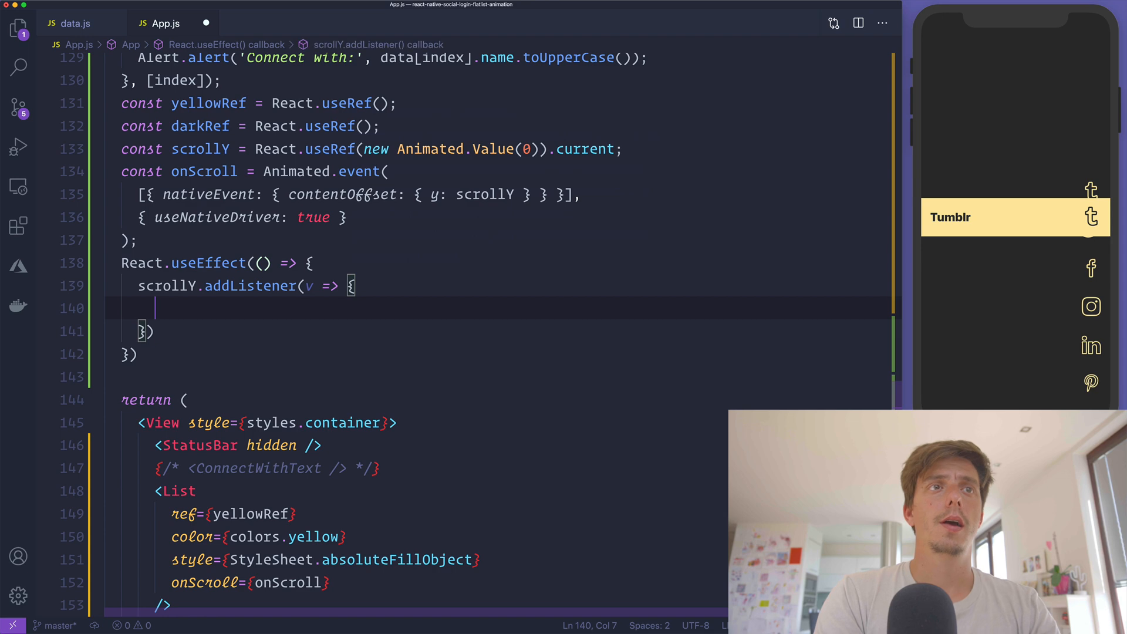
Step: When darkRef.current exists, call scrollToOffset with offset v.value and animated: false
{"action": "type", "text": "if (darkRef)"}
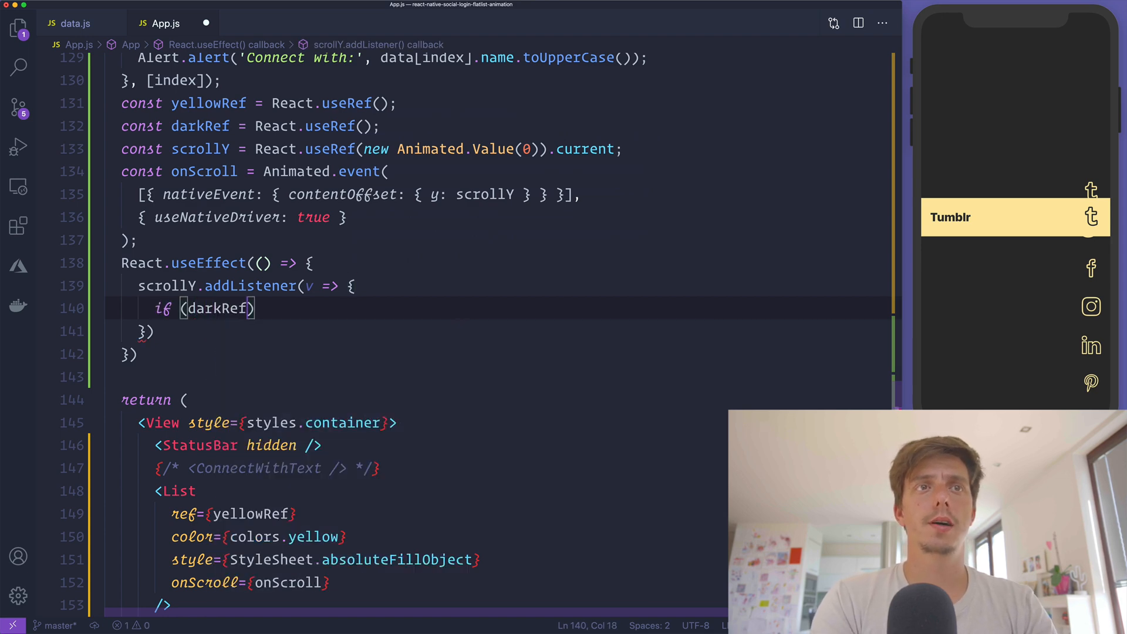
{"action": "type", "text": "?.current) {"}
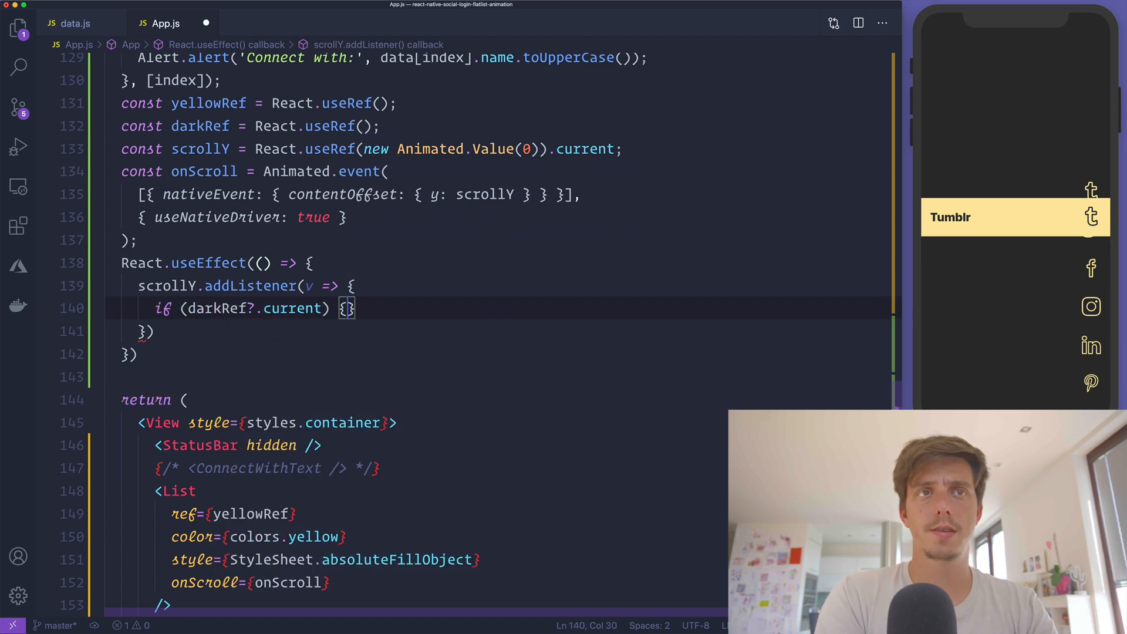
{"action": "type", "text": "darkRef.current"}
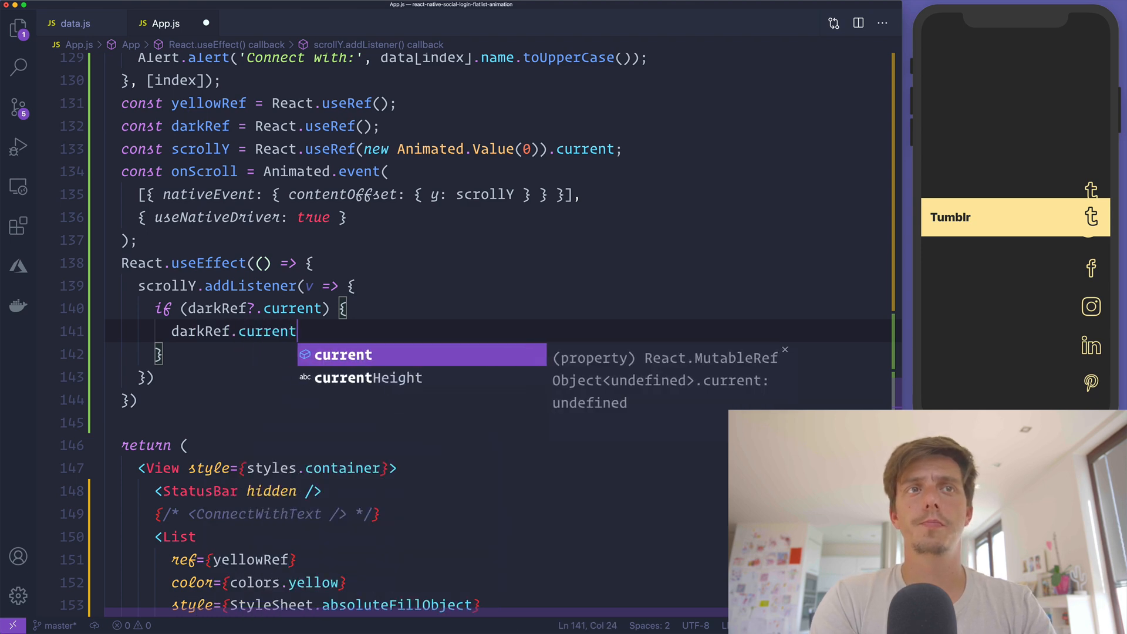
{"action": "type", "text": ".scrollToOffset({"}
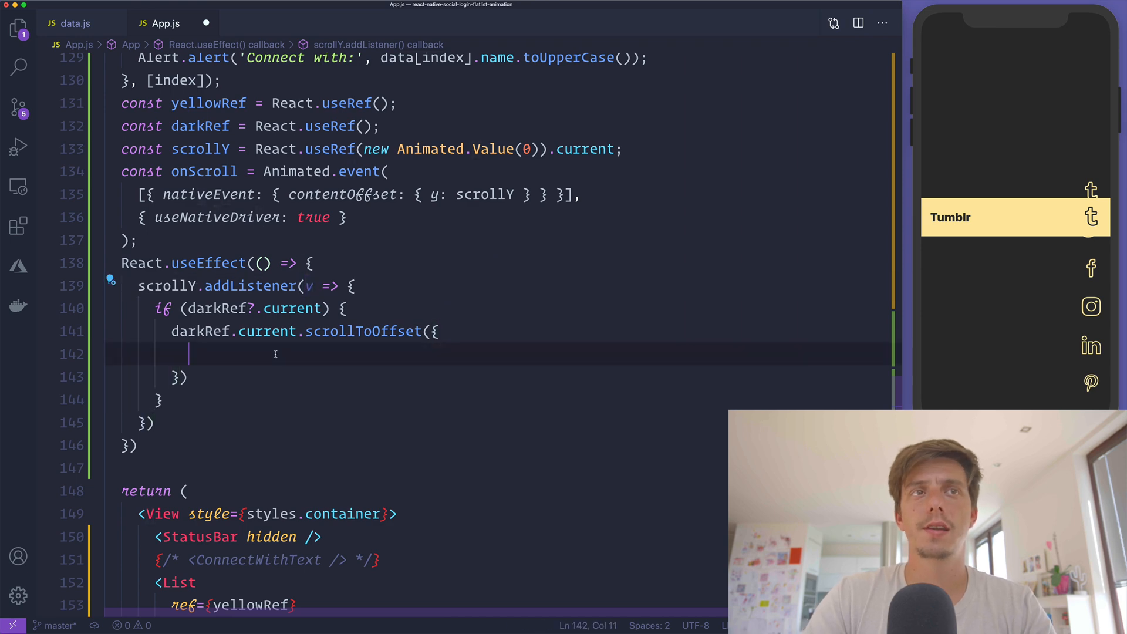
{"action": "type", "text": "set:"}
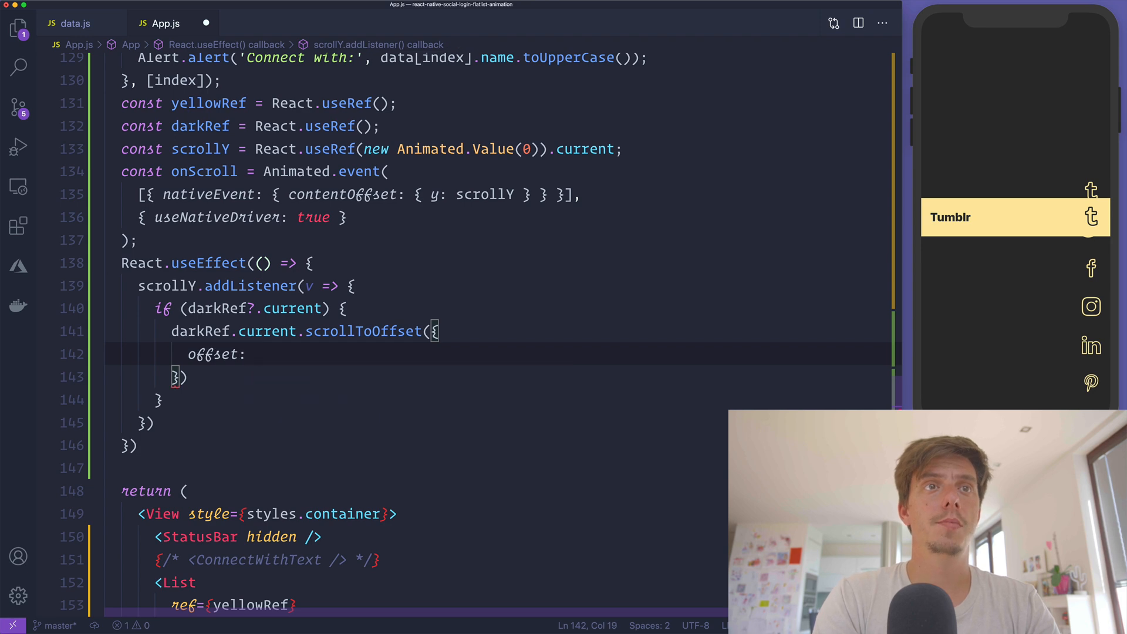
{"action": "type", "text": "v.value,"}
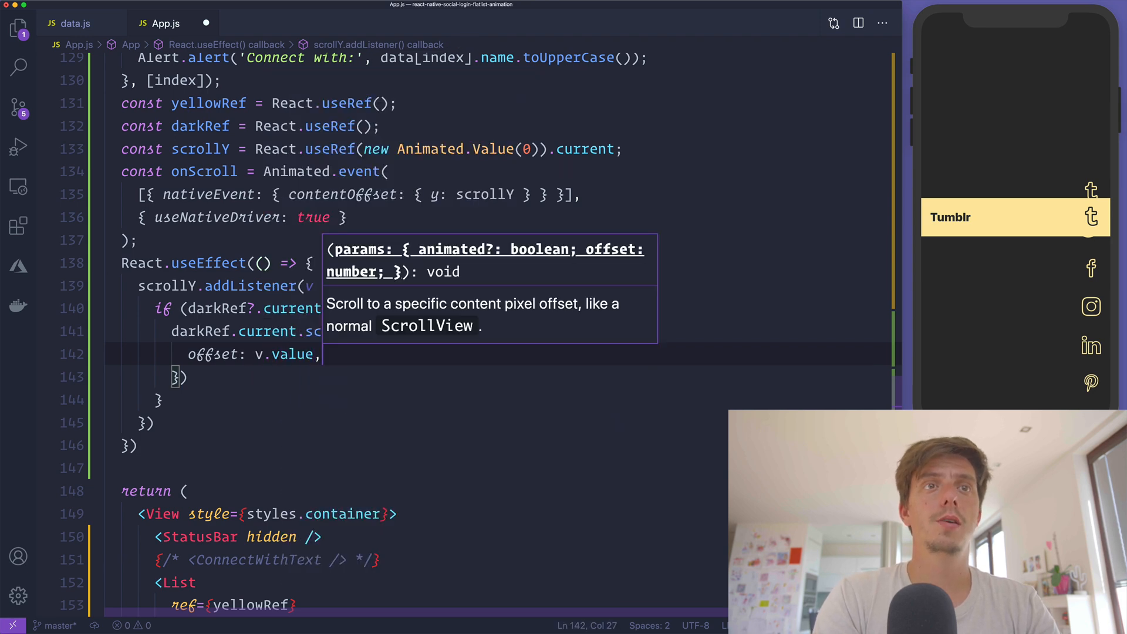
{"action": "type", "text": "animated:"}
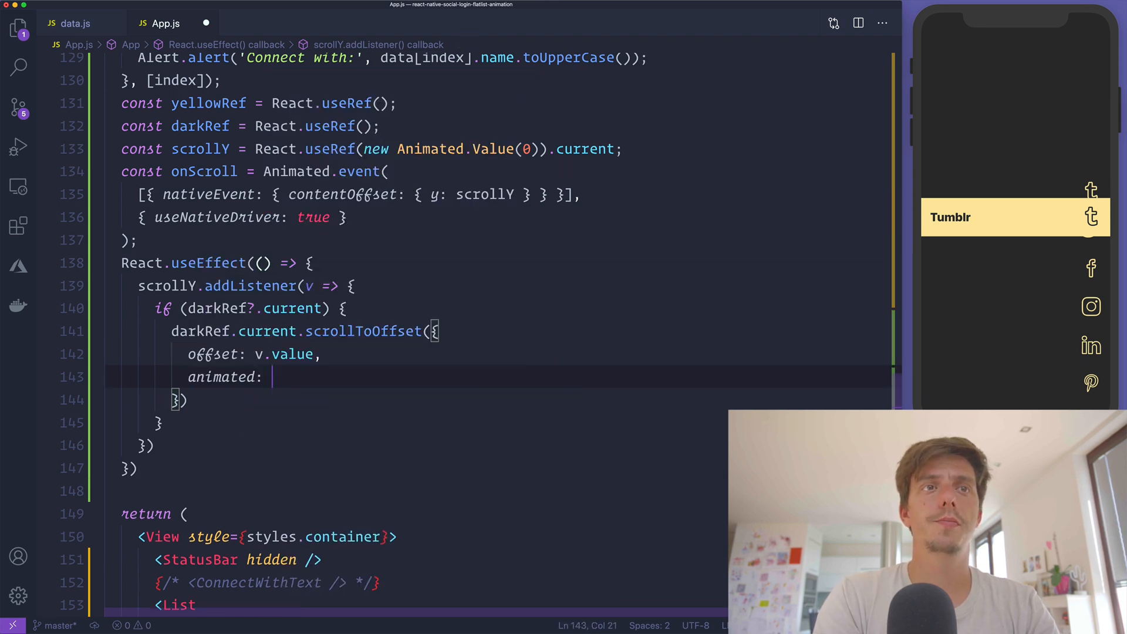
{"action": "type", "text": "false"}
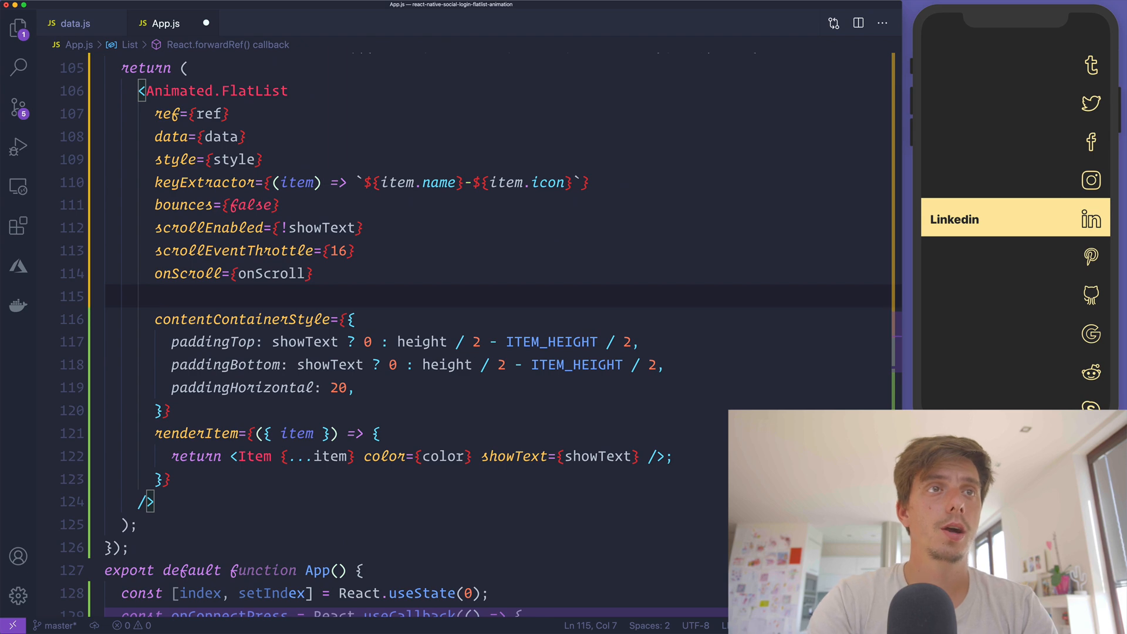
{"action": "type", "text": "snapToInterval={"}
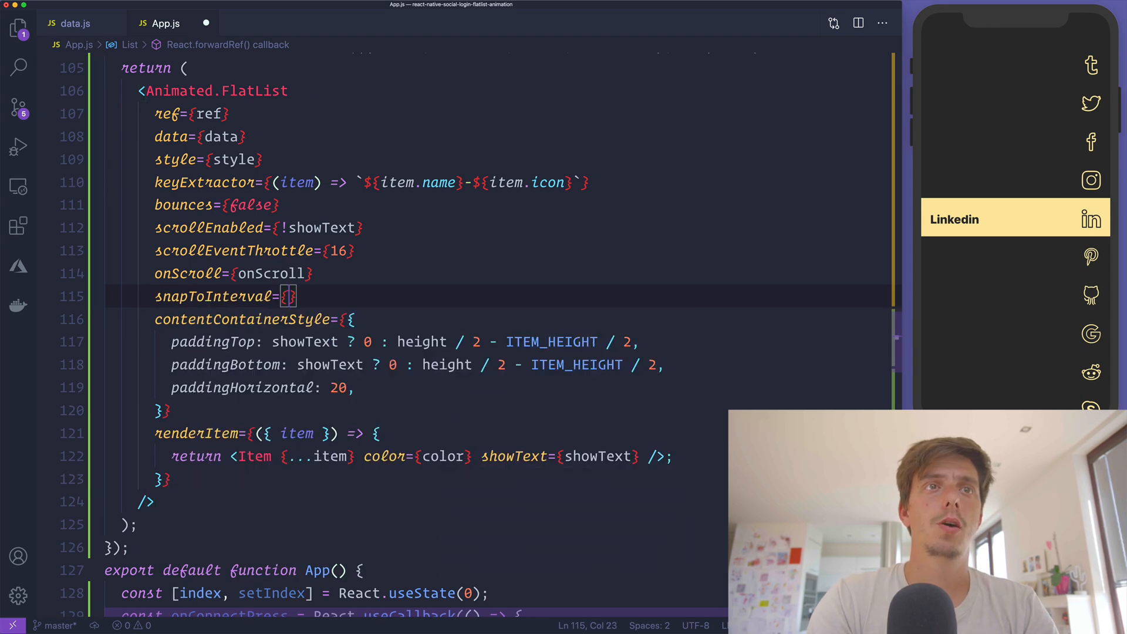
{"action": "type", "text": "ITEM_HEIGHT"}
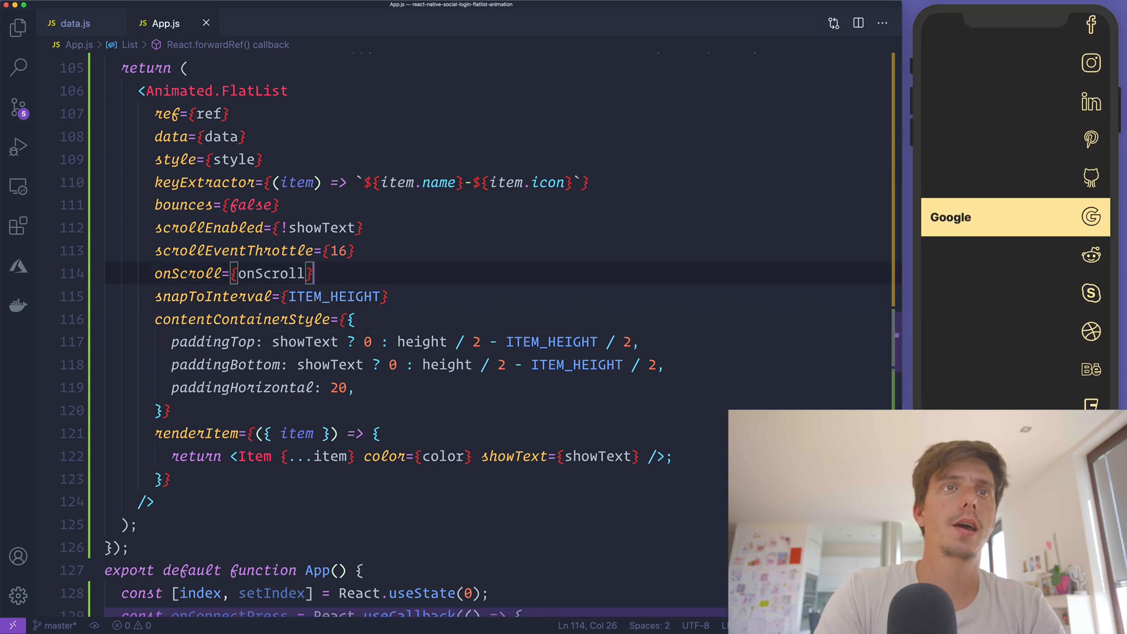
{"action": "type", "text": "decelerationRate='fast"}
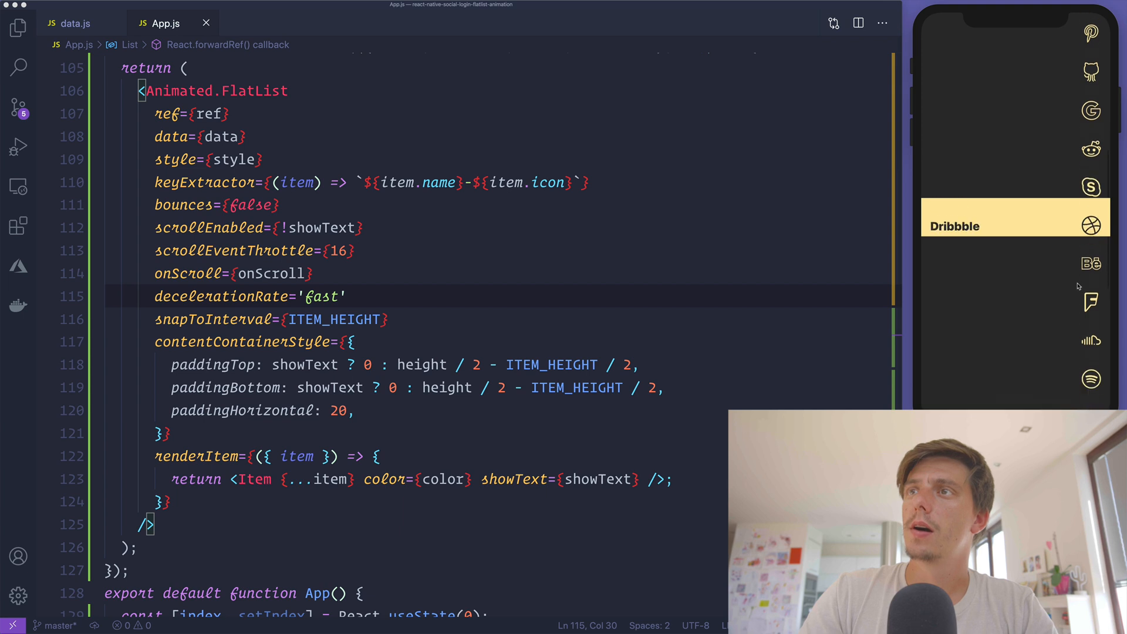
{"action": "scroll", "scroll_direction": "down", "scroll_amount": 3}
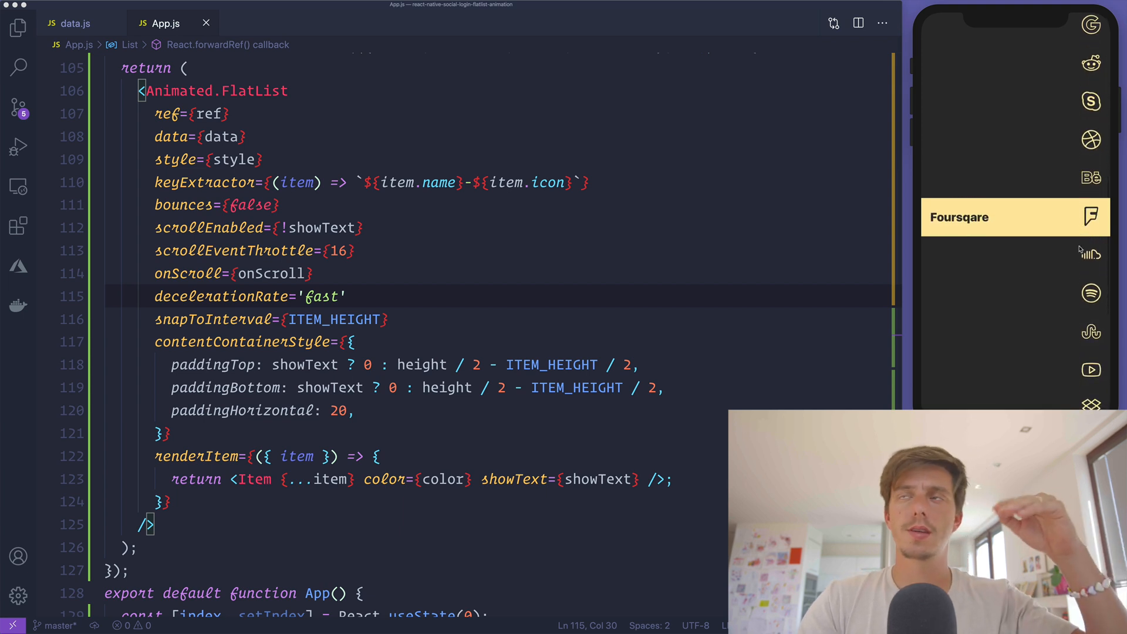
{"action": "scroll", "scroll_direction": "down", "scroll_amount": 3}
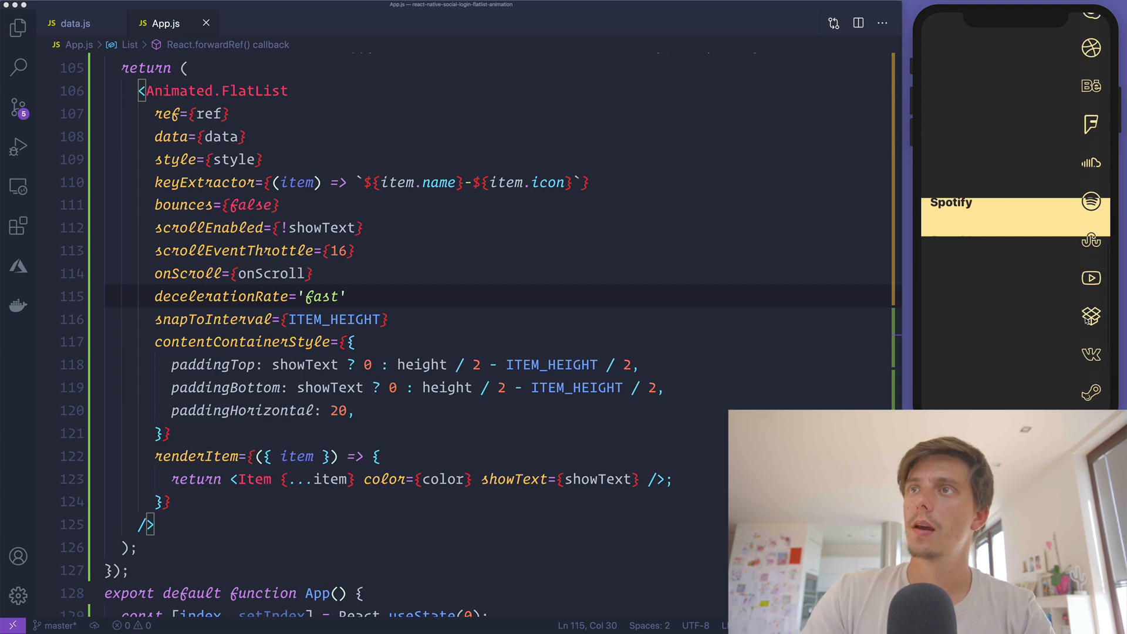
{"action": "scroll", "scroll_direction": "down", "scroll_amount": 3}
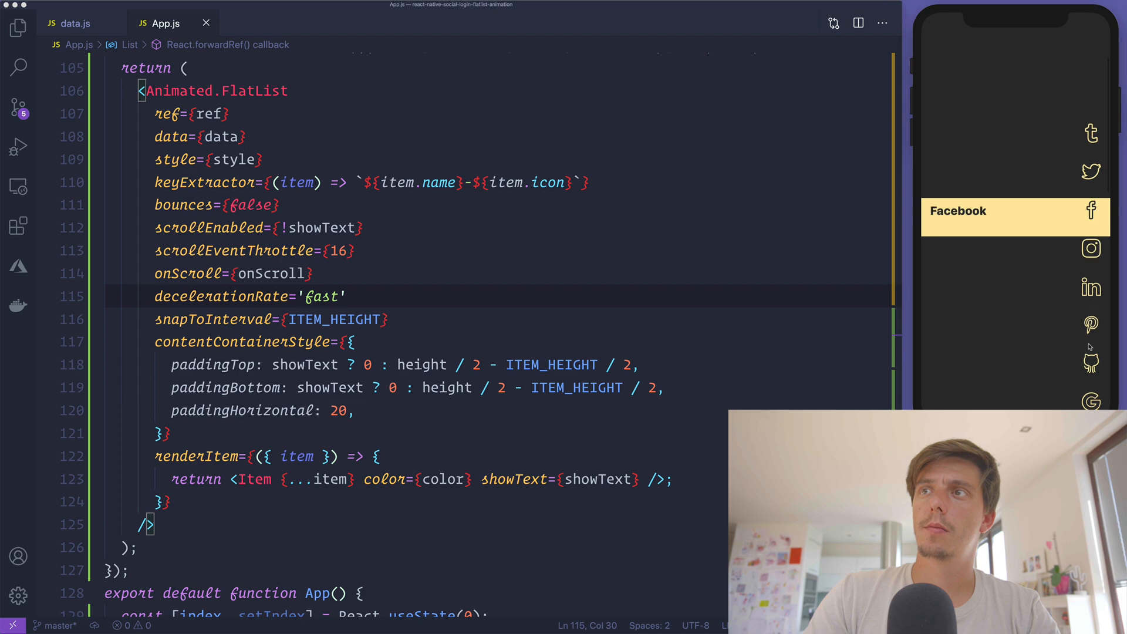
{"action": "scroll", "scroll_direction": "down", "scroll_amount": 3}
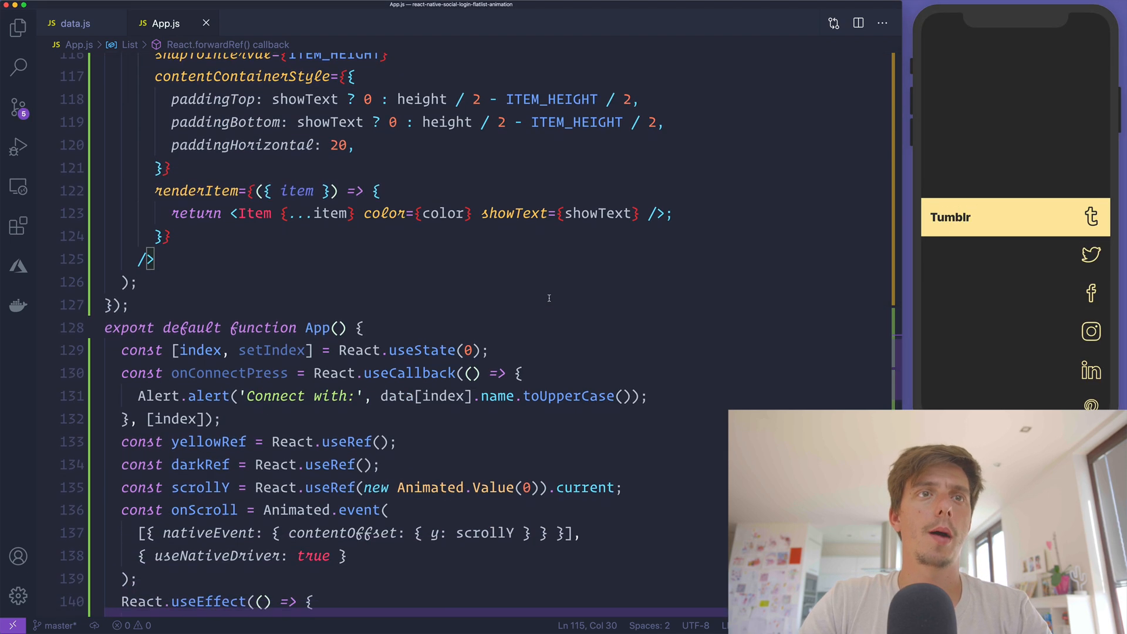
{"action": "scroll", "scroll_direction": "down", "scroll_amount": 3}
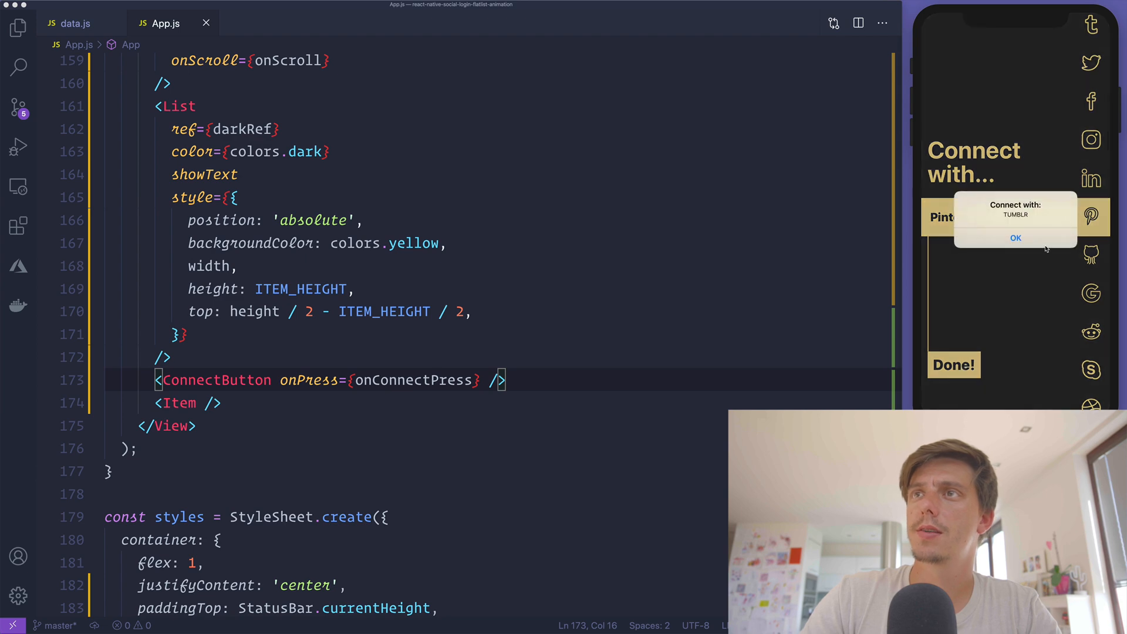
{"action": "left_click", "coordinate": [1014, 237]}
{"action": "type", "text": "const onItem"}
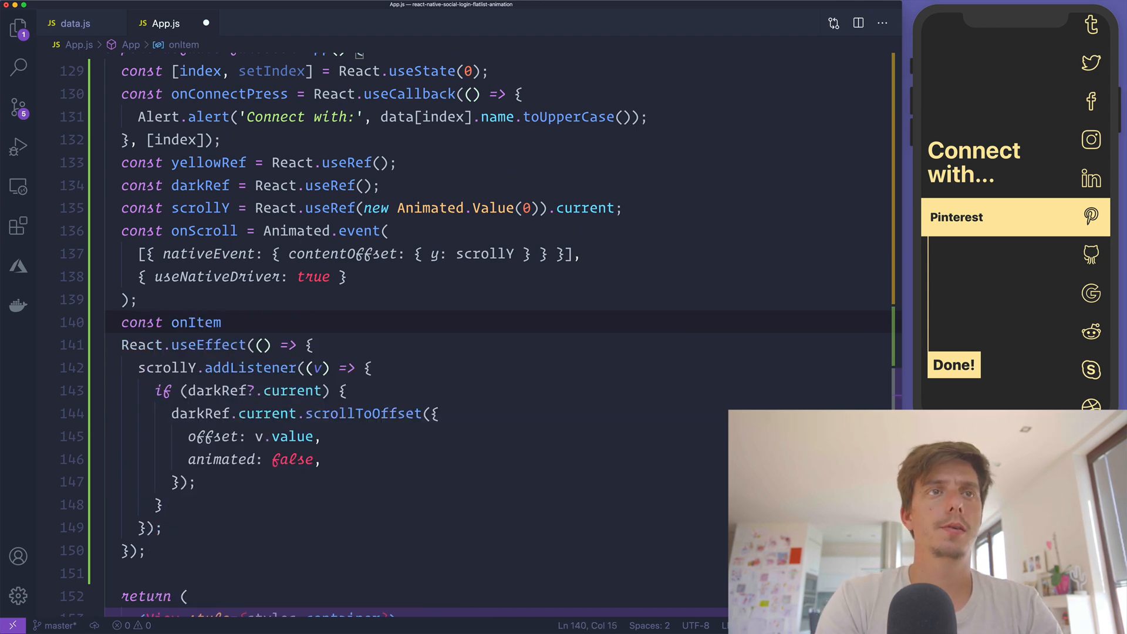
Step: Declare onItemIndexChange with React.useCallback calling setIndex
{"action": "type", "text": "IndexChange"}
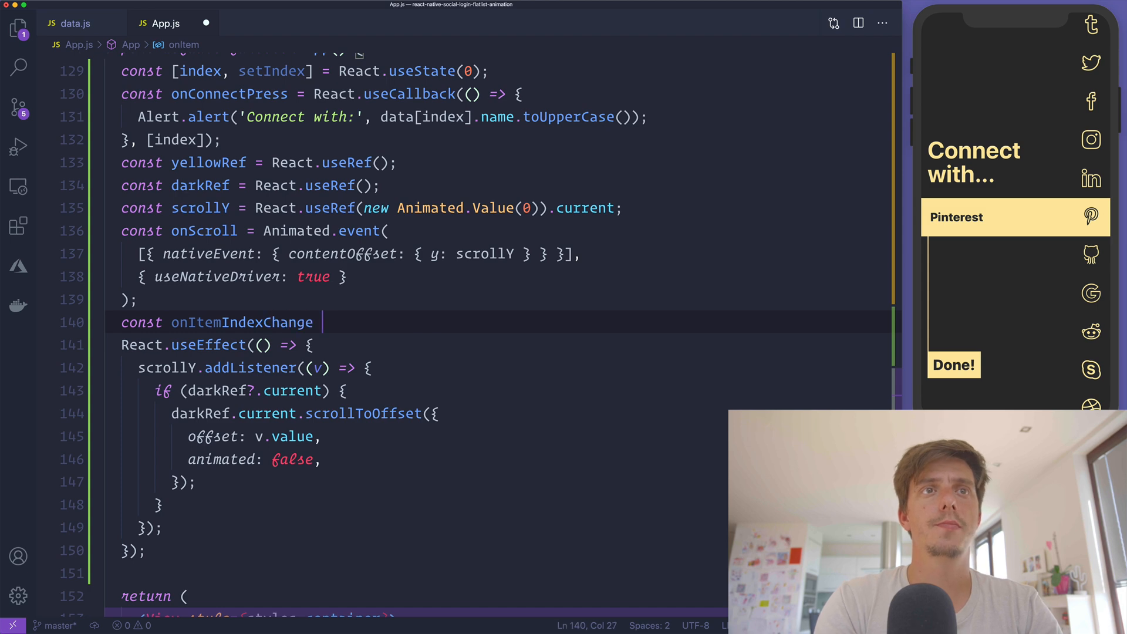
{"action": "type", "text": "= React.u"}
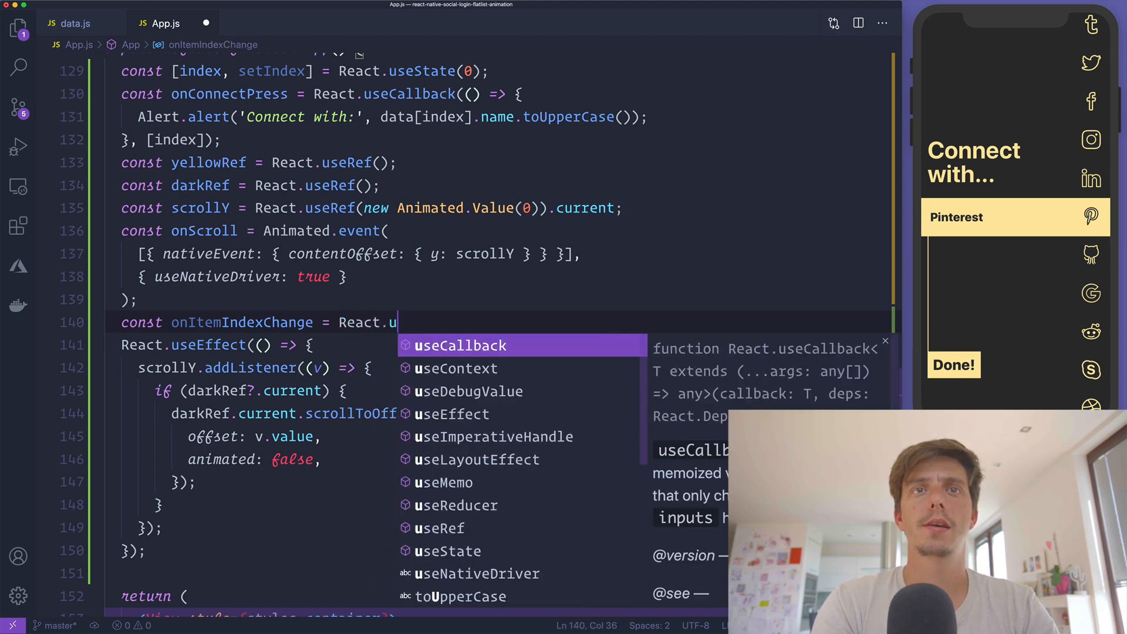
{"action": "key", "text": "Tab"}
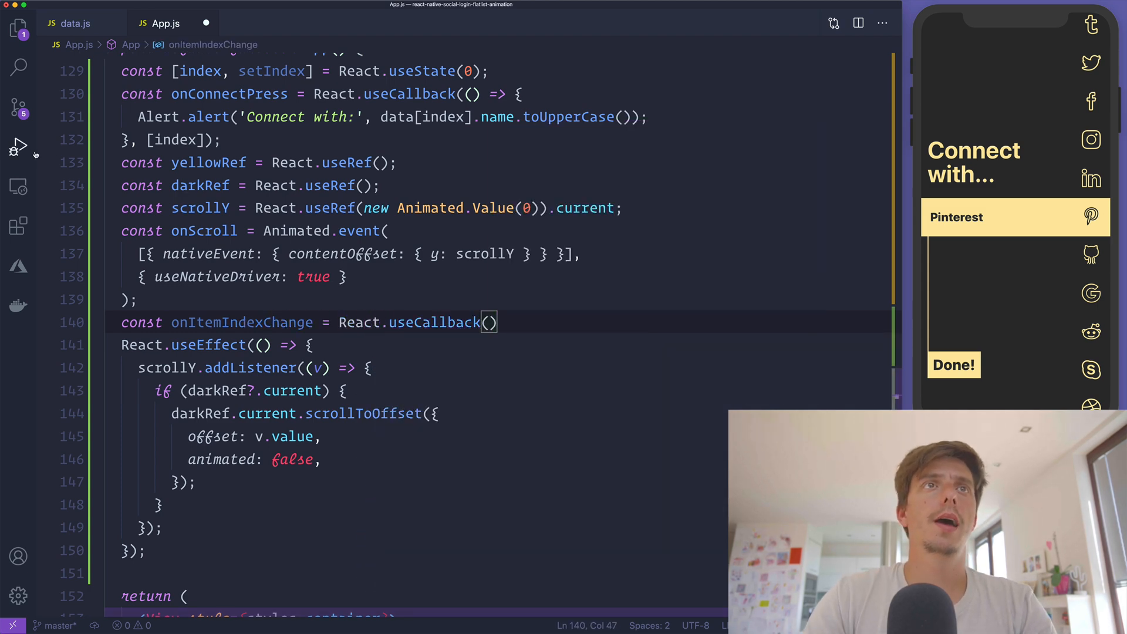
{"action": "type", "text": "setIndex"}
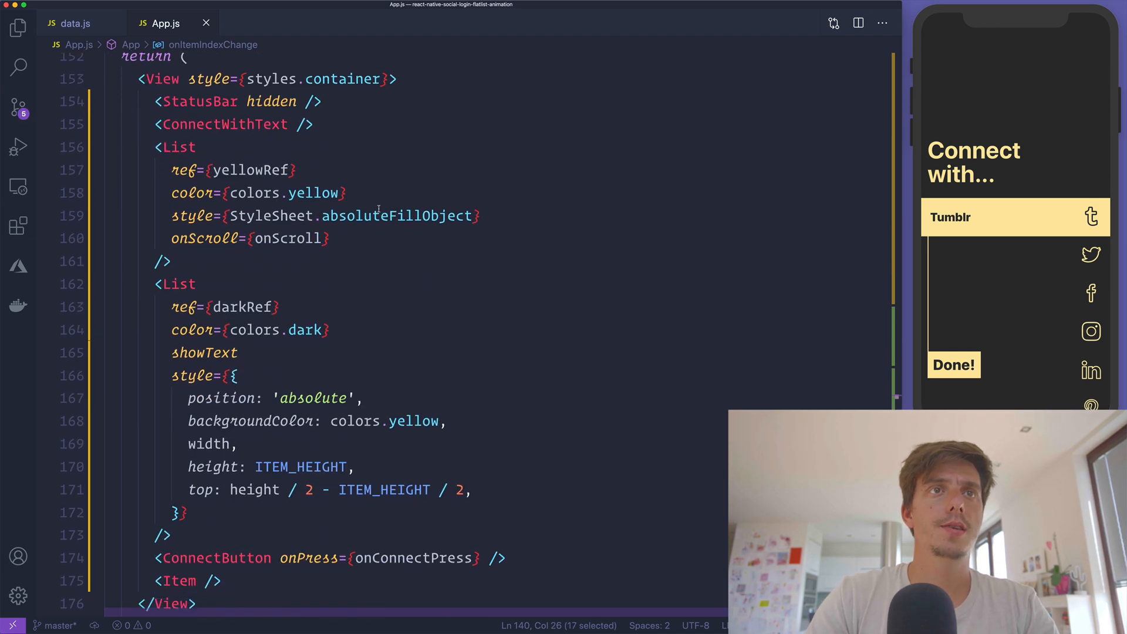
Step: Pass onItemIndexChange={onItemIndexChange} to the yellow List
{"action": "type", "text": "onItemIndexChange"}
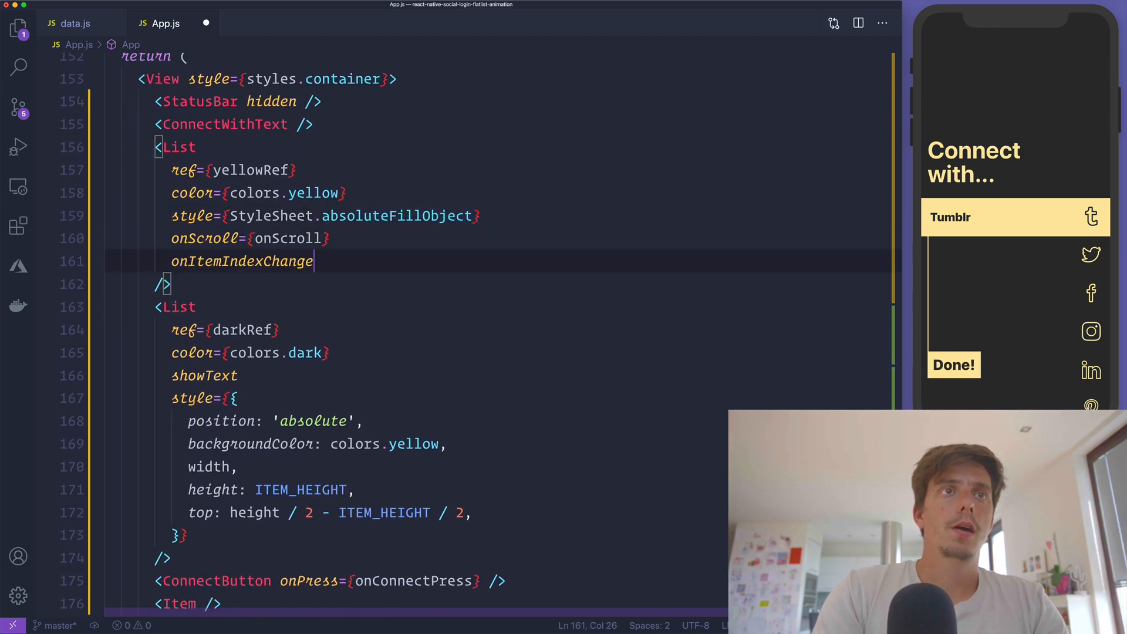
{"action": "type", "text": "={onItemIndexChange}"}
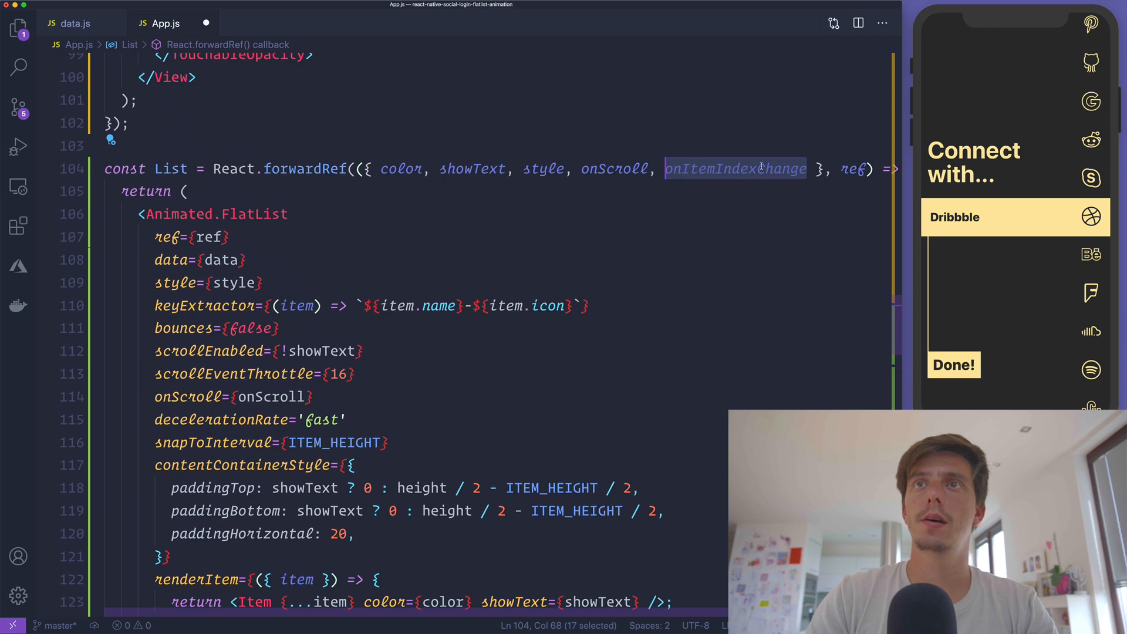
Step: Add onMomentumScrollEnd computing newIndex as Math.round(contentOffset.y / ITEM_HEIGHT)
{"action": "scroll", "scroll_direction": "down", "scroll_amount": 3}
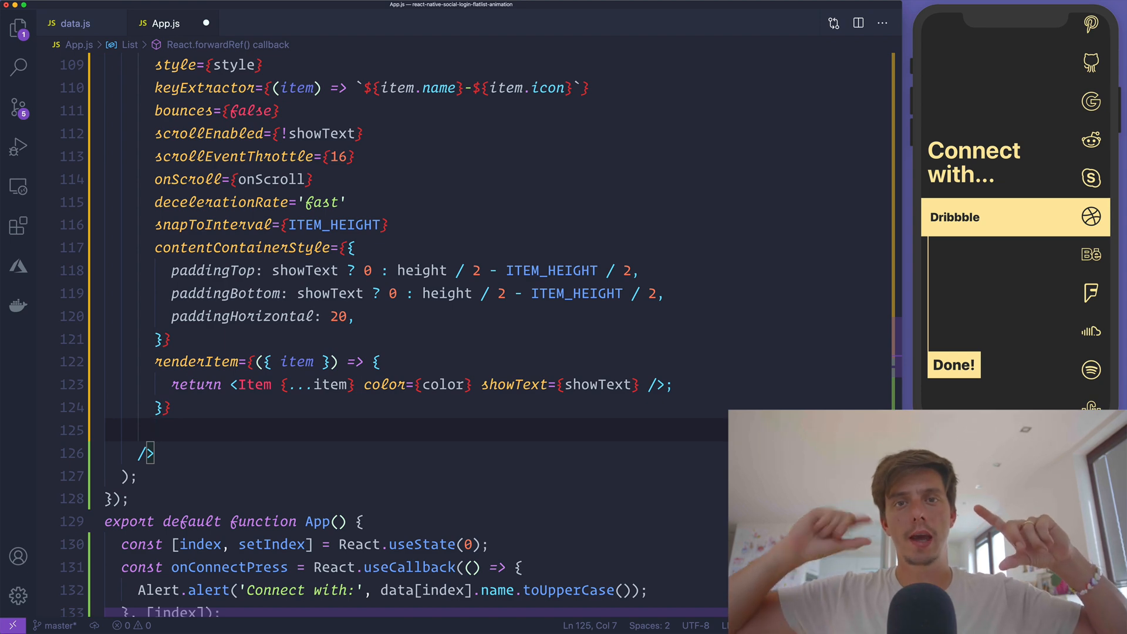
{"action": "type", "text": "onMi"}
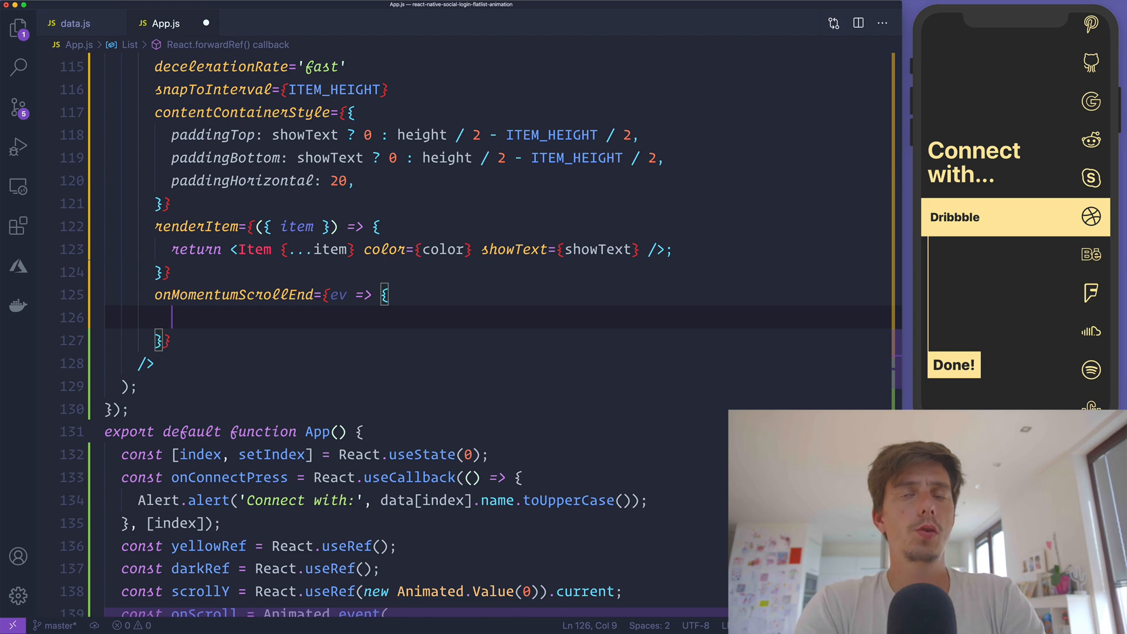
{"action": "type", "text": "const new"}
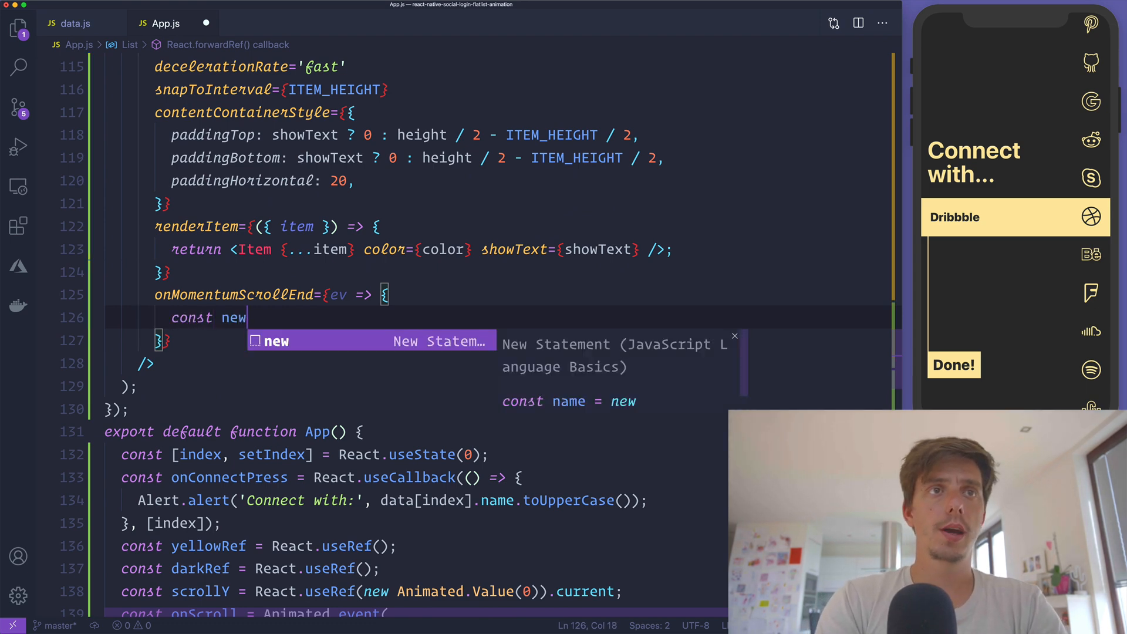
{"action": "type", "text": "Index = ev."}
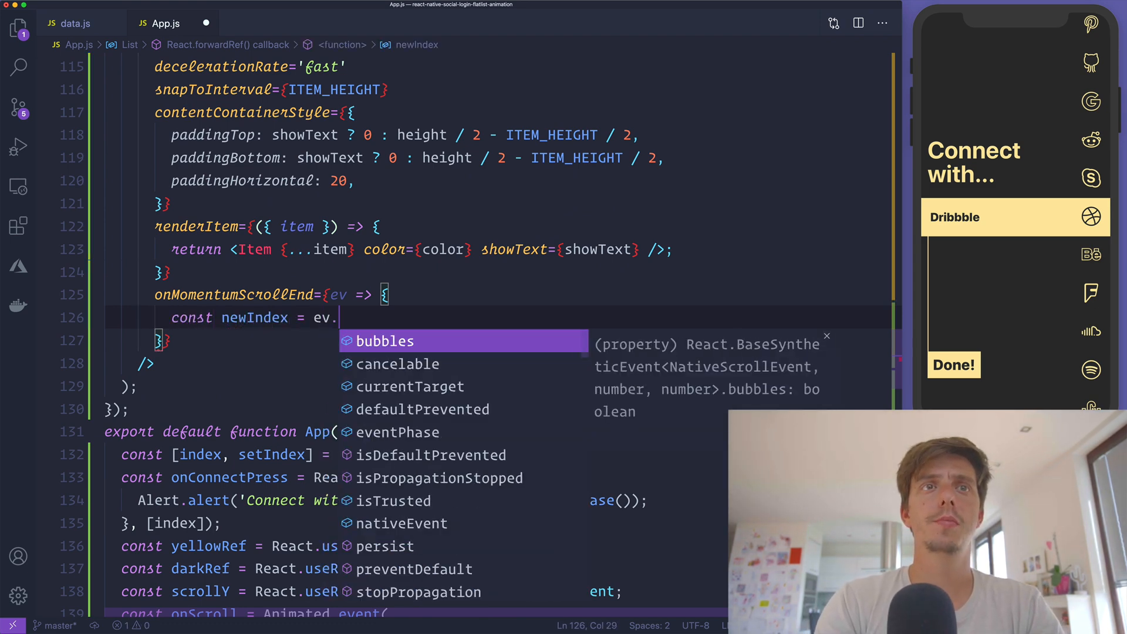
{"action": "type", "text": "nativeEvent."}
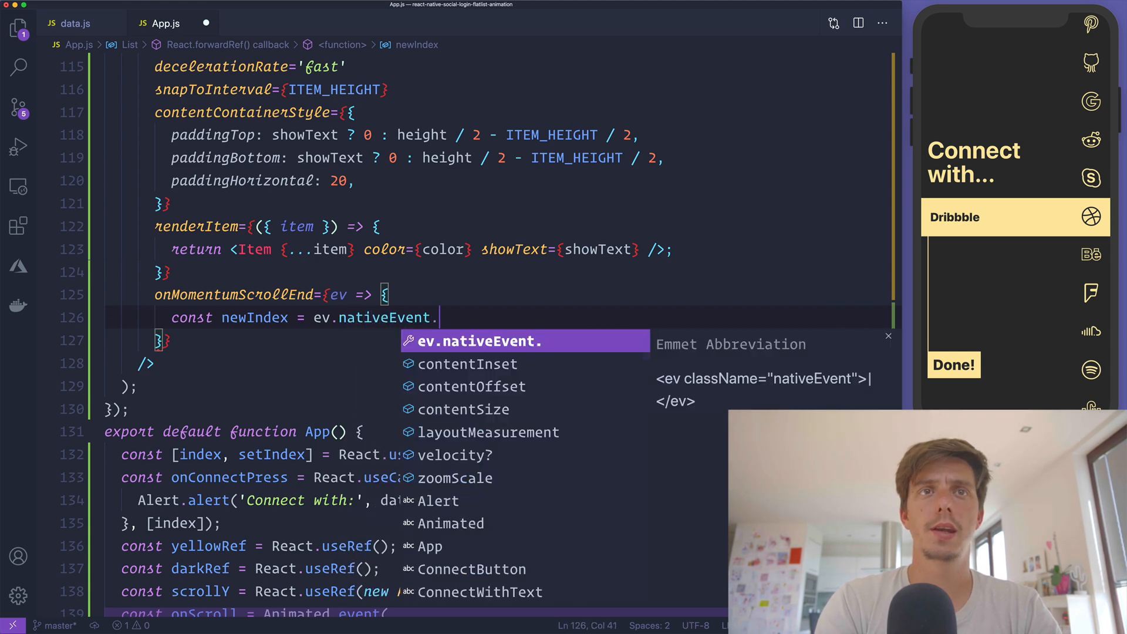
{"action": "type", "text": "contentOffset"}
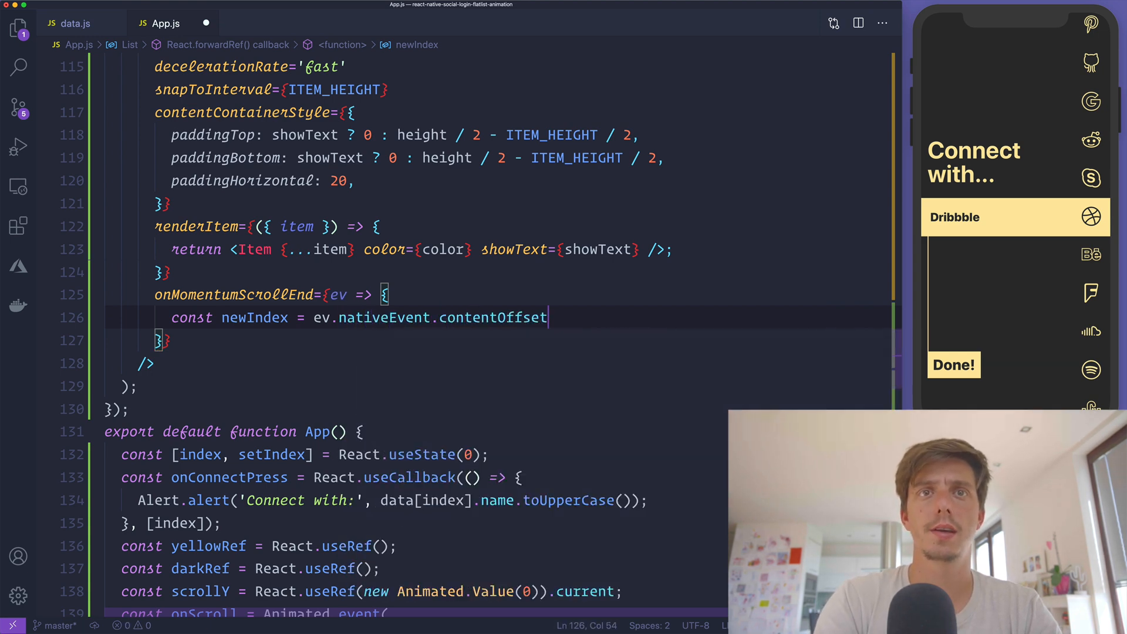
{"action": "type", "text": ".y"}
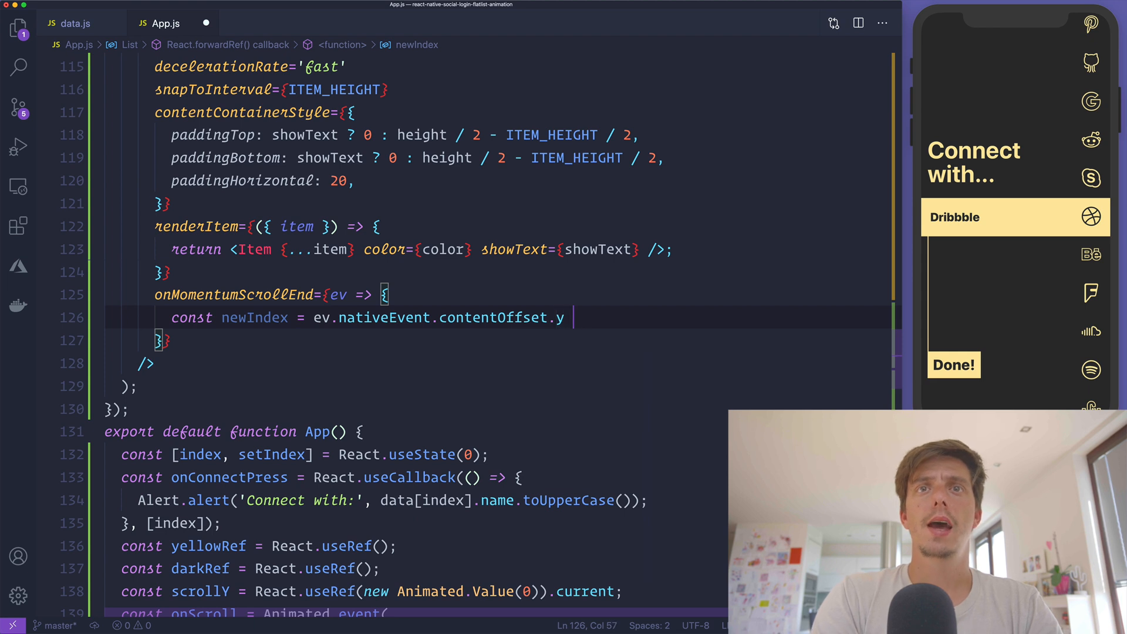
{"action": "type", "text": "/ ITEM_HEIGHT"}
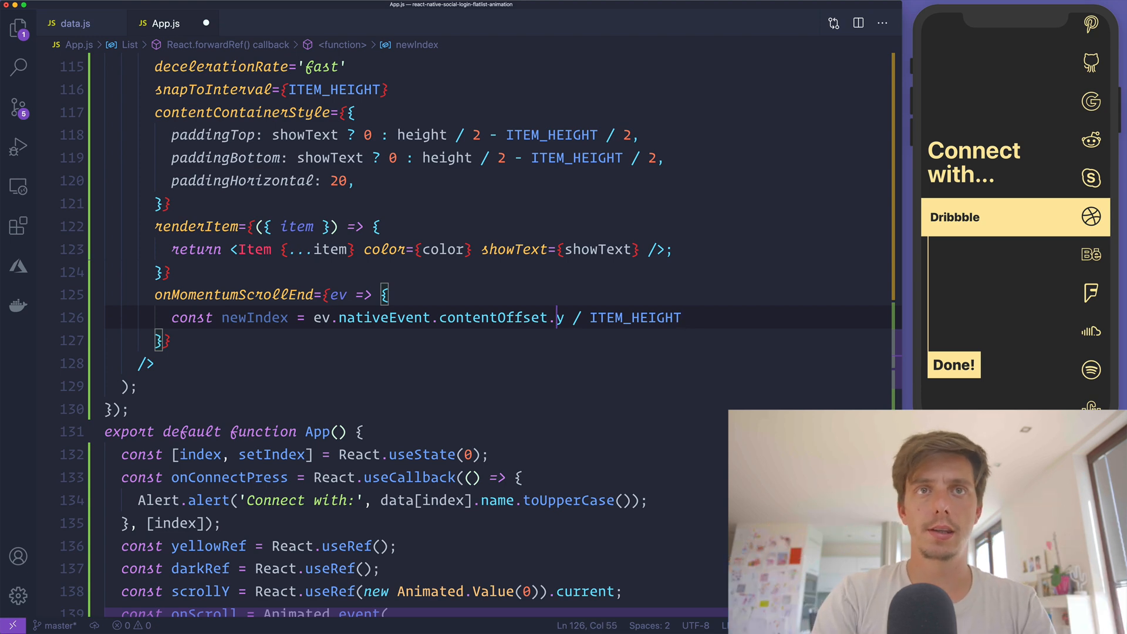
{"action": "type", "text": "Math.fl"}
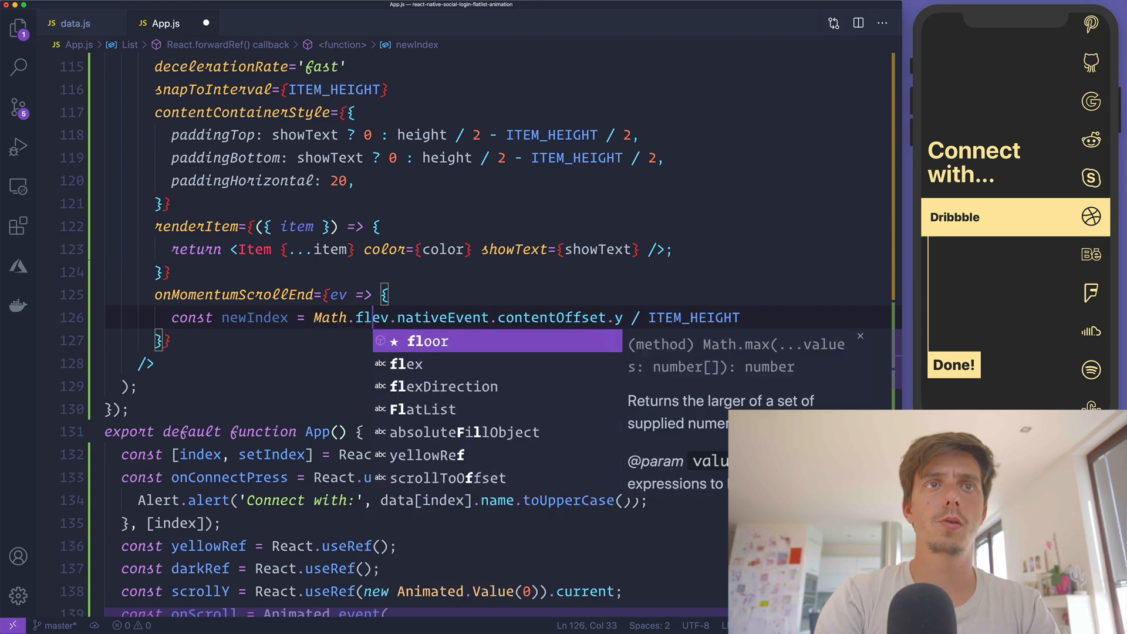
{"action": "key", "text": "Tab"}
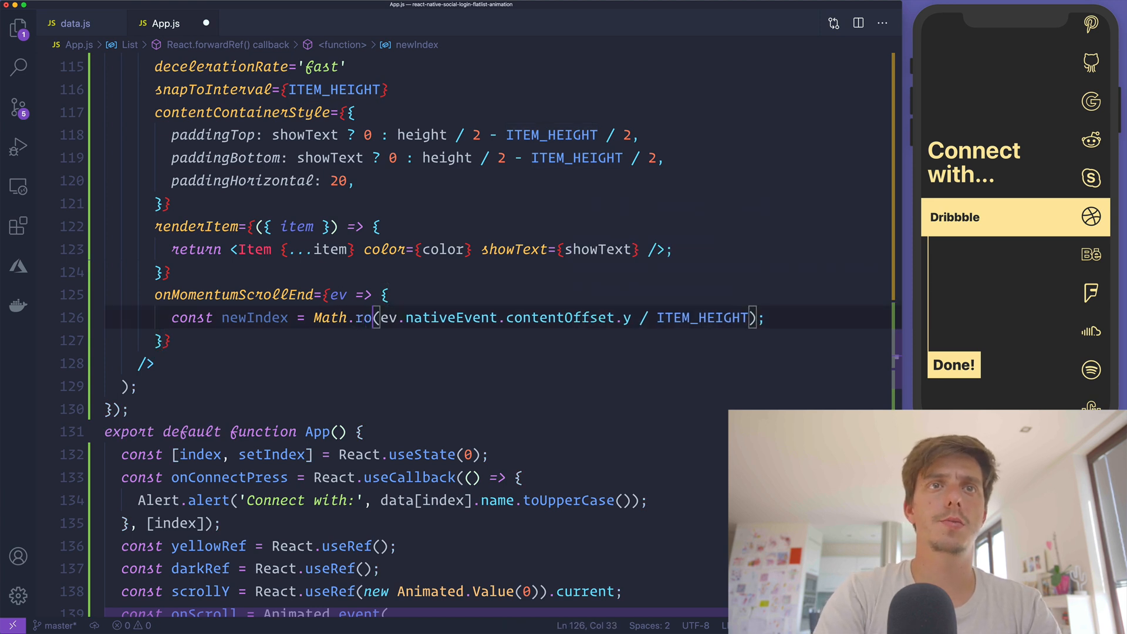
Step: Call onItemIndexChange with newIndex when the callback is provided
{"action": "type", "text": "onItemIndexChange"}
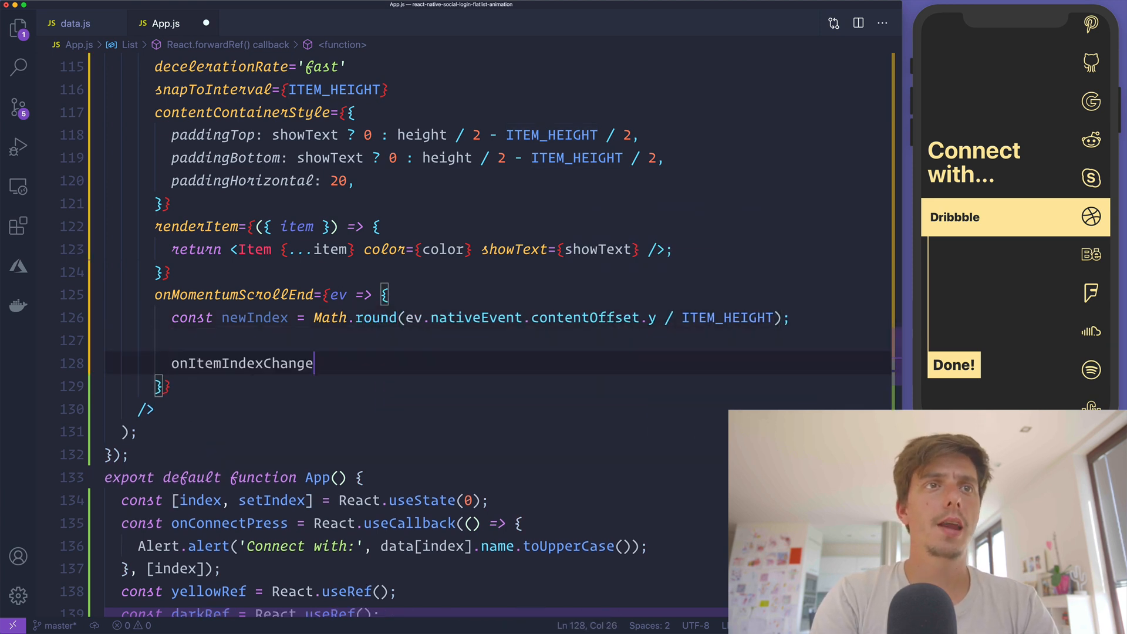
{"action": "type", "text": "if ("}
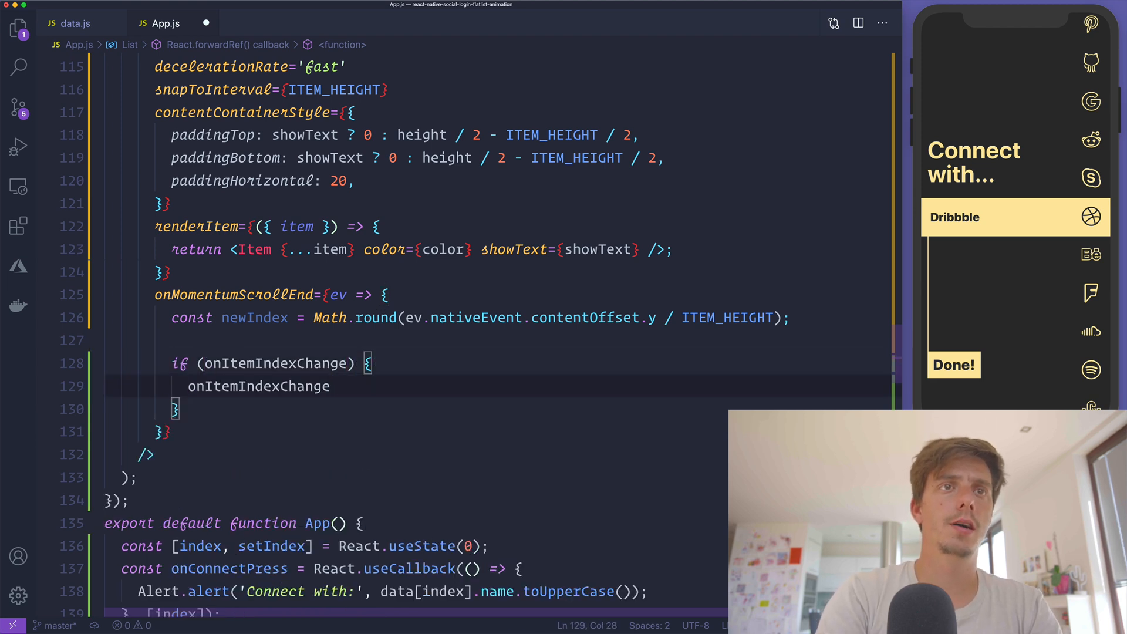
{"action": "type", "text": "()"}
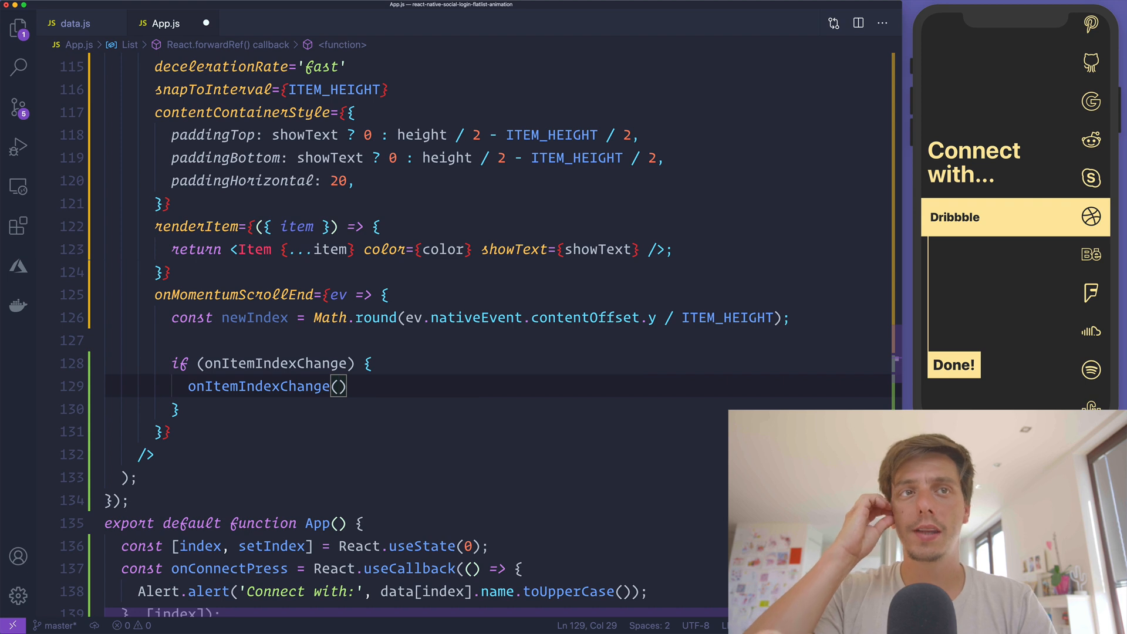
{"action": "type", "text": "newIndex"}
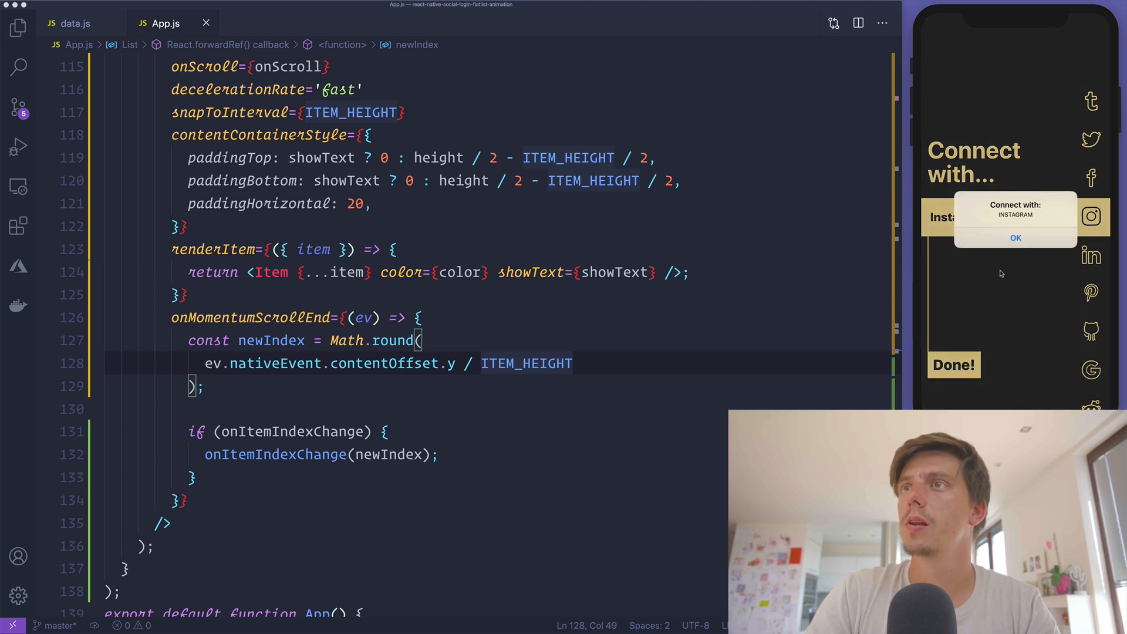
Step: Dismiss the Connect with INSTAGRAM alert in the simulator after saving App.js
{"action": "left_click", "coordinate": [1016, 238]}
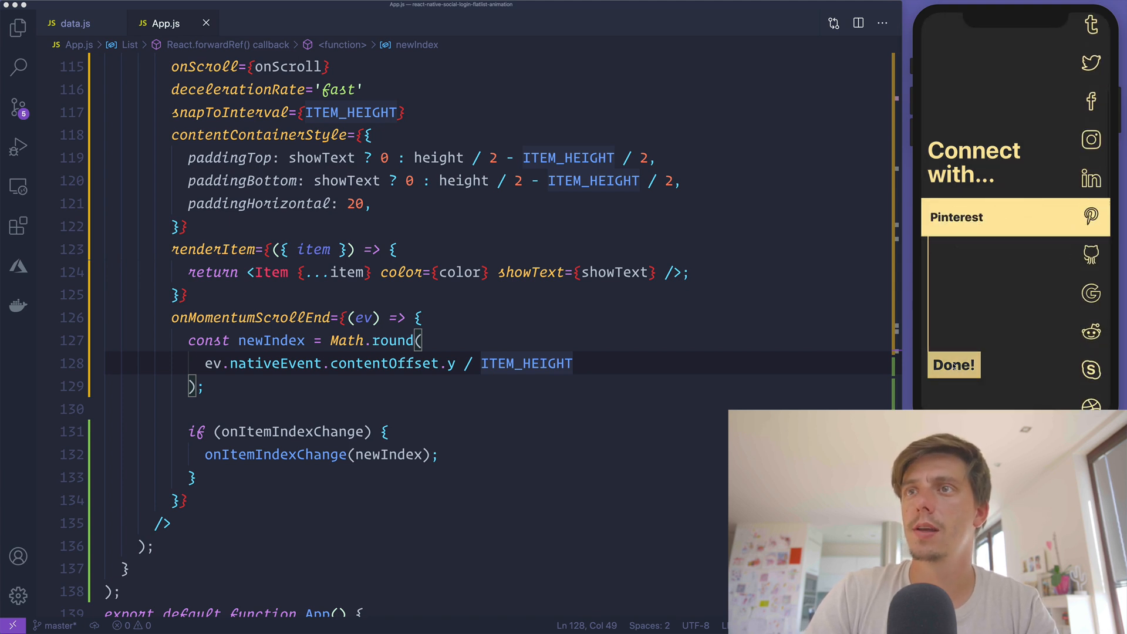